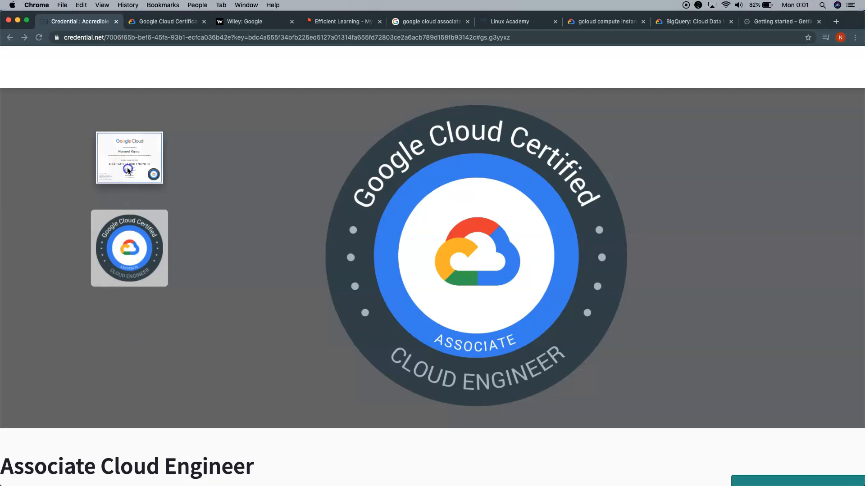
# - Show the full Associate Cloud Engineer certificate from the left gallery thumbnail
pyautogui.click(129, 157)
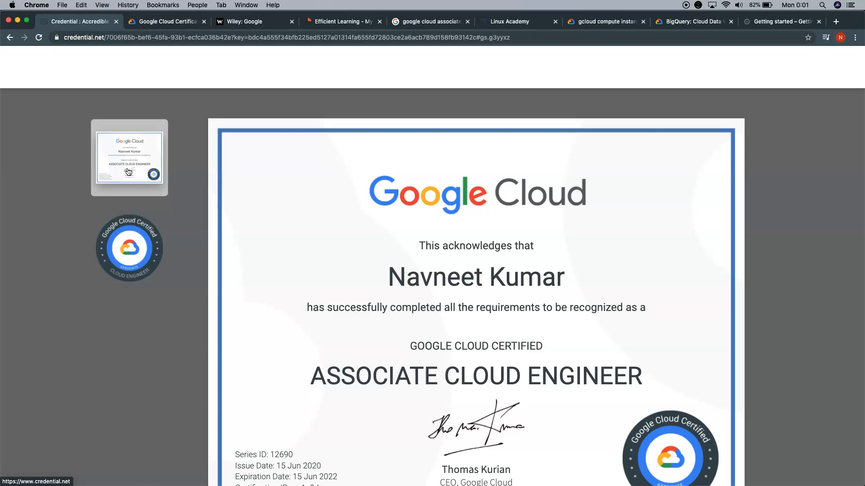
pyautogui.moveTo(151, 26)
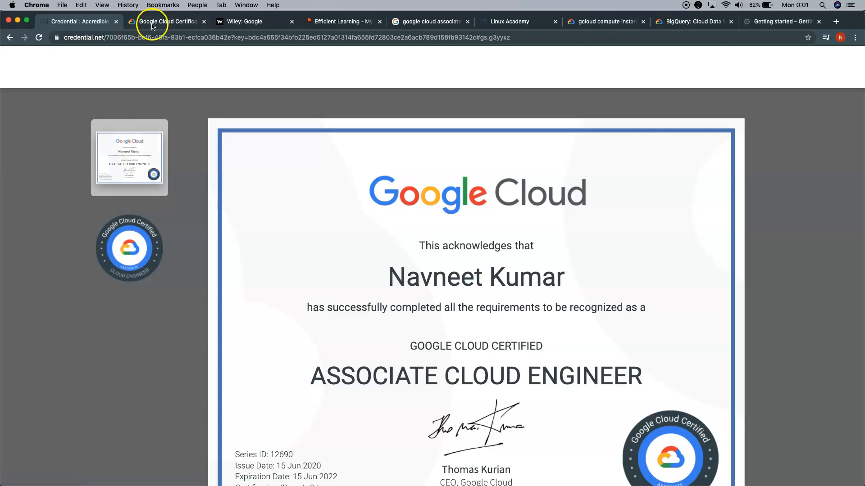
# - Switch to the Google Cloud Certification tab and scroll to its certification paths
pyautogui.click(166, 22)
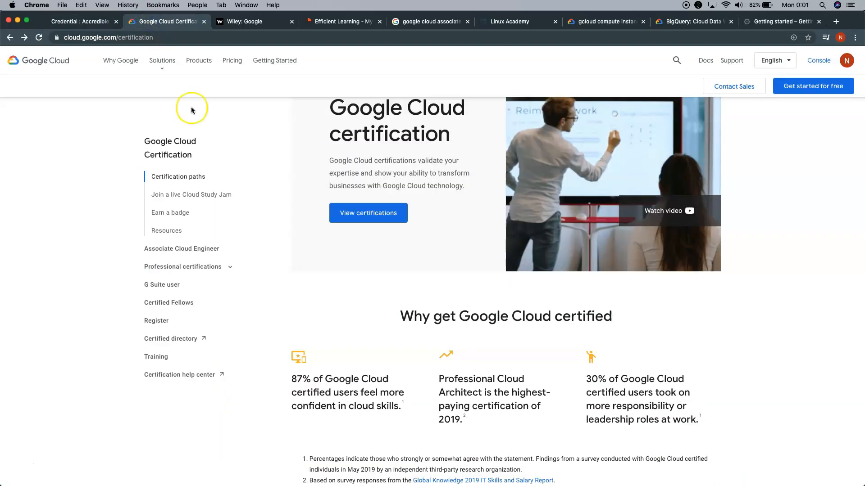
pyautogui.scroll(-3)
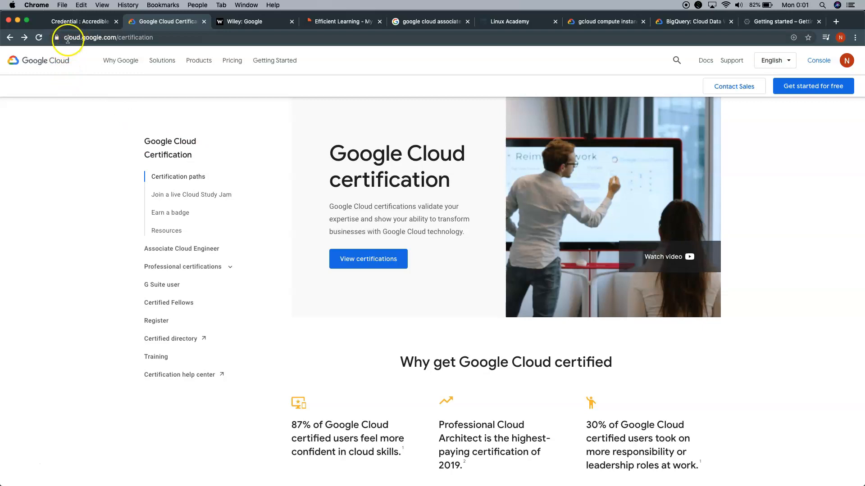
pyautogui.moveTo(136, 38)
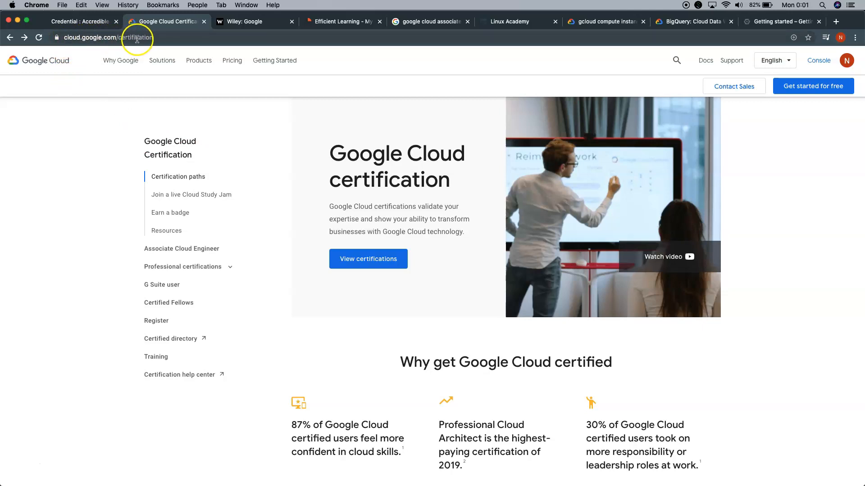
pyautogui.moveTo(166, 230)
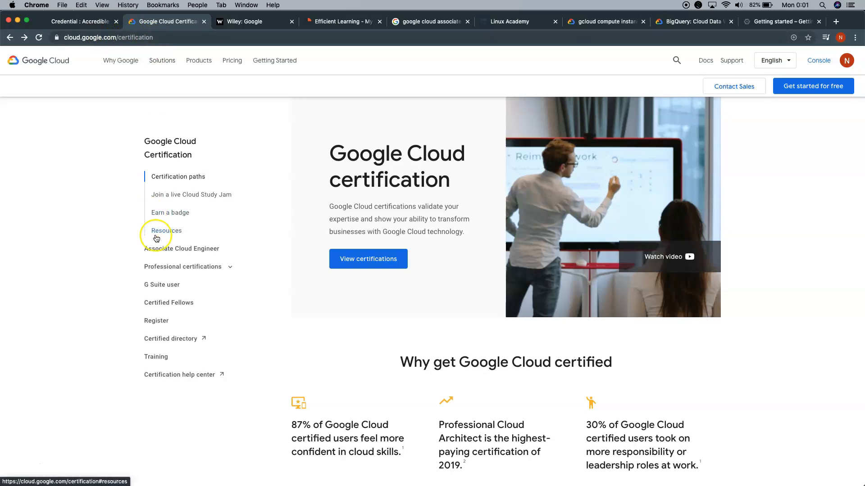
pyautogui.moveTo(181, 248)
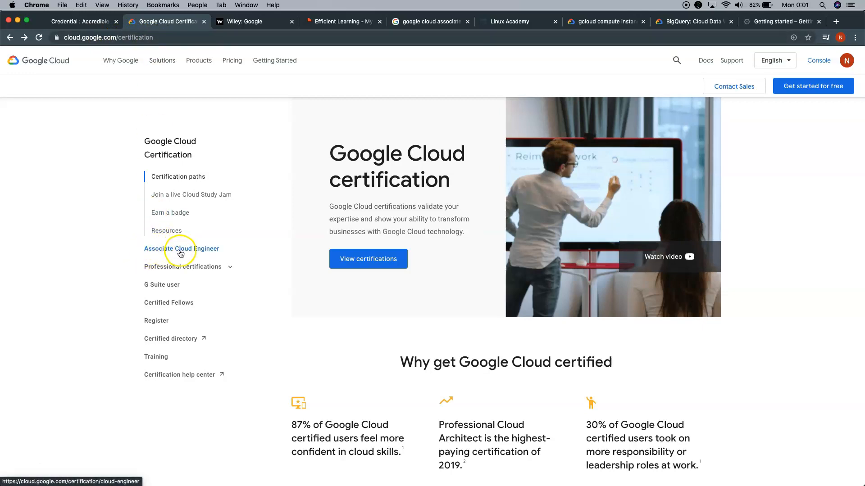
pyautogui.moveTo(187, 253)
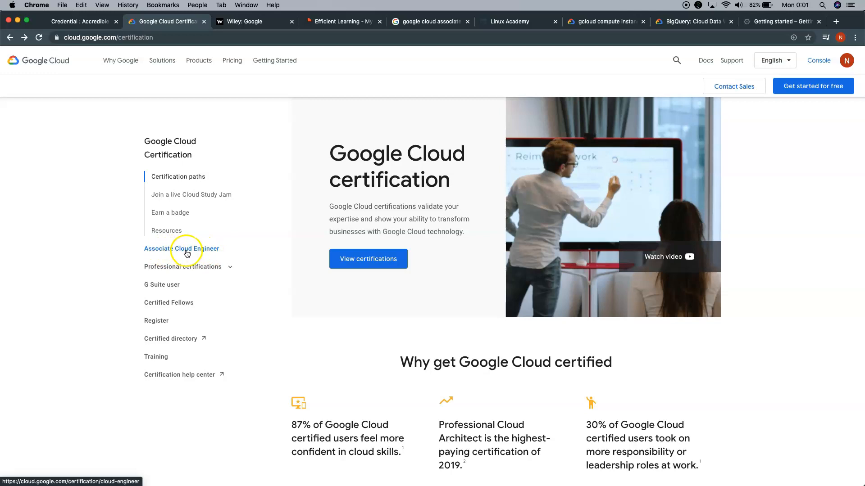
# - Open Associate Cloud Engineer from the sidebar and scroll to 'About this certification exam' details
pyautogui.click(181, 248)
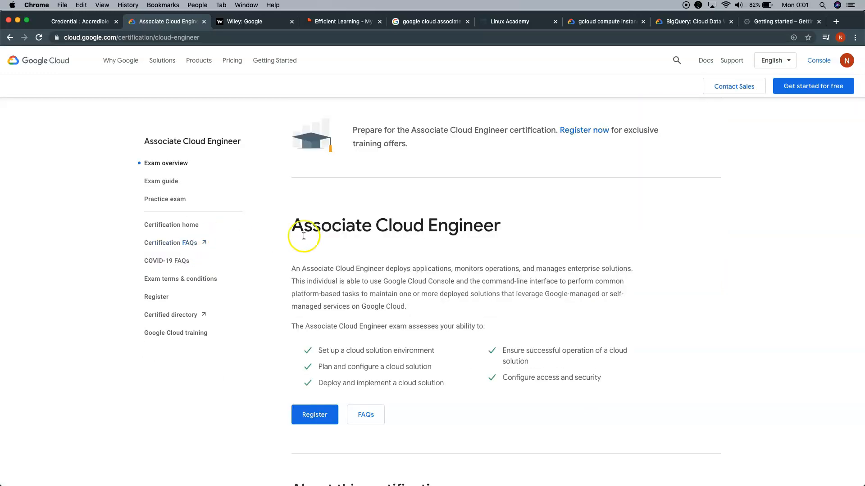
pyautogui.scroll(-3)
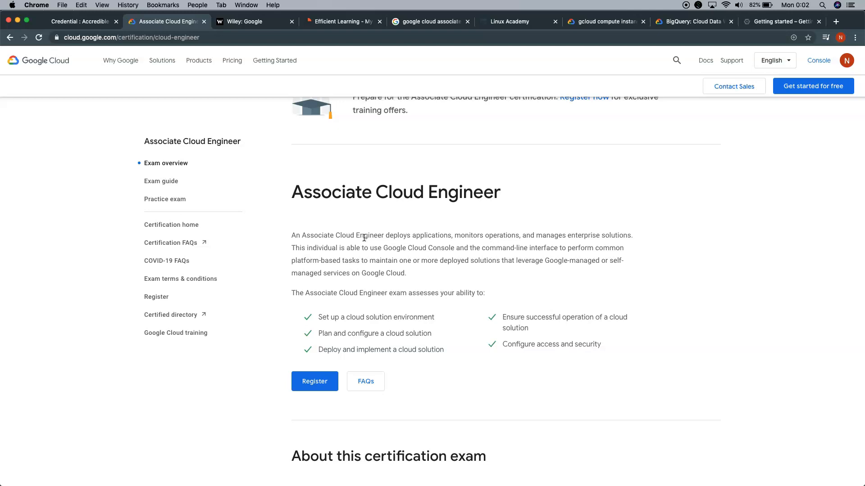
pyautogui.scroll(-3)
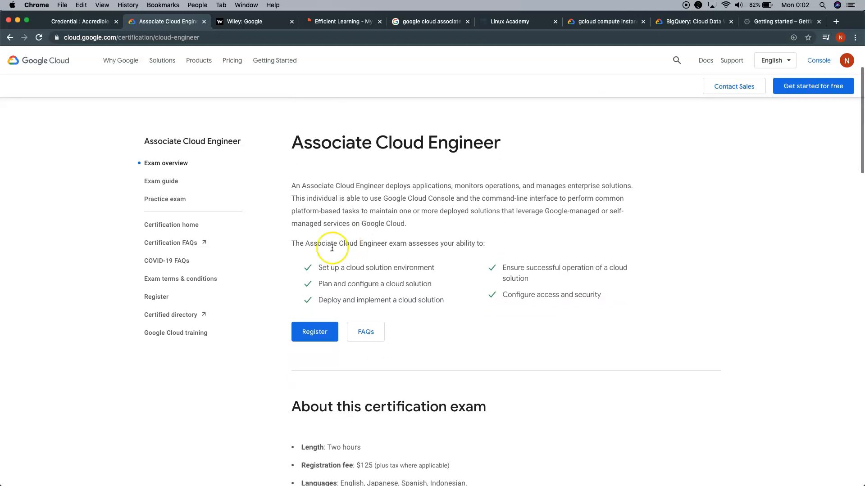
pyautogui.moveTo(424, 251)
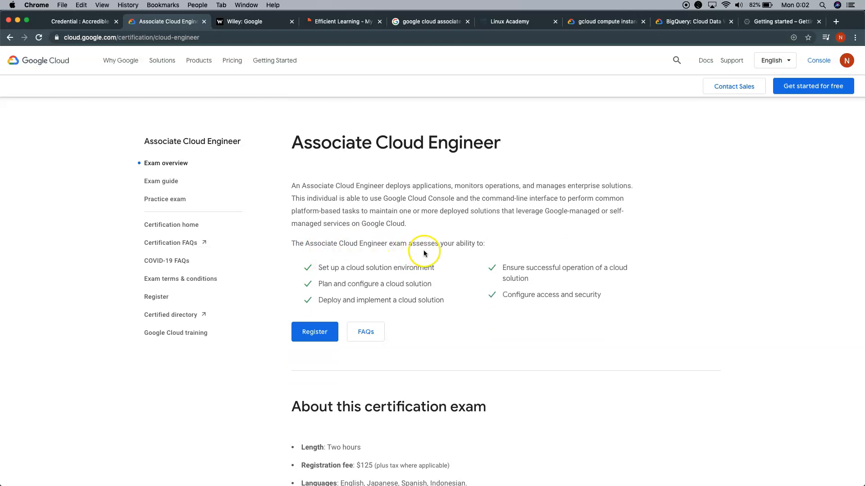
pyautogui.moveTo(445, 321)
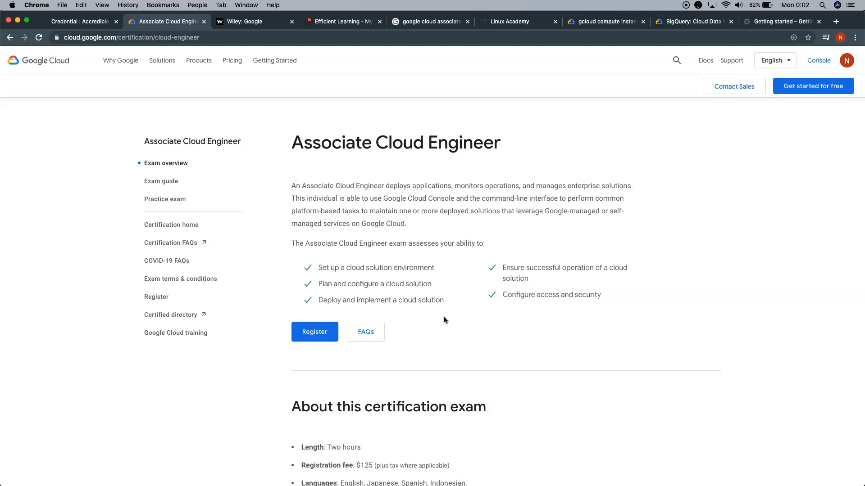
pyautogui.scroll(-3)
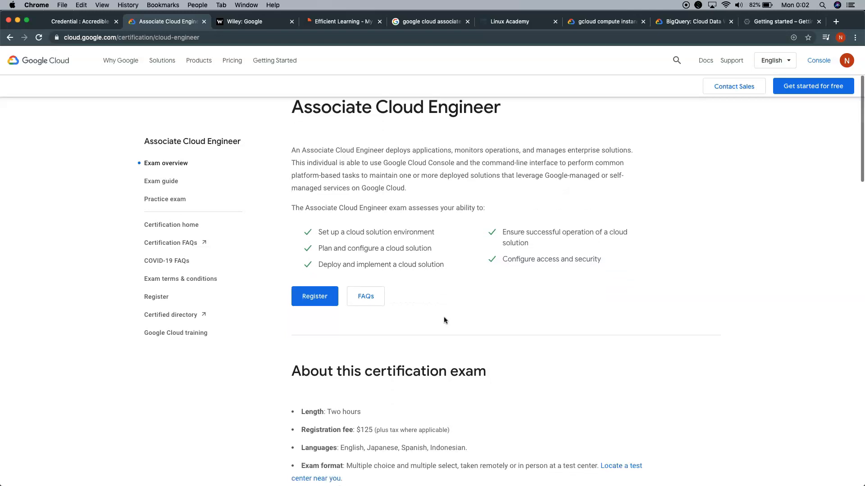
pyautogui.moveTo(464, 291)
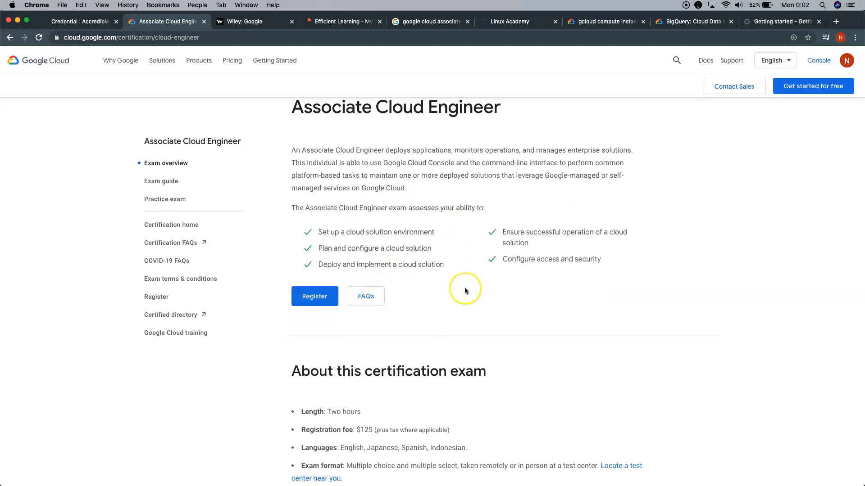
pyautogui.scroll(-3)
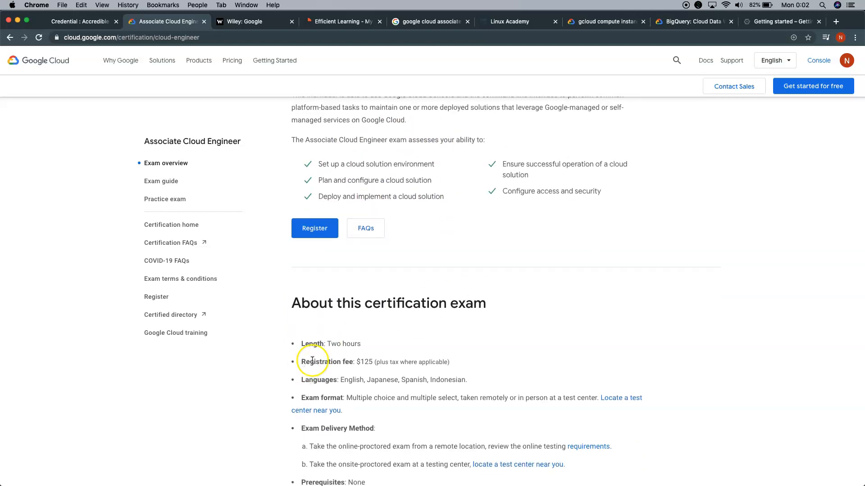
pyautogui.moveTo(363, 355)
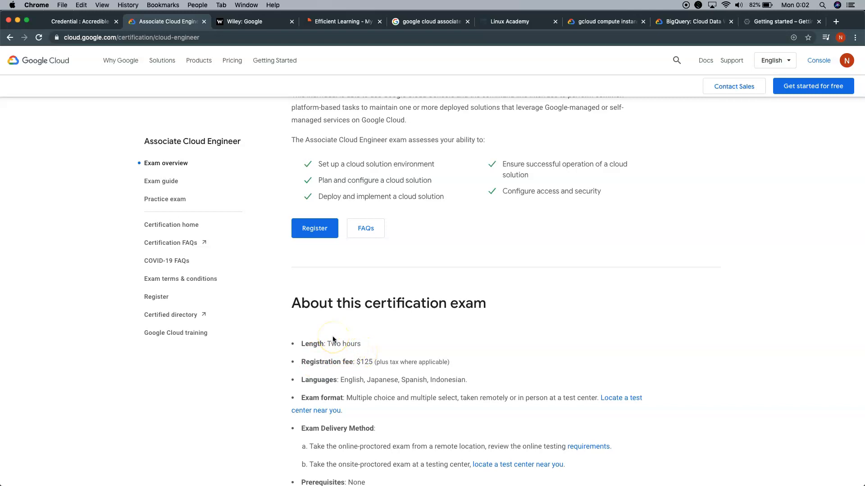
pyautogui.scroll(-3)
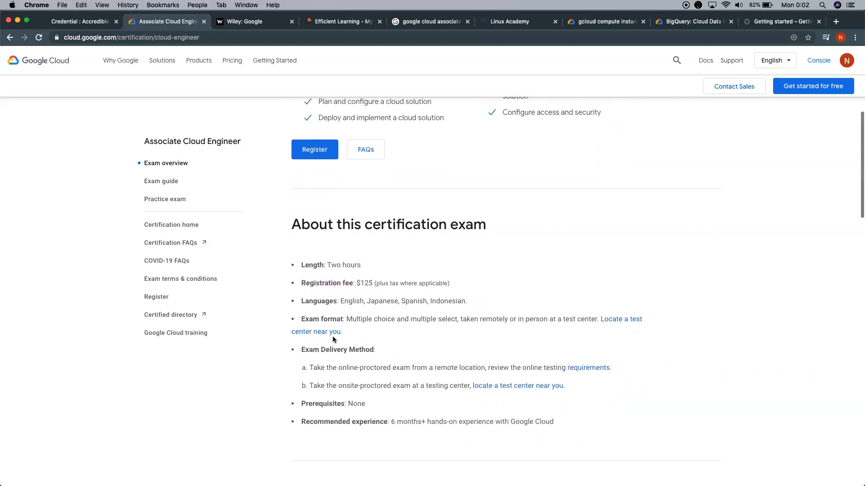
pyautogui.scroll(-3)
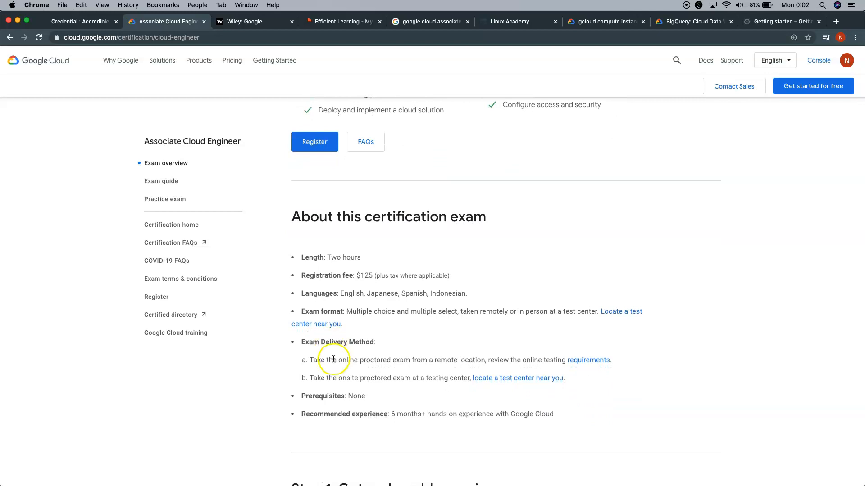
pyautogui.moveTo(350, 380)
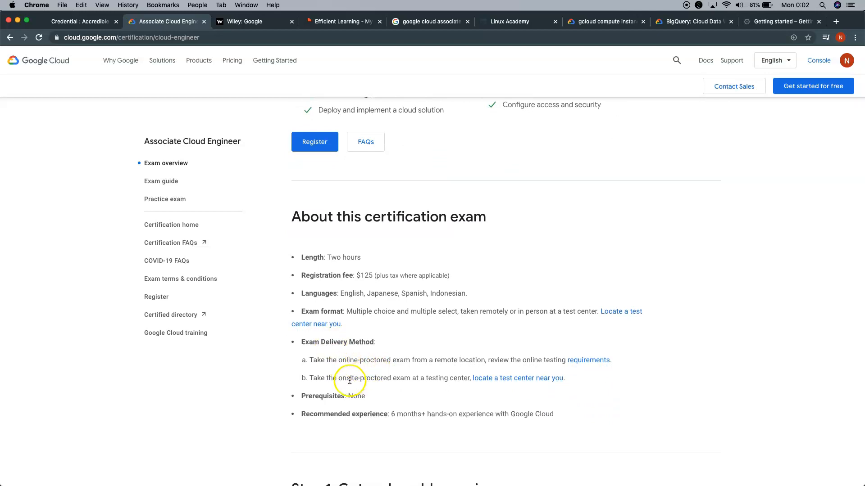
pyautogui.moveTo(450, 388)
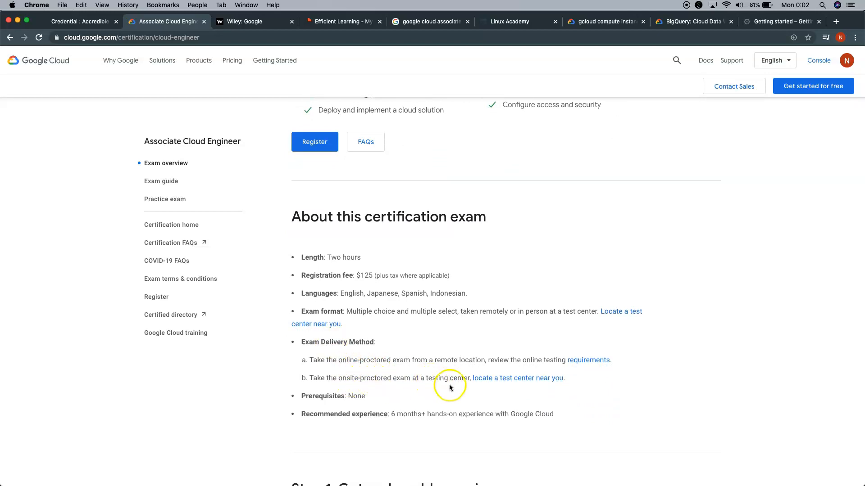
pyautogui.moveTo(454, 389)
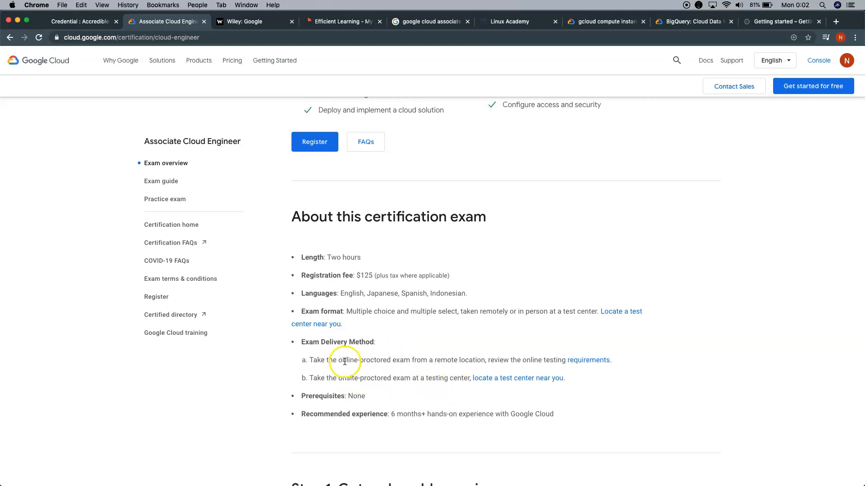
pyautogui.moveTo(421, 380)
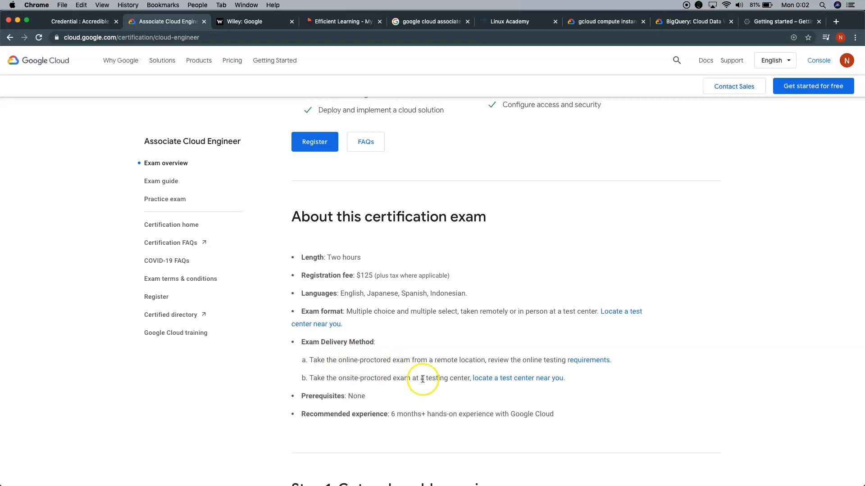
pyautogui.moveTo(439, 377)
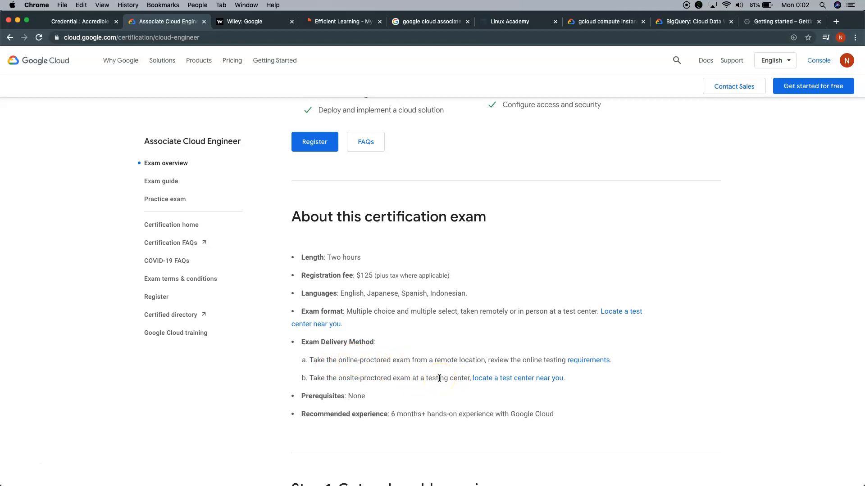
pyautogui.scroll(-3)
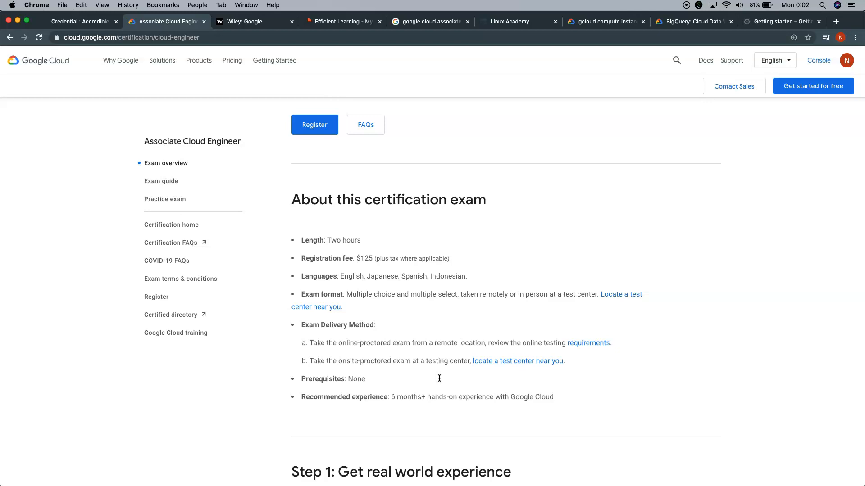
pyautogui.scroll(-3)
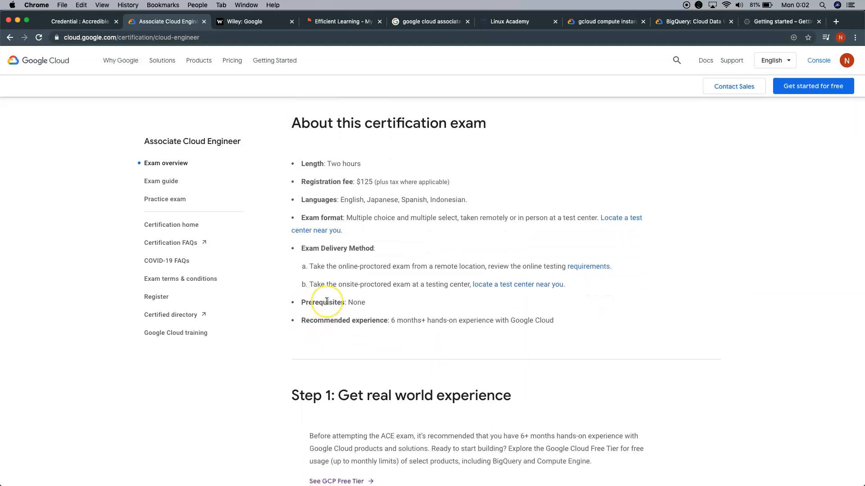
pyautogui.moveTo(393, 333)
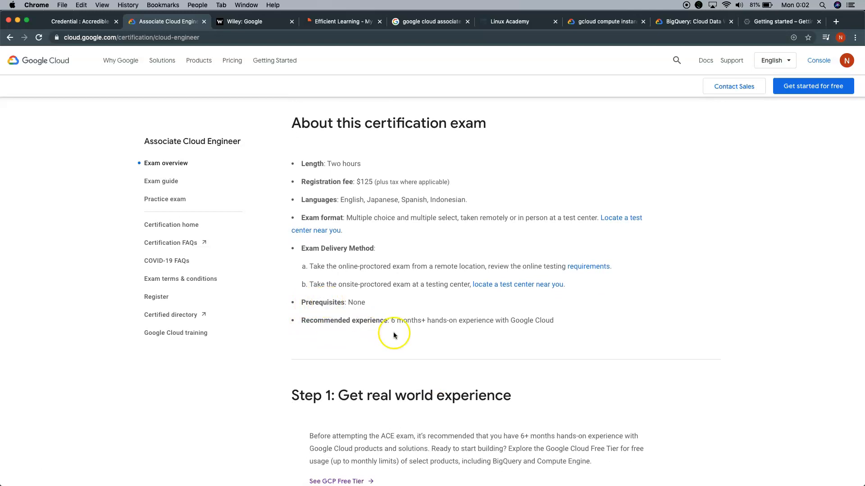
pyautogui.moveTo(421, 336)
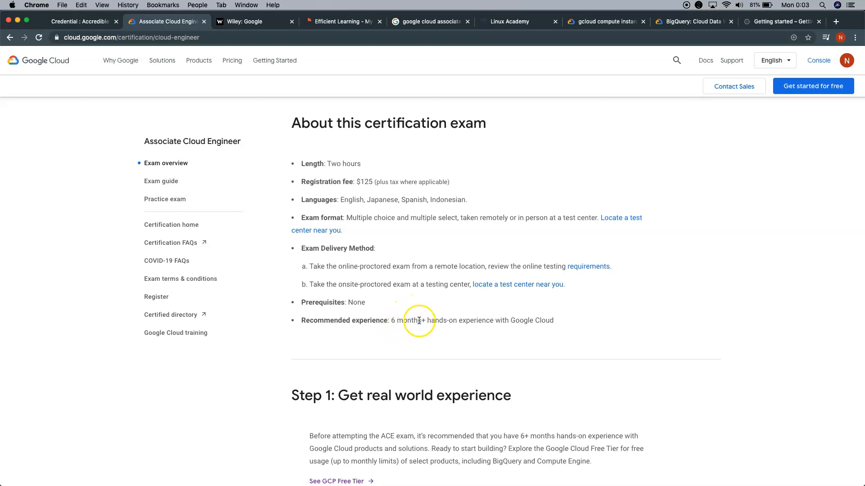
pyautogui.moveTo(421, 324)
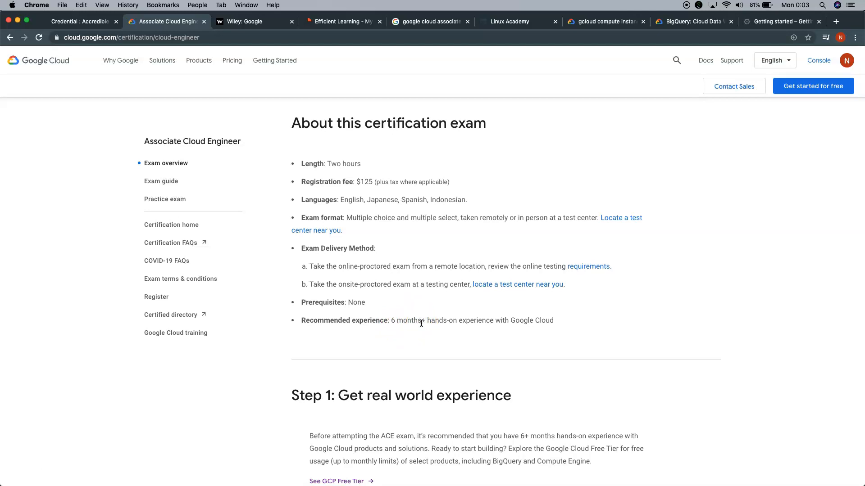
pyautogui.moveTo(535, 334)
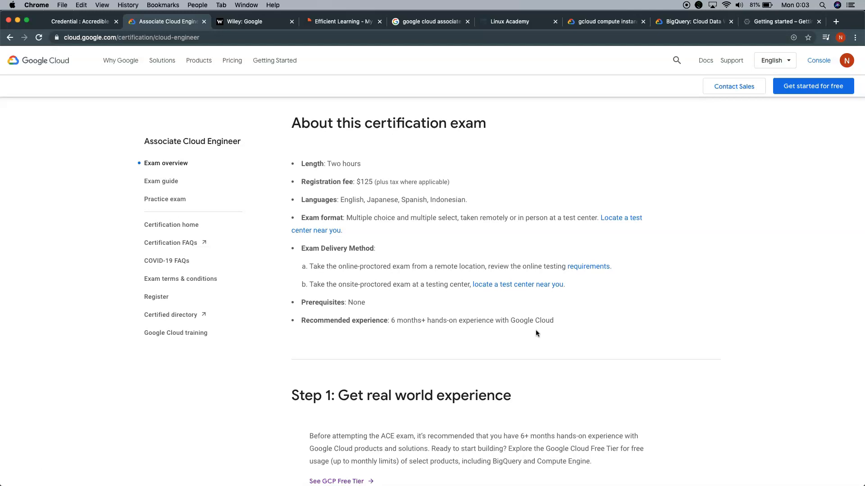
pyautogui.scroll(-3)
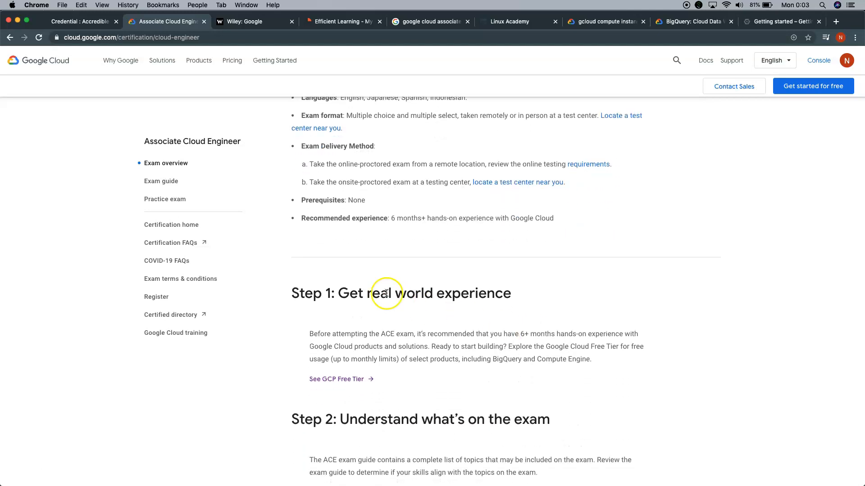
pyautogui.moveTo(162, 181)
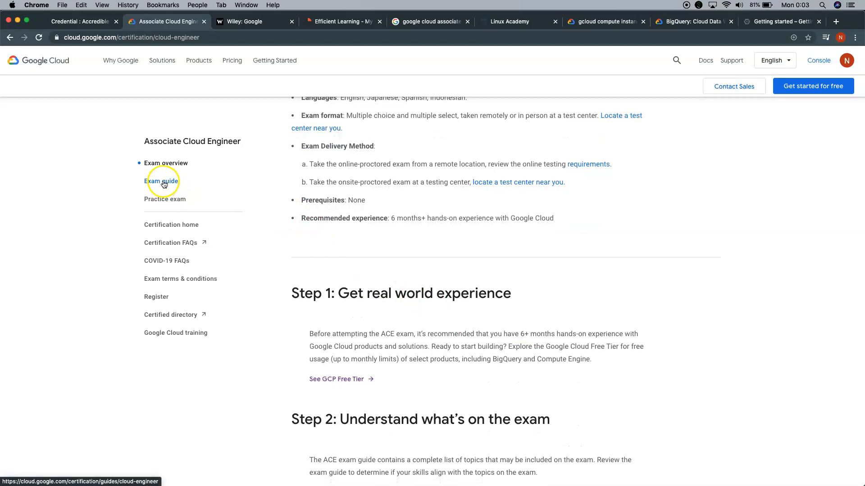
# - Open the Exam guide from the sidebar and scroll through topic sections 1 to 5
pyautogui.click(160, 181)
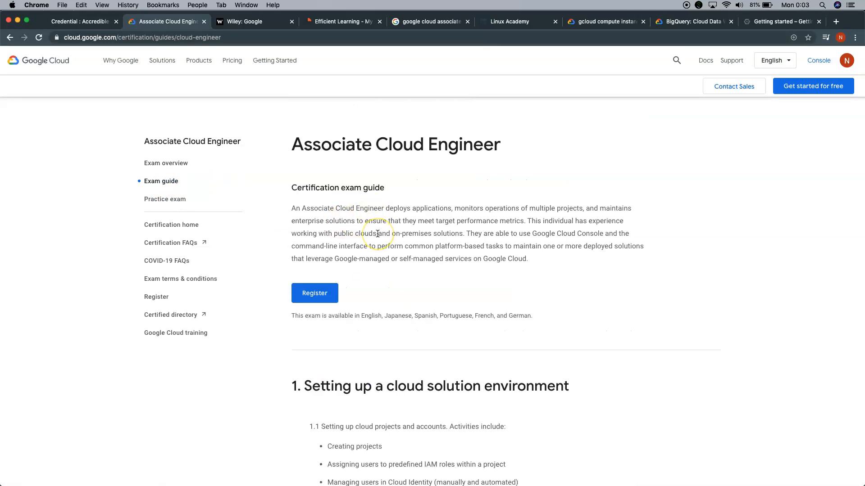
pyautogui.scroll(-3)
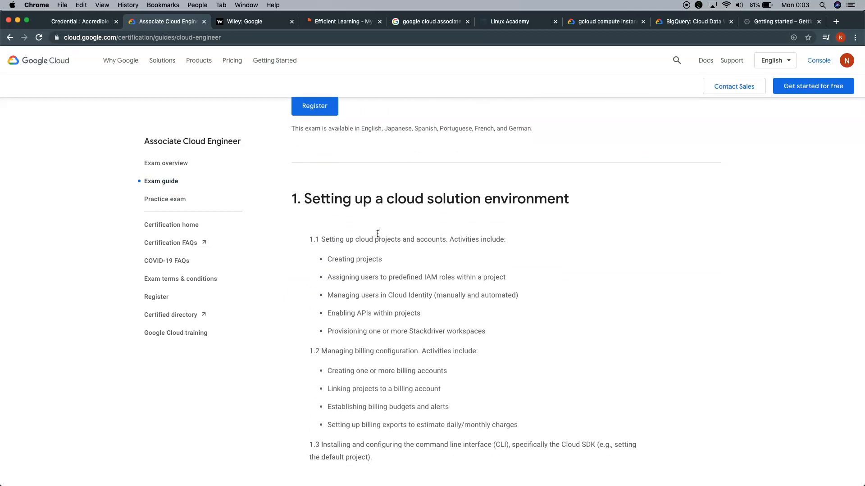
pyautogui.moveTo(299, 198)
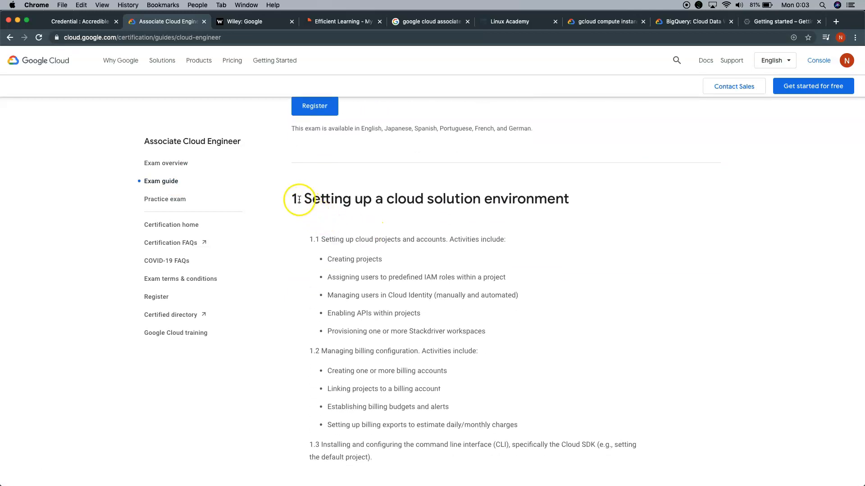
pyautogui.scroll(-3)
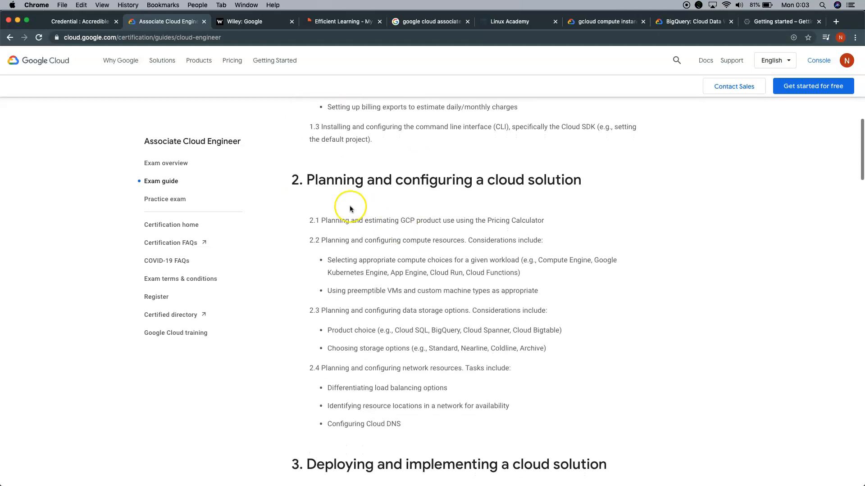
pyautogui.scroll(-3)
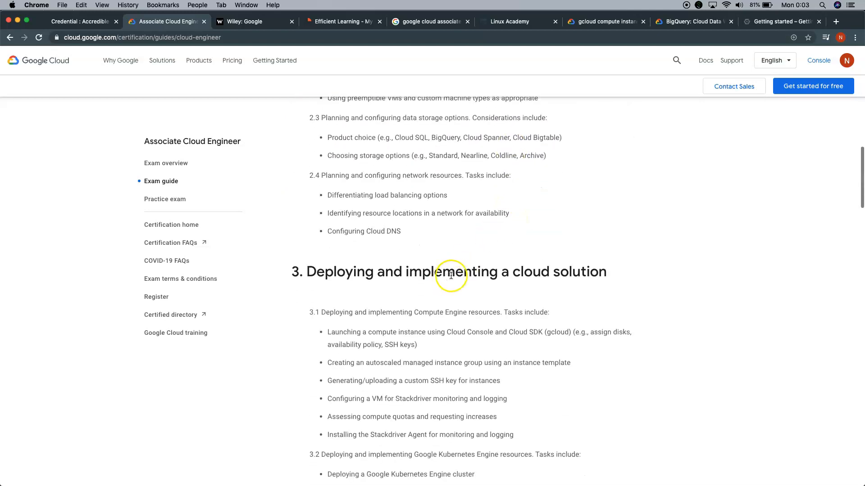
pyautogui.scroll(-3)
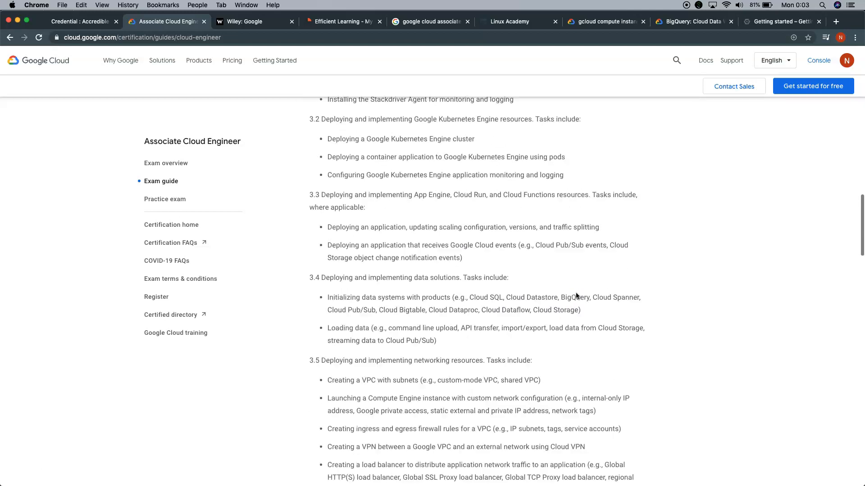
pyautogui.scroll(-3)
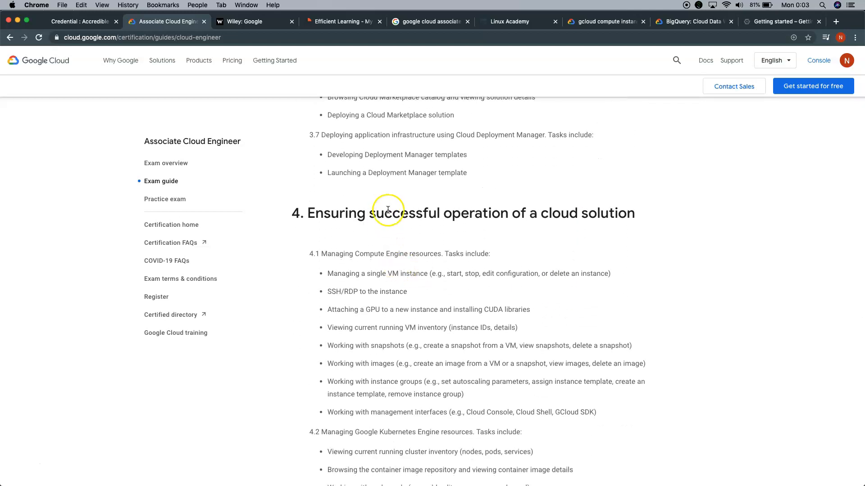
pyautogui.moveTo(411, 239)
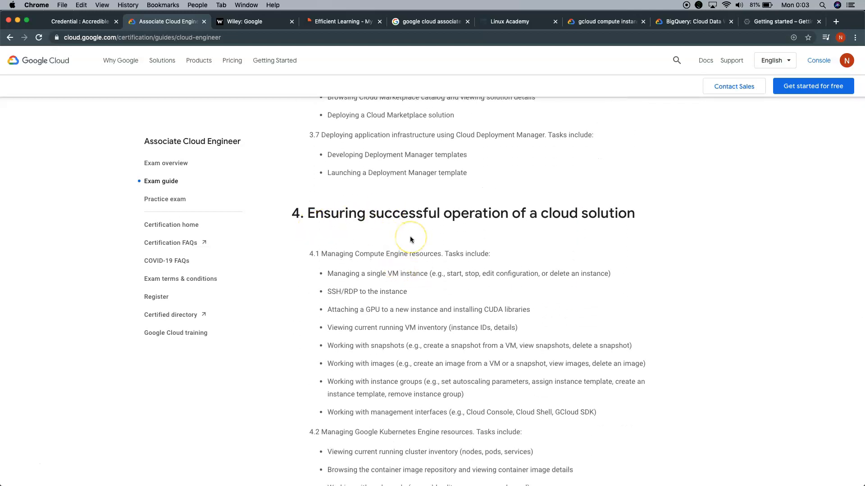
pyautogui.scroll(-3)
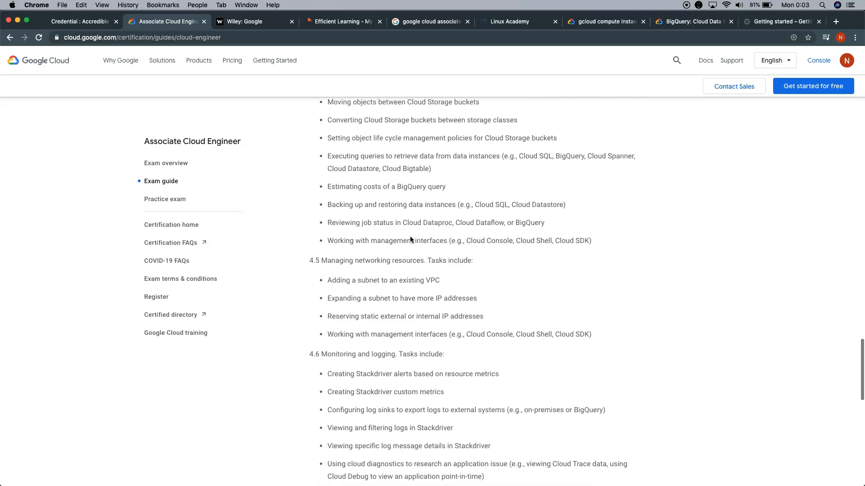
pyautogui.scroll(-3)
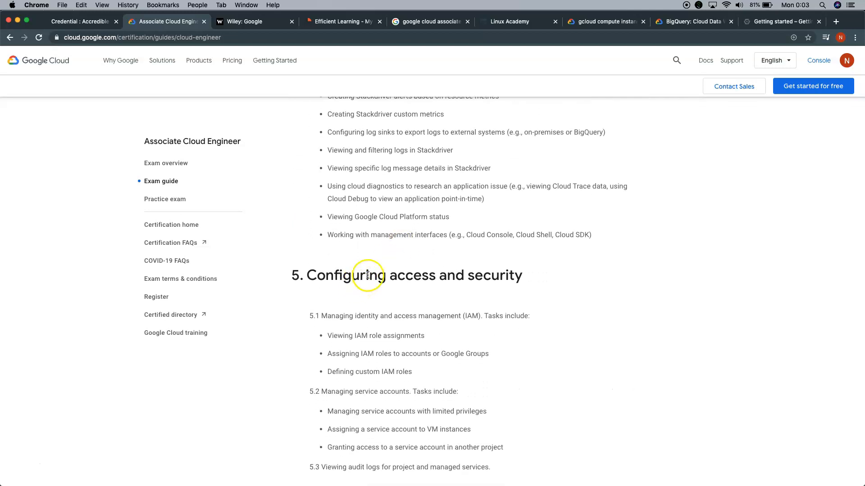
pyautogui.scroll(-3)
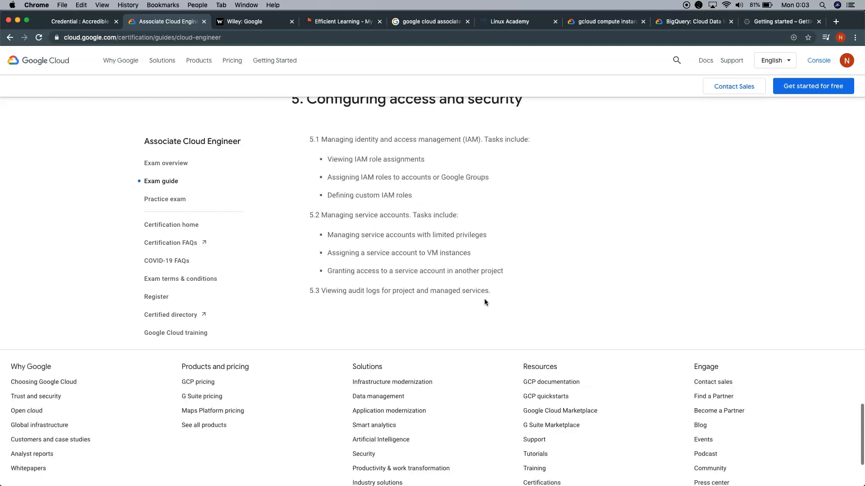
# - Scroll back up to the top of the exam guide
pyautogui.scroll(3)
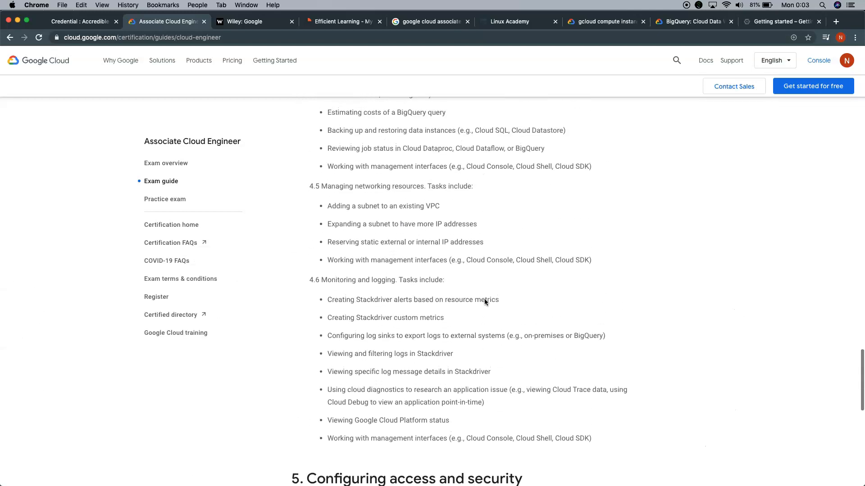
pyautogui.scroll(3)
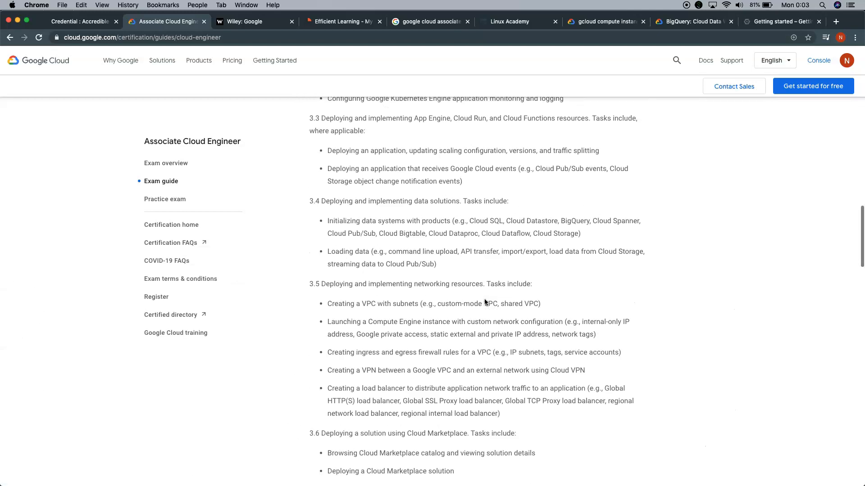
pyautogui.scroll(3)
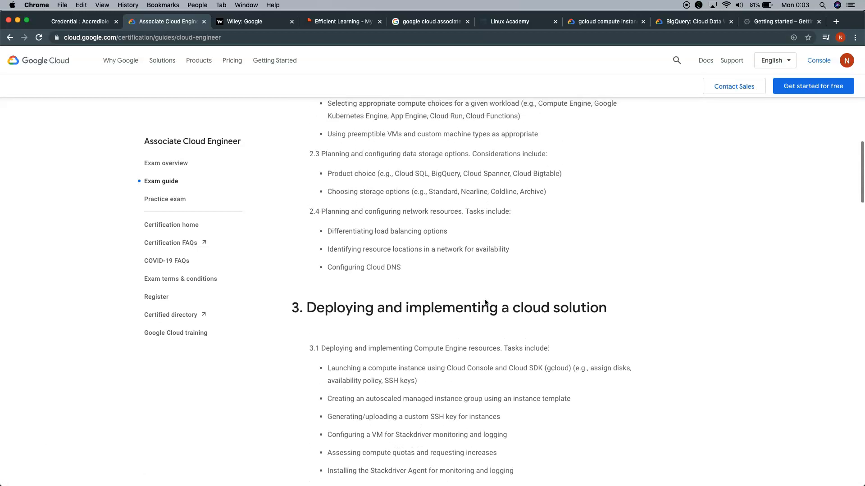
pyautogui.scroll(3)
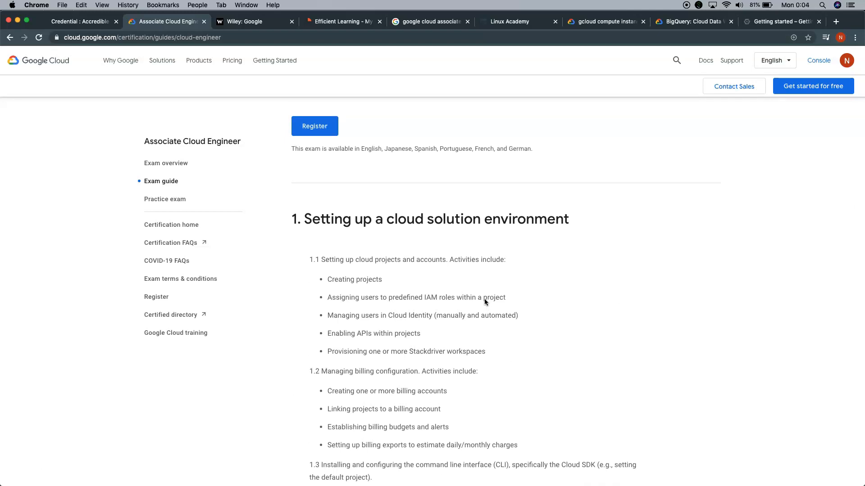
pyautogui.moveTo(166, 163)
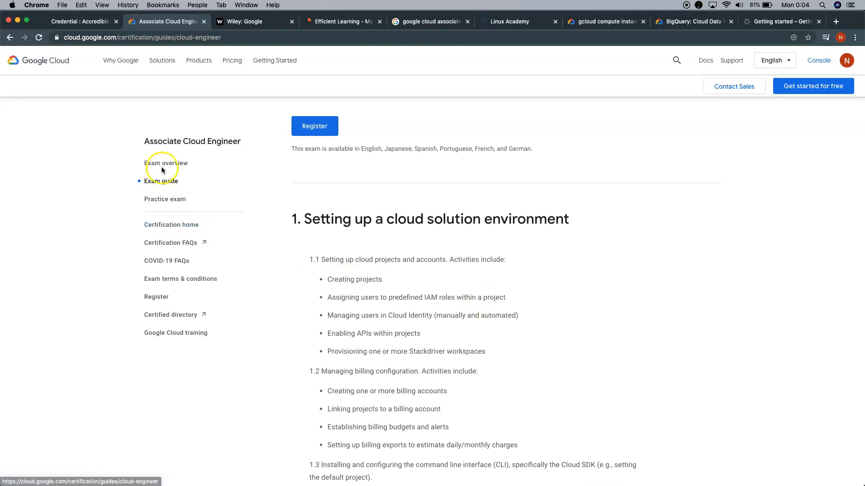
pyautogui.moveTo(171, 171)
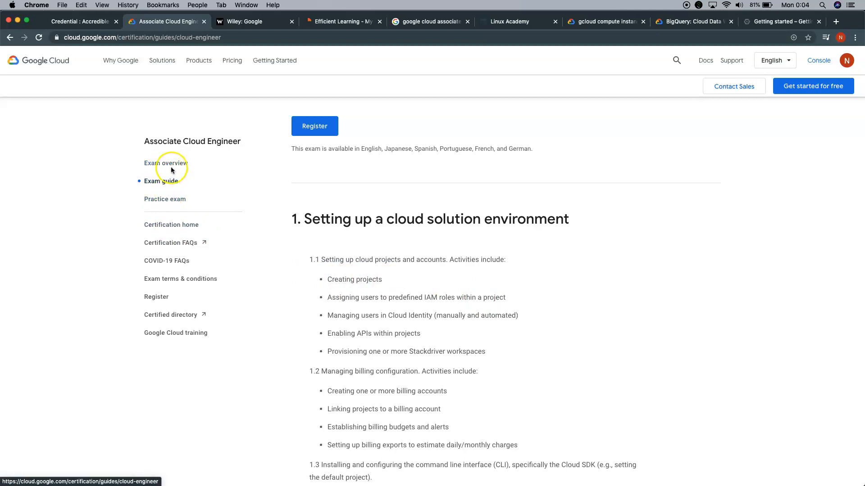
pyautogui.click(166, 163)
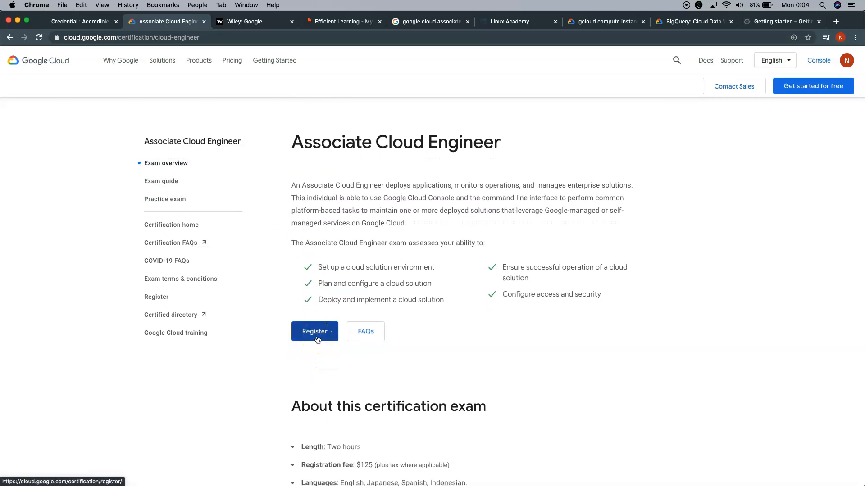
pyautogui.moveTo(354, 395)
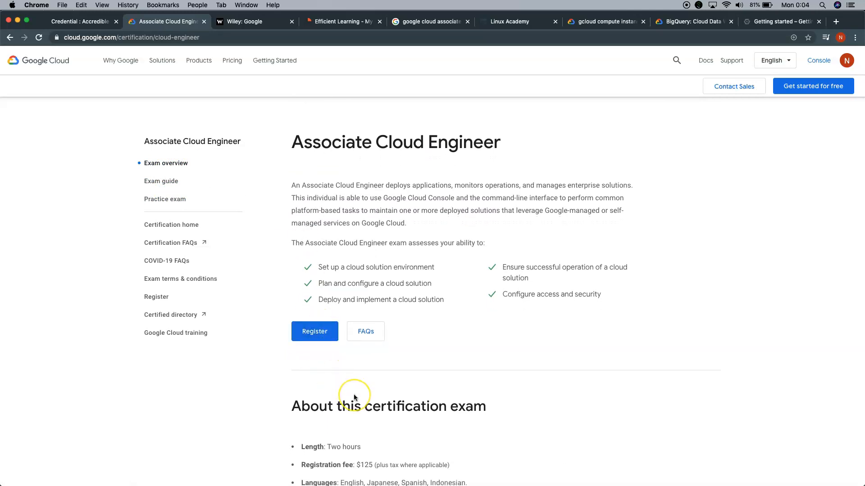
pyautogui.scroll(-3)
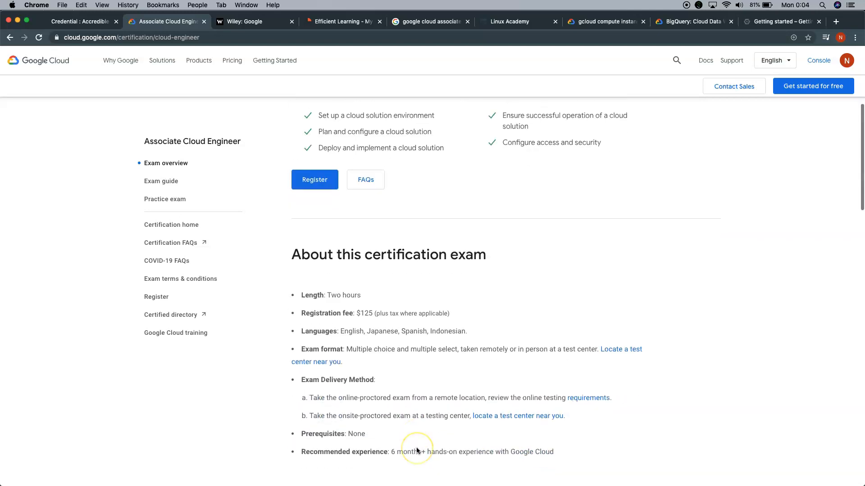
pyautogui.moveTo(299, 218)
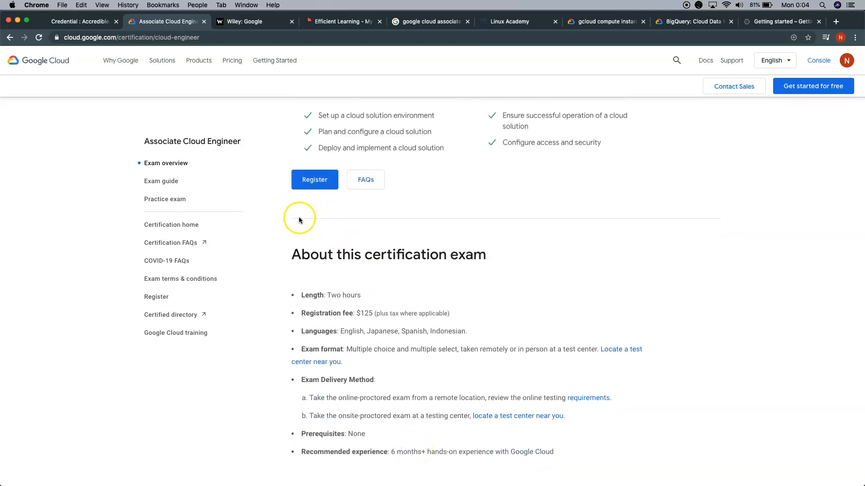
pyautogui.moveTo(322, 217)
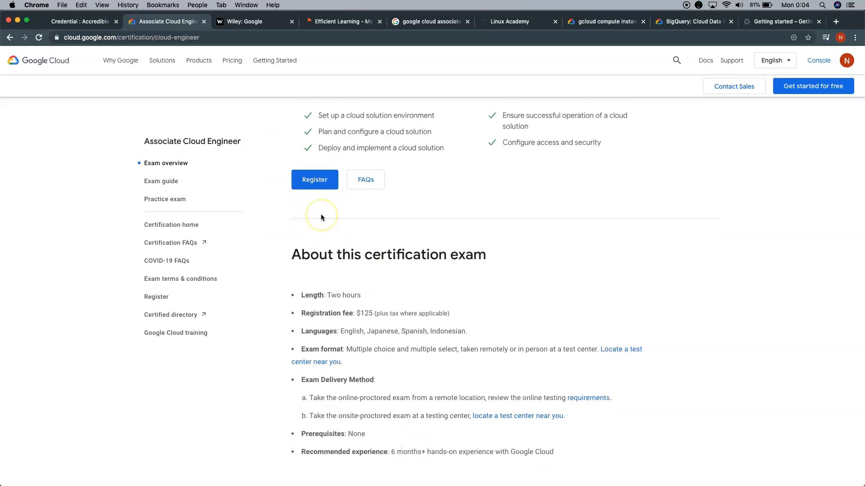
pyautogui.moveTo(322, 216)
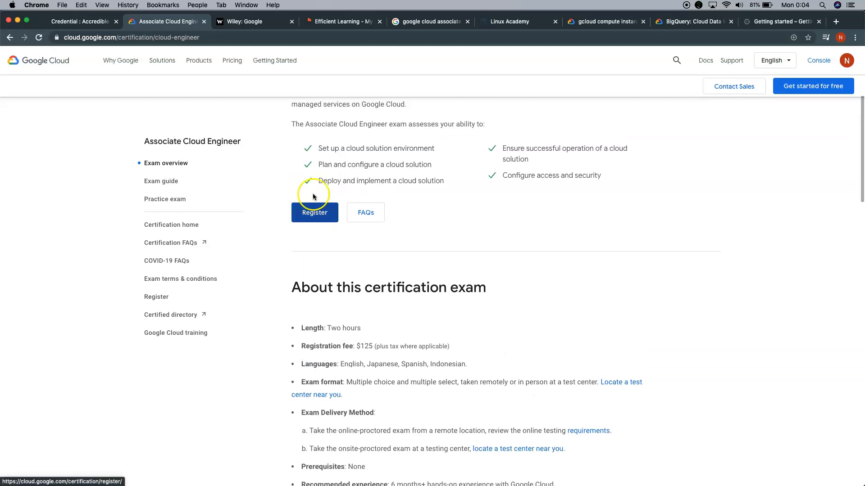
pyautogui.moveTo(164, 199)
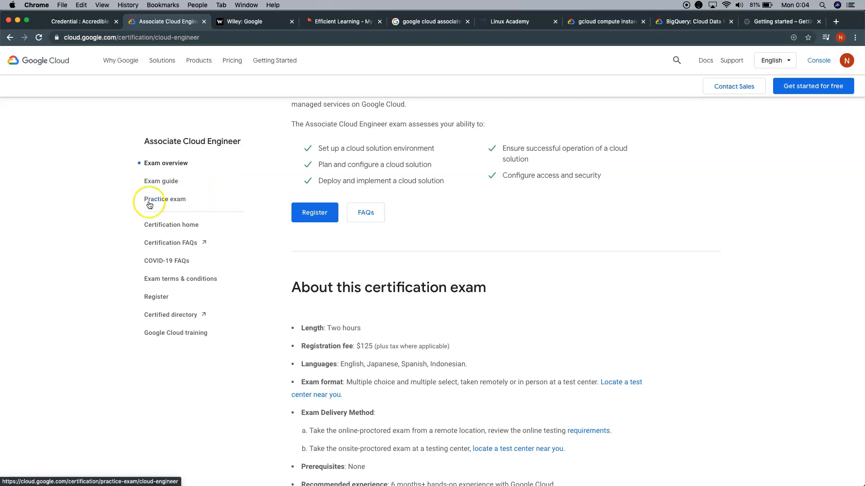
pyautogui.moveTo(156, 207)
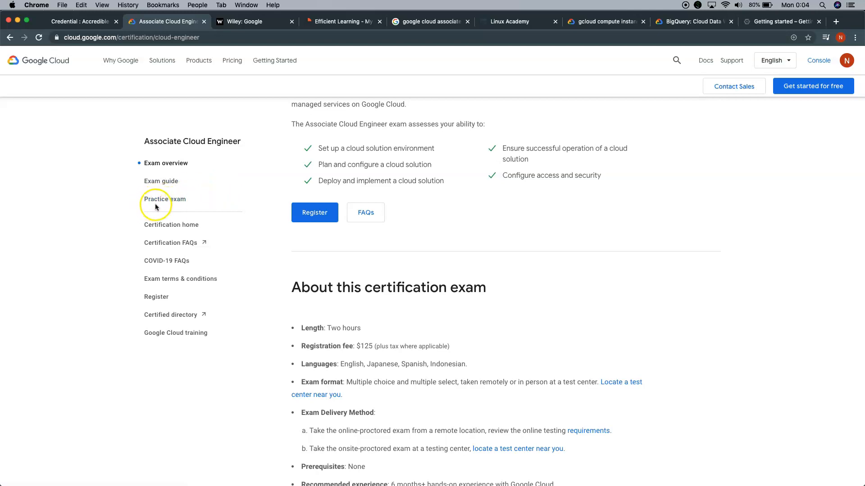
# - Open 'Practice exam' from the sidebar and view the notes above 'Launch the exam'
pyautogui.click(164, 199)
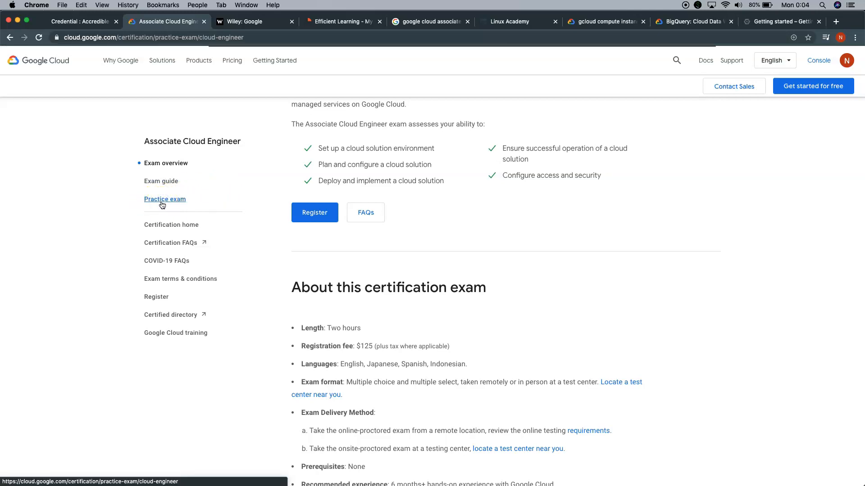
pyautogui.click(164, 199)
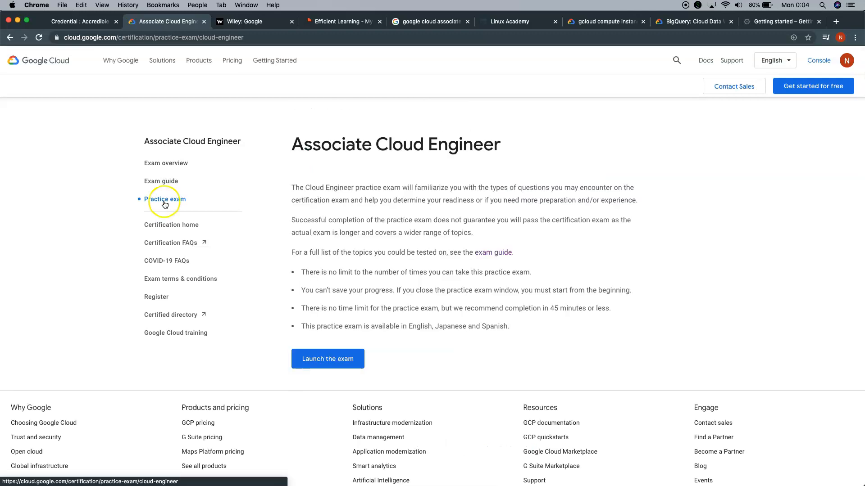
pyautogui.scroll(-3)
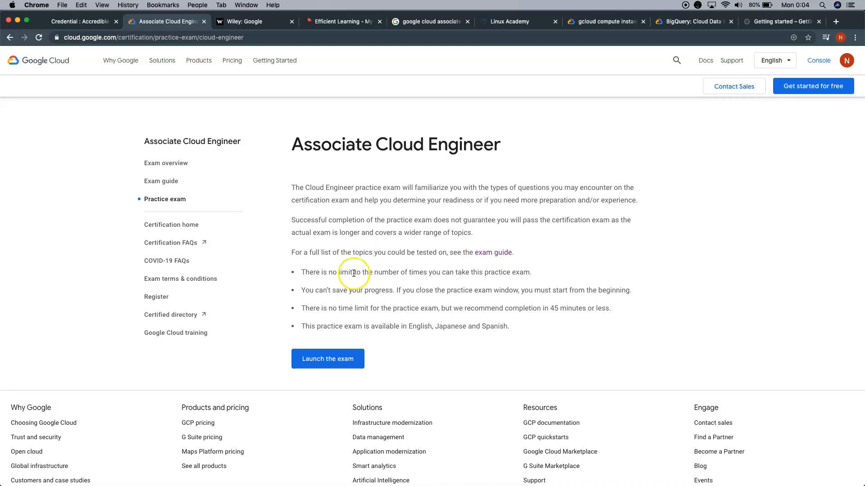
pyautogui.moveTo(408, 348)
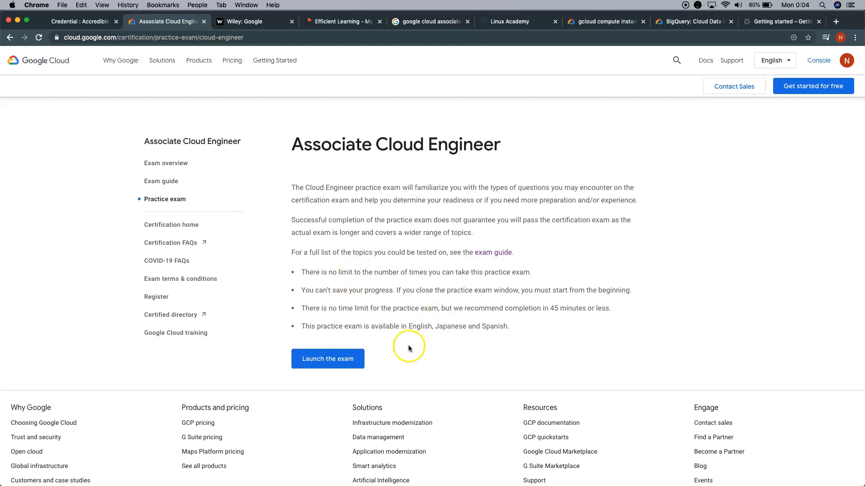
pyautogui.moveTo(208, 302)
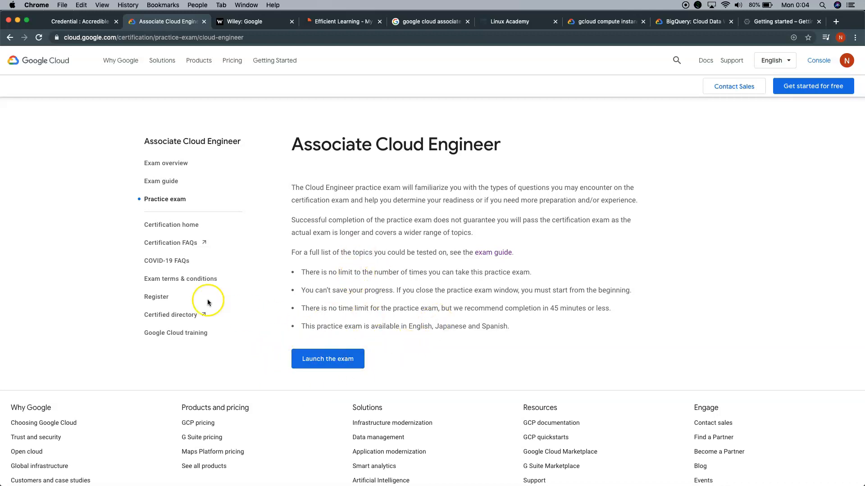
pyautogui.moveTo(170, 242)
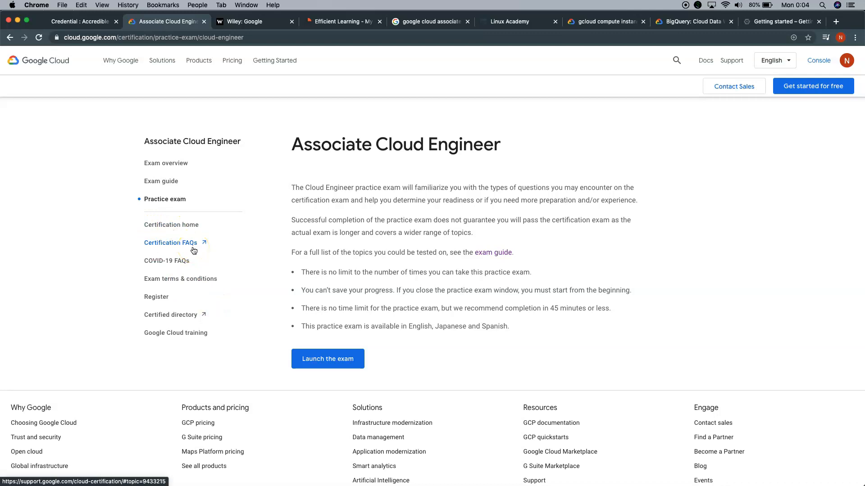
pyautogui.moveTo(295, 322)
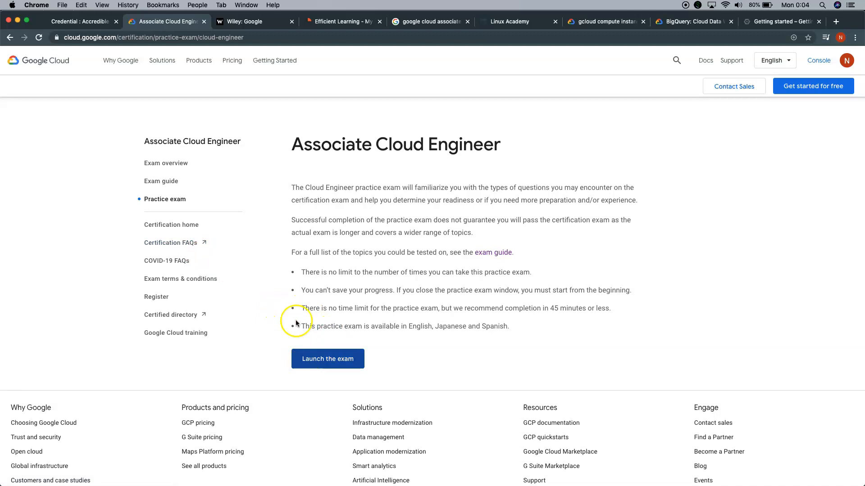
pyautogui.moveTo(324, 336)
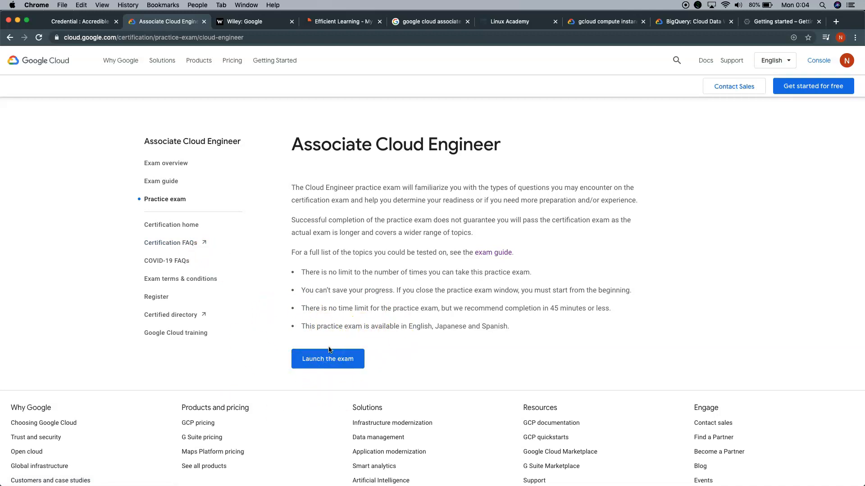
pyautogui.moveTo(219, 302)
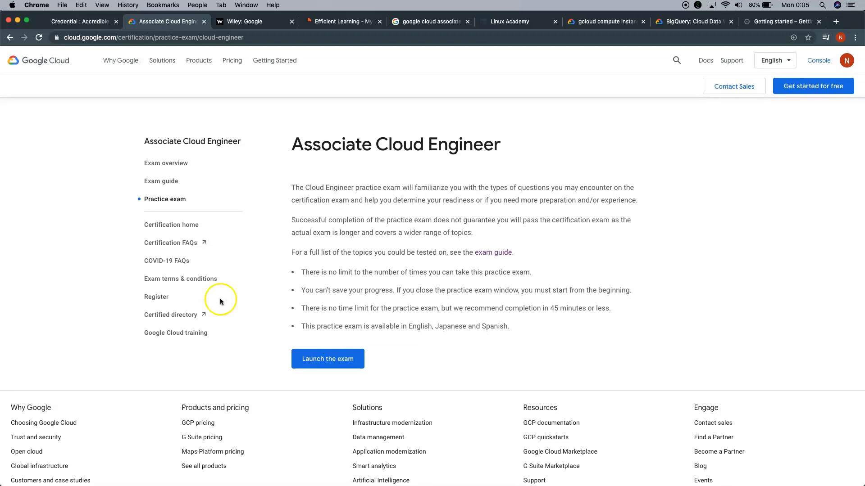
# - Return to the 'Exam guide' entry in the left sidebar
pyautogui.click(160, 181)
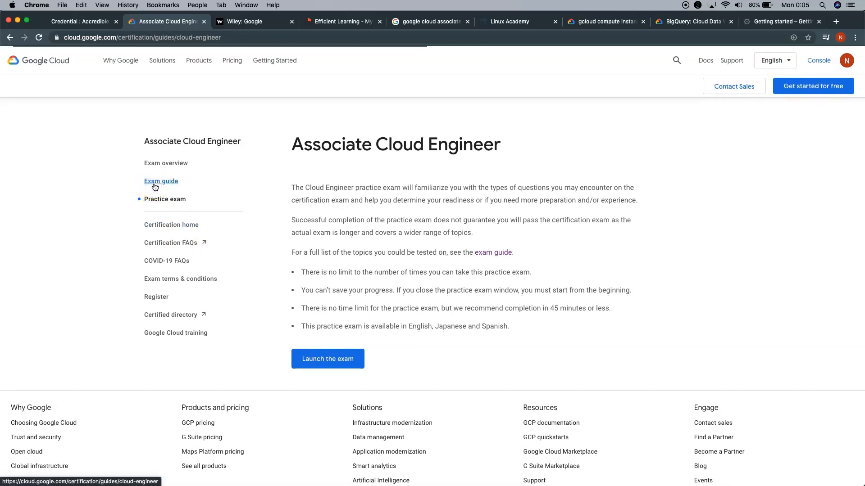
pyautogui.click(160, 181)
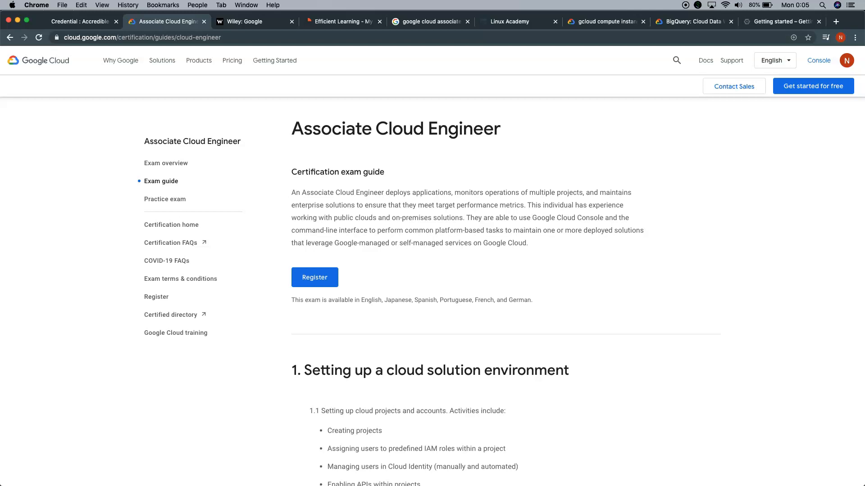
pyautogui.moveTo(237, 21)
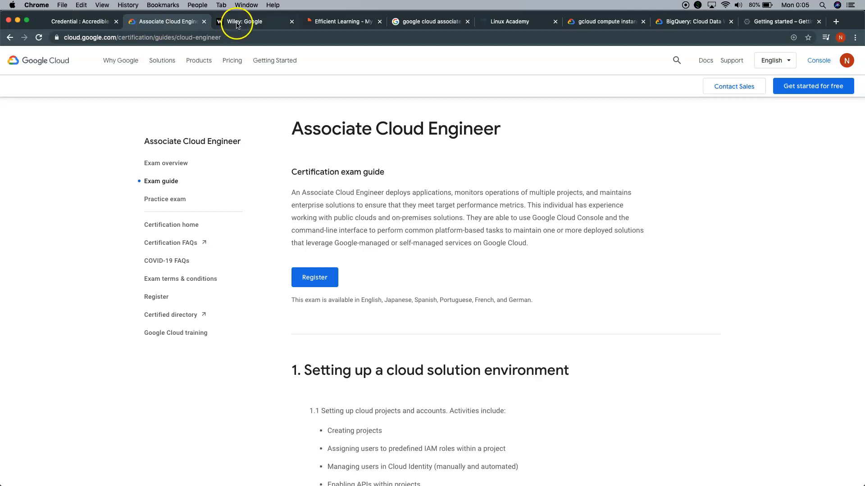
# - View the 'Wiley: Google' study guides tab, then switch to the study guide search results tab
pyautogui.click(254, 21)
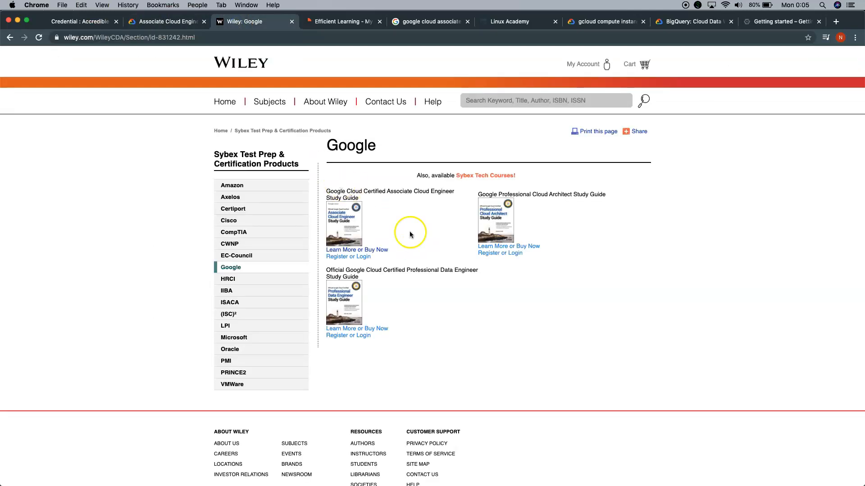
pyautogui.moveTo(409, 198)
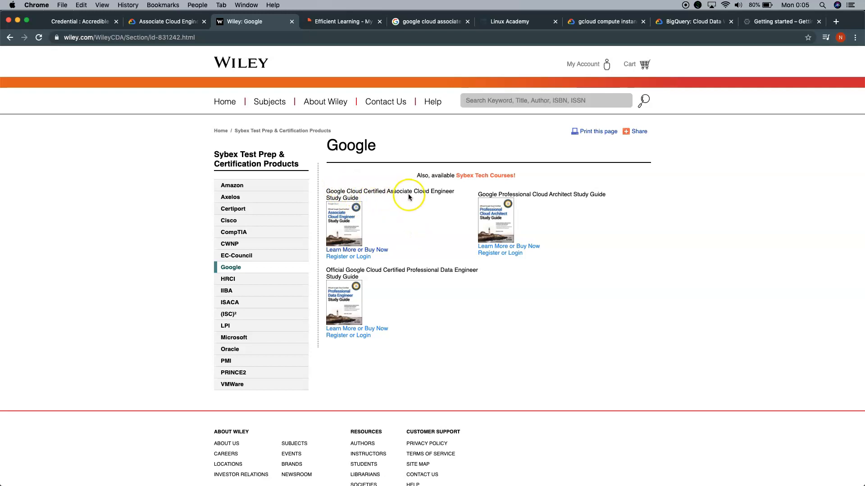
pyautogui.moveTo(395, 223)
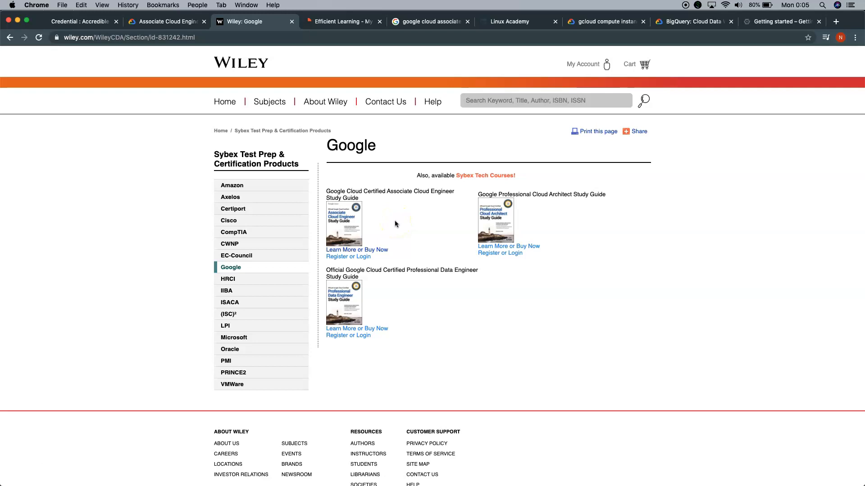
pyautogui.moveTo(350, 187)
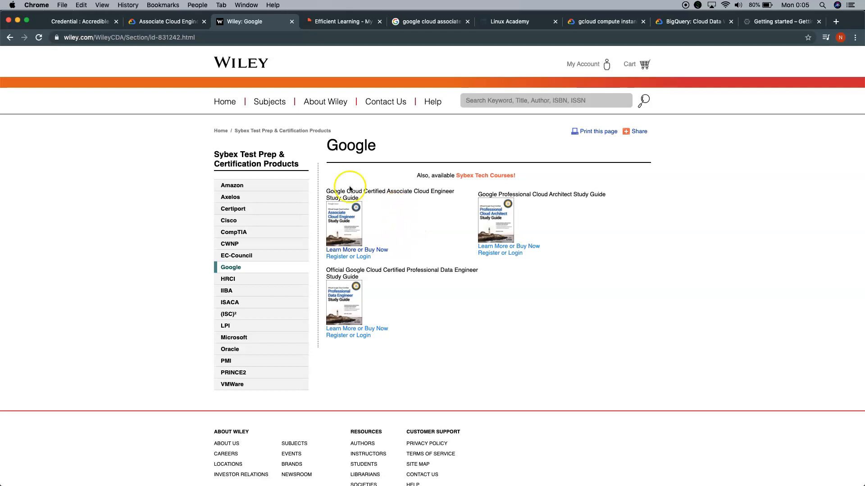
pyautogui.moveTo(349, 232)
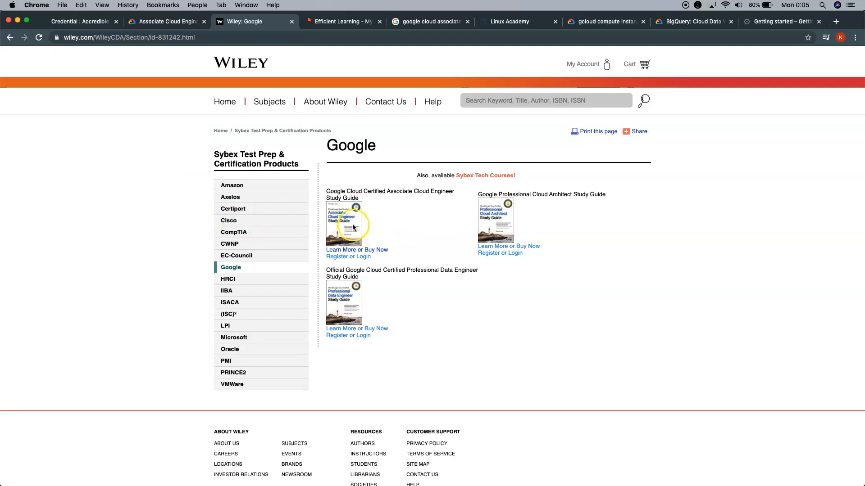
pyautogui.moveTo(255, 180)
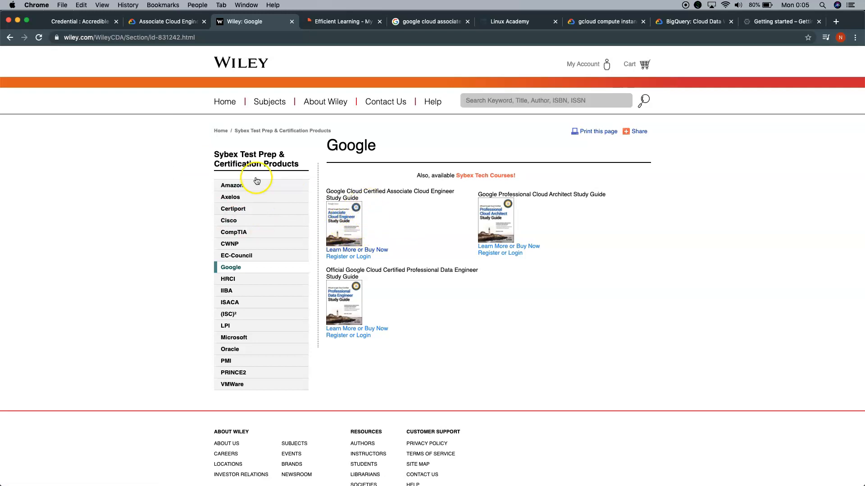
pyautogui.moveTo(80, 58)
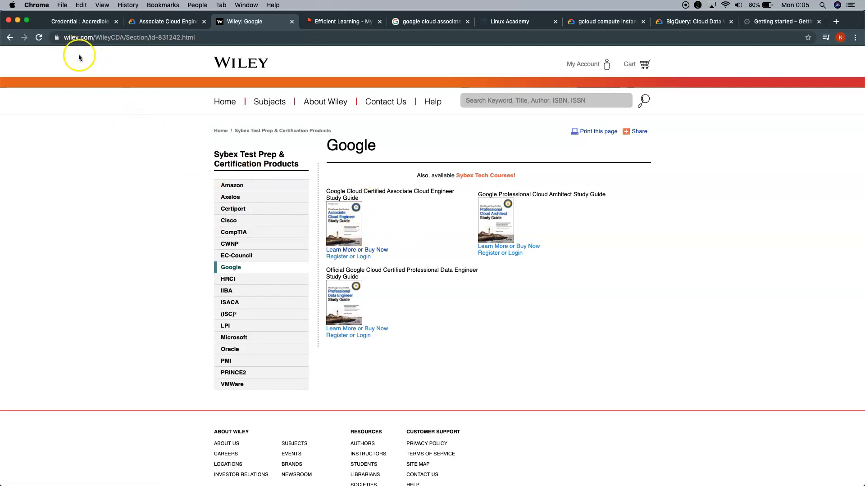
pyautogui.moveTo(146, 157)
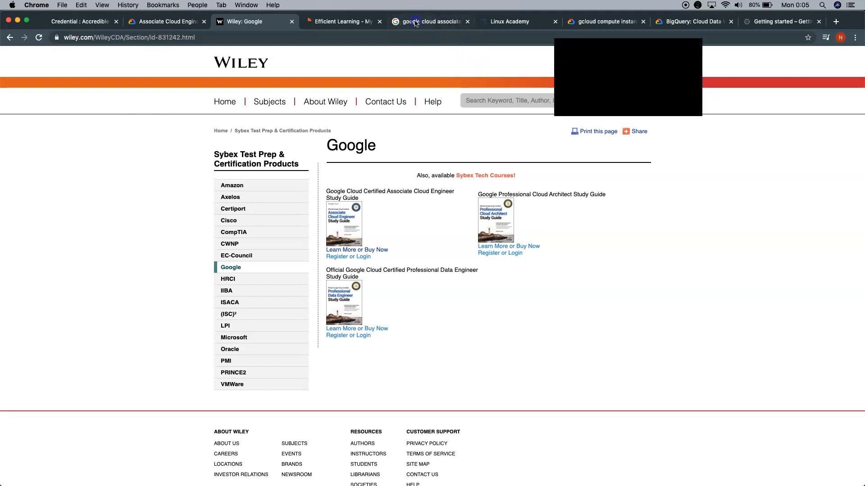
pyautogui.click(430, 22)
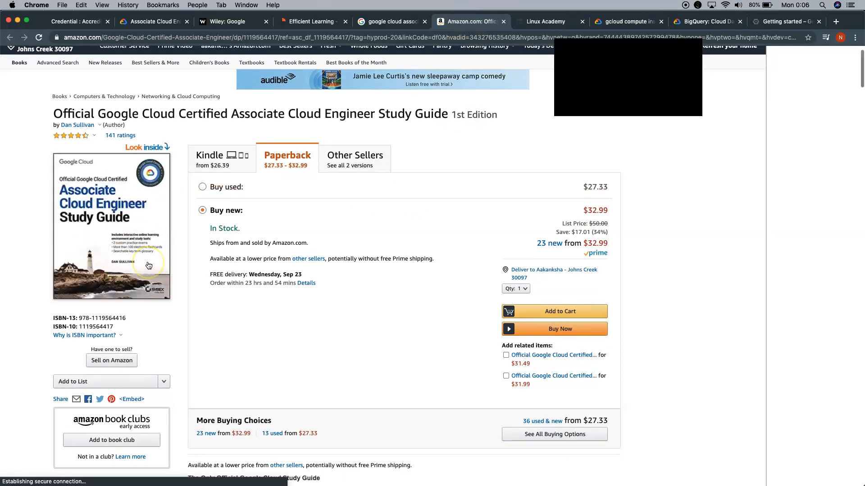
# - Scroll the Amazon study guide listing to its paperback options, $32.99 new and $27.33 used
pyautogui.scroll(-3)
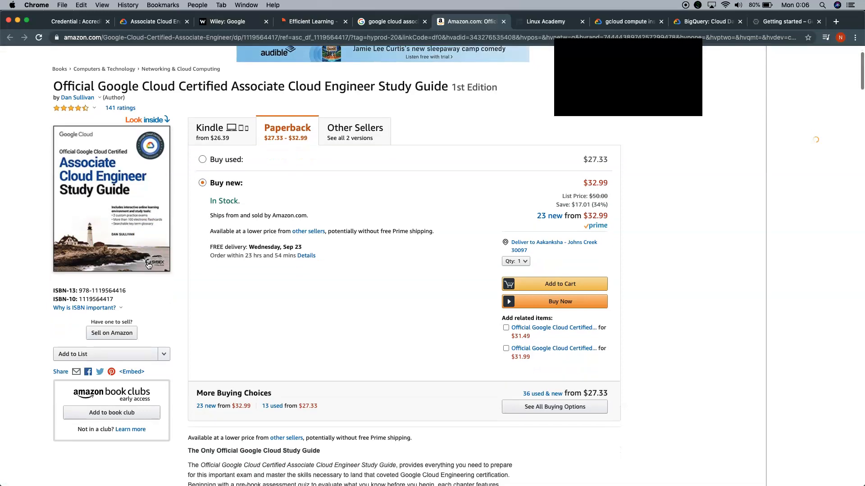
pyautogui.scroll(-3)
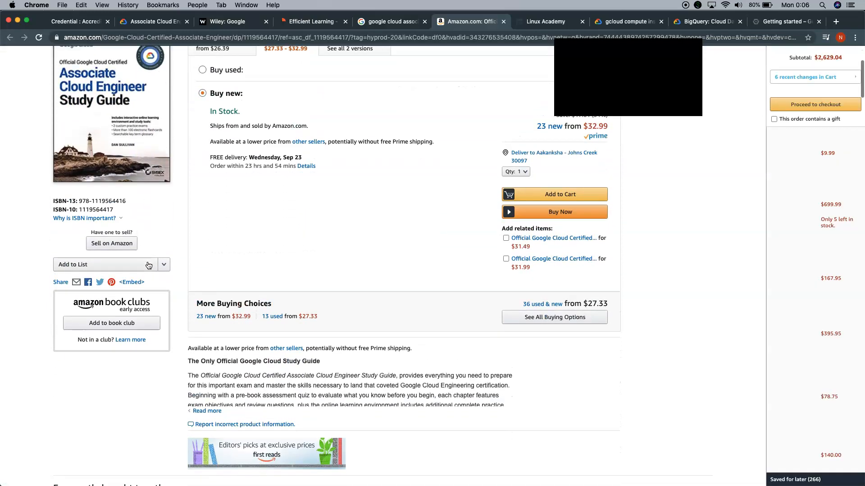
pyautogui.scroll(3)
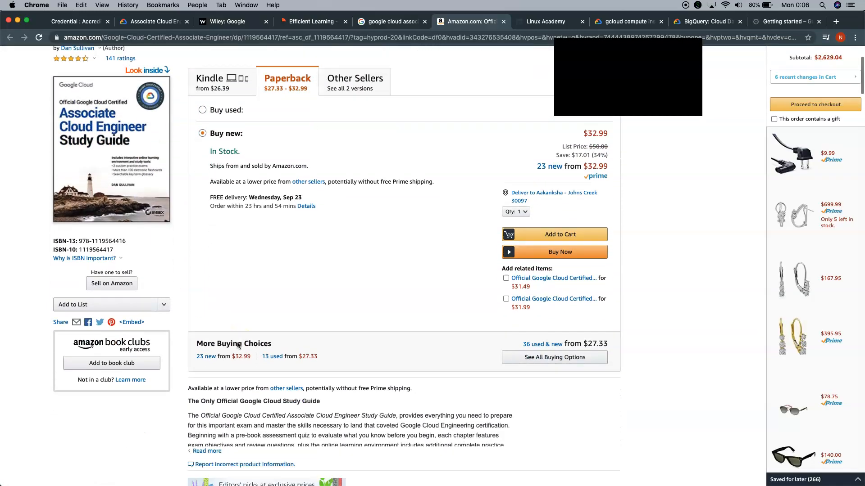
pyautogui.scroll(-3)
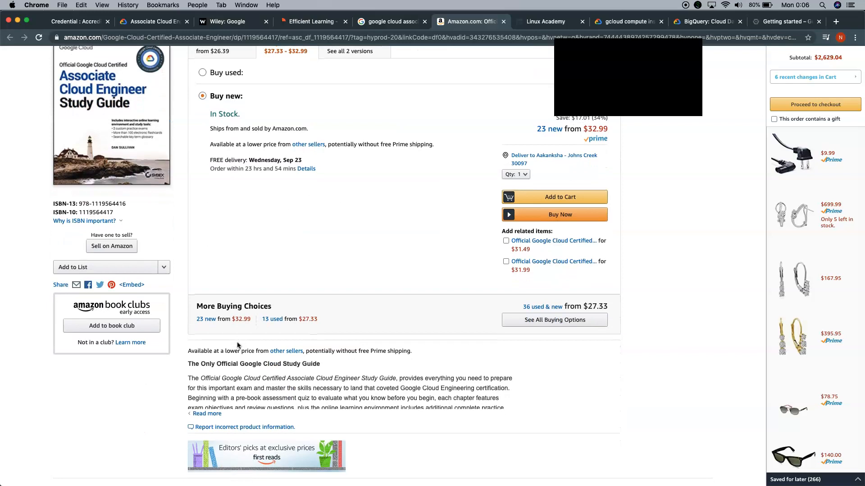
pyautogui.scroll(3)
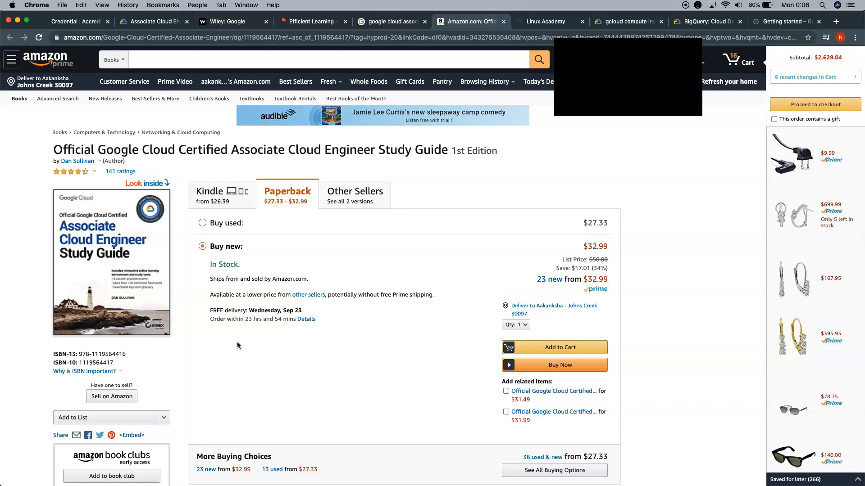
pyautogui.moveTo(204, 281)
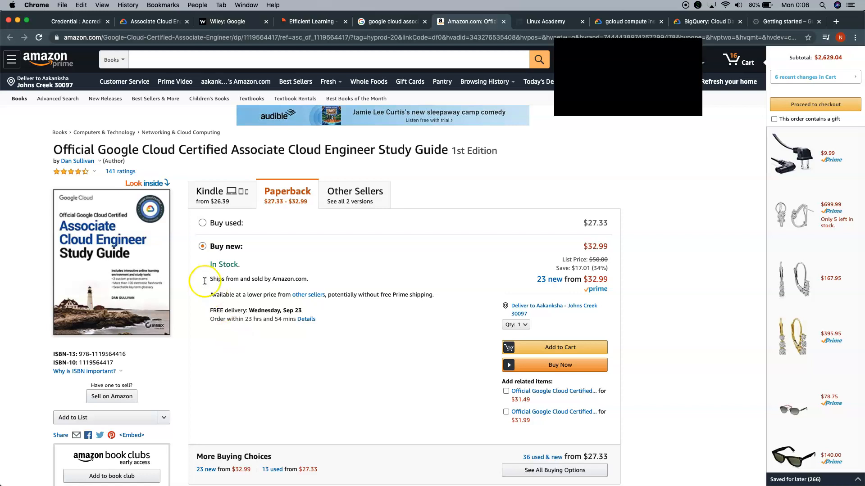
pyautogui.moveTo(197, 275)
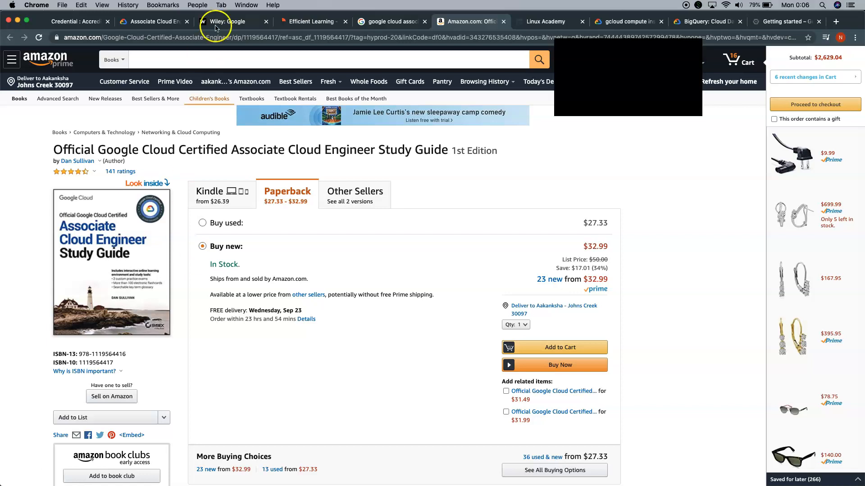
pyautogui.moveTo(199, 5)
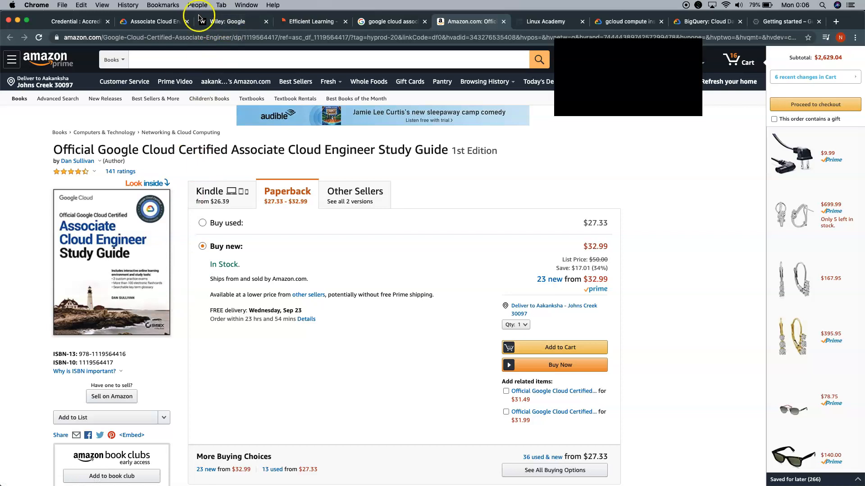
# - Switch via the 'Wiley: Google' tab to the Efficient Learning Google Cloud ACE test bank tab
pyautogui.click(229, 22)
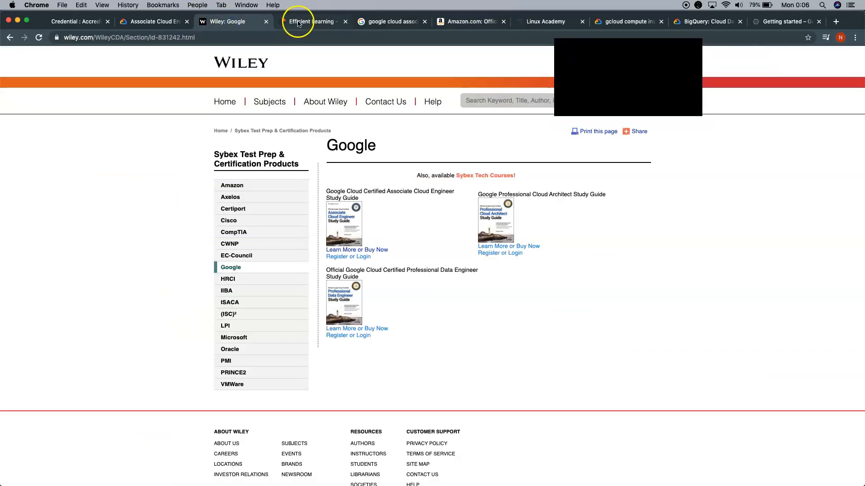
pyautogui.click(312, 22)
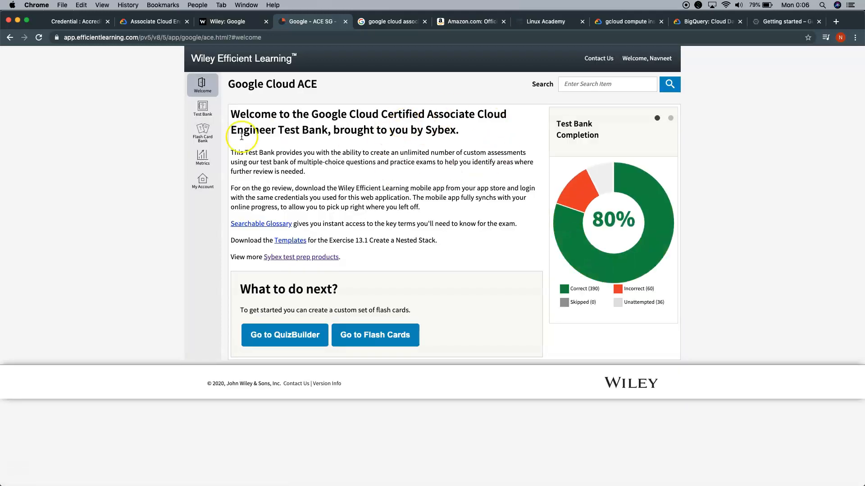
# - Open Test Bank, expand Chapters, and scroll through chapter scores to Chapter 18 and Practice Exams
pyautogui.click(202, 108)
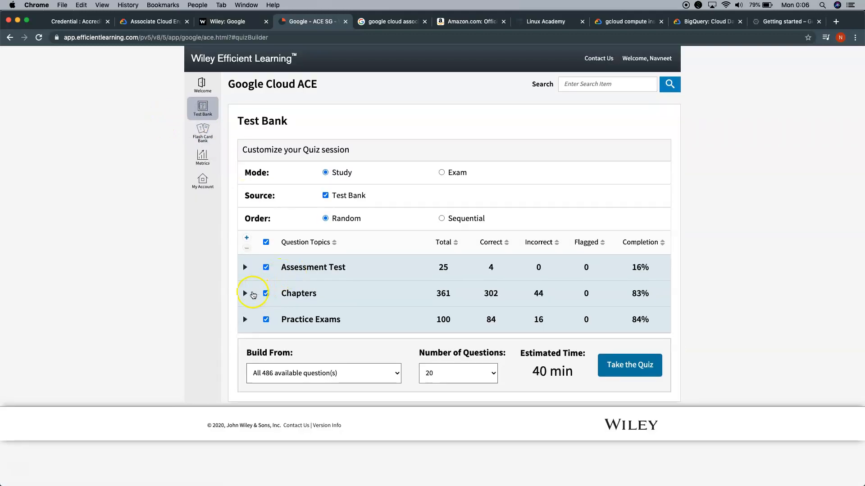
pyautogui.click(245, 293)
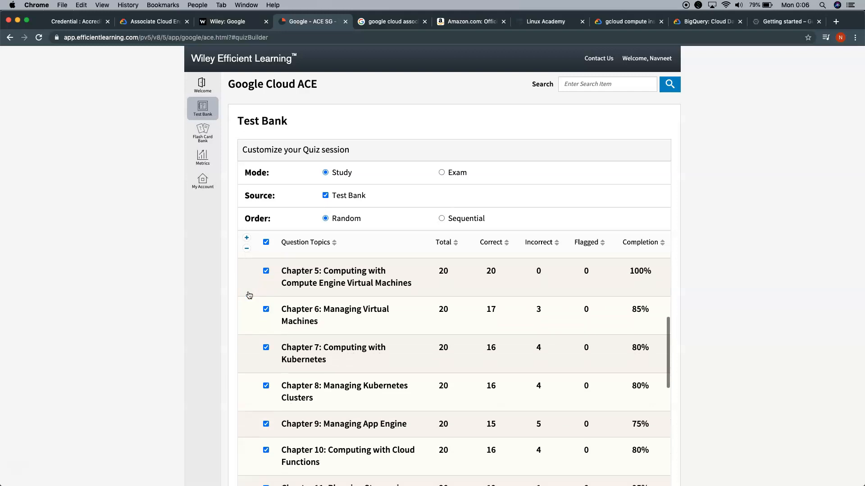
pyautogui.scroll(-3)
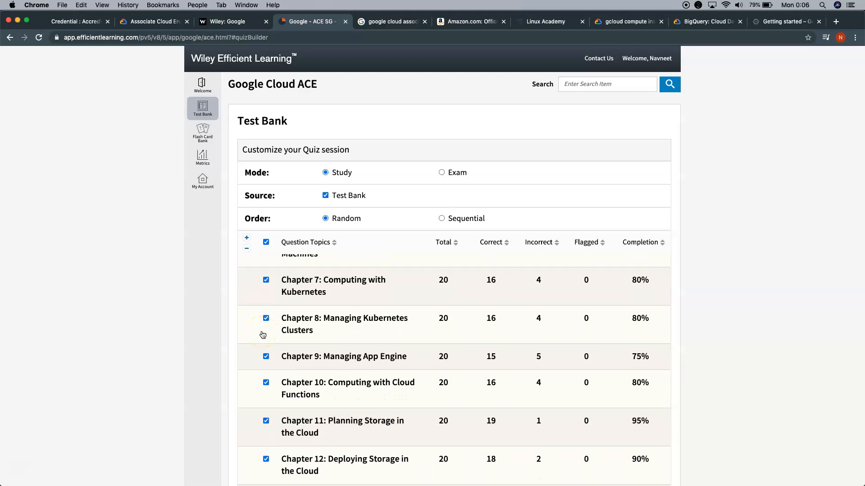
pyautogui.scroll(3)
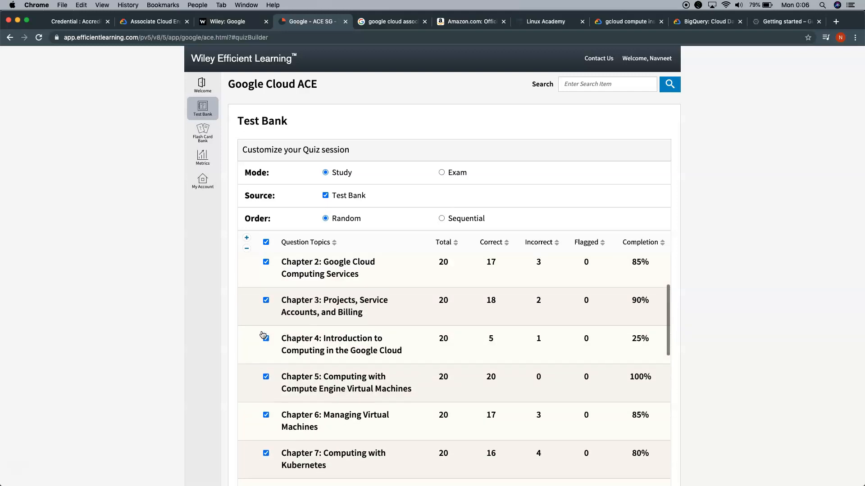
pyautogui.scroll(-3)
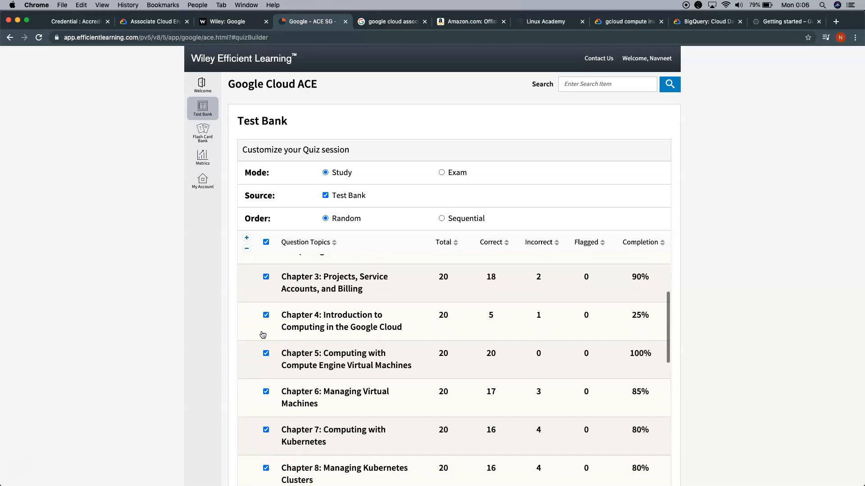
pyautogui.scroll(-3)
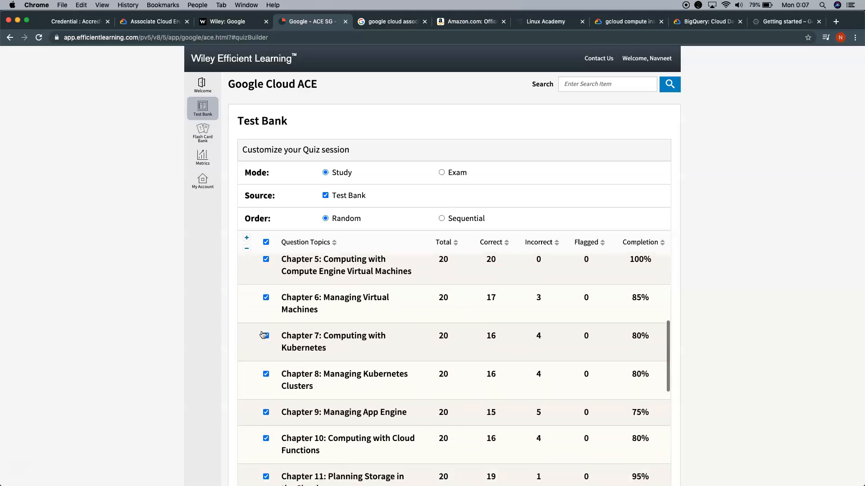
pyautogui.scroll(-3)
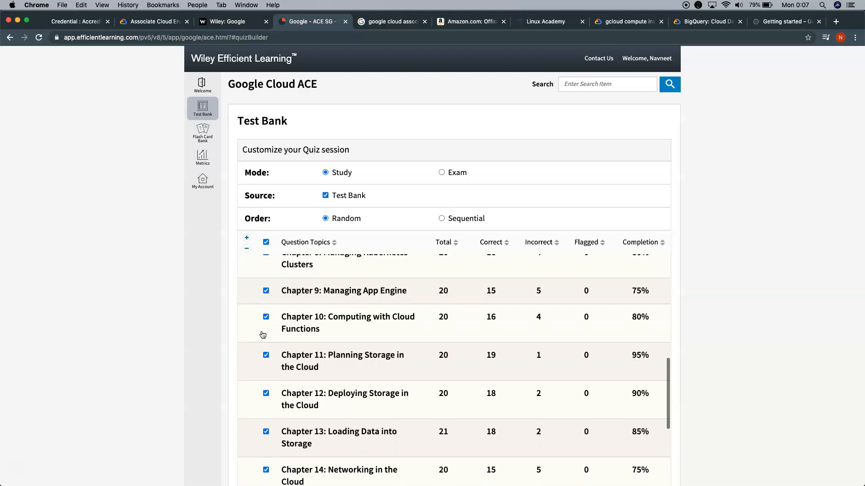
pyautogui.scroll(-3)
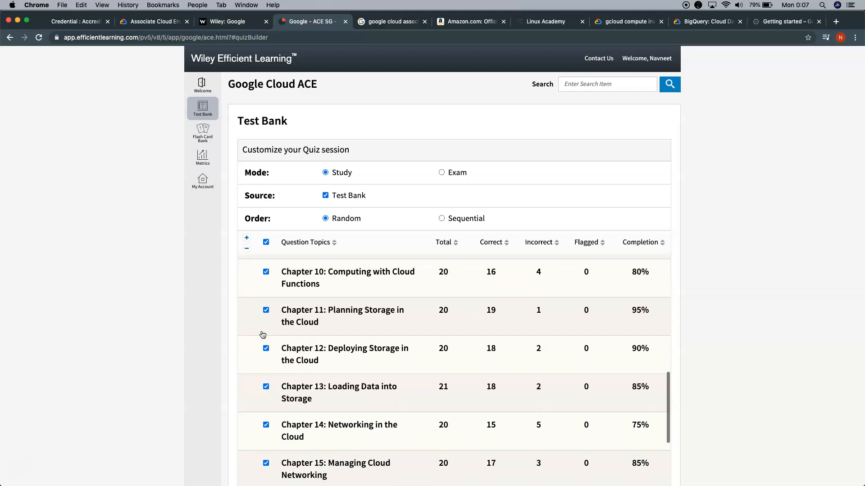
pyautogui.scroll(-3)
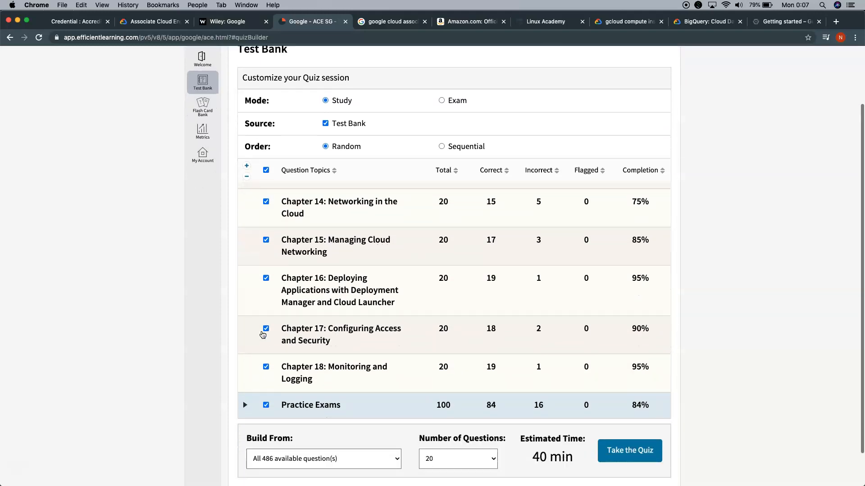
pyautogui.scroll(-3)
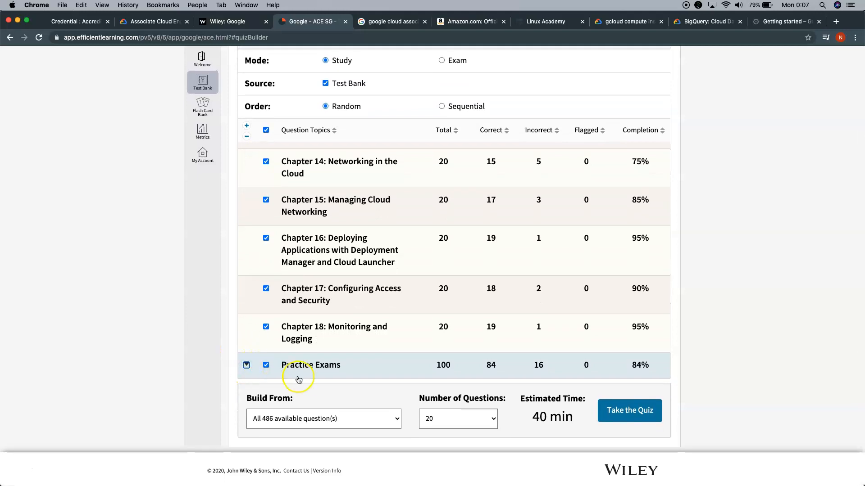
# - Expand Practice Exams to show Practice Exam 1 and 2 scores, then scroll the topics back to Chapter 1
pyautogui.click(246, 365)
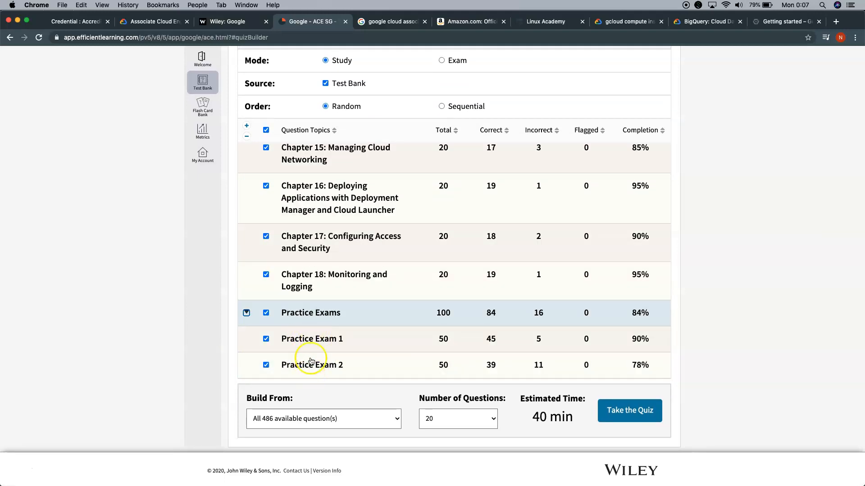
pyautogui.moveTo(325, 354)
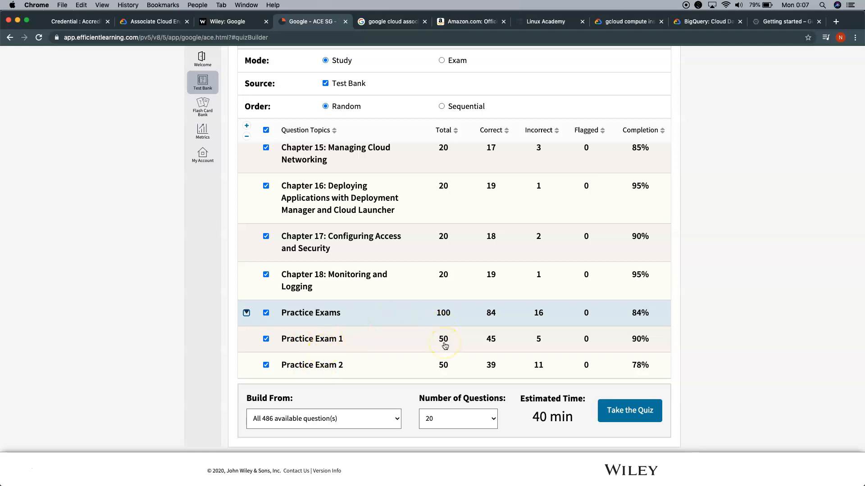
pyautogui.scroll(-3)
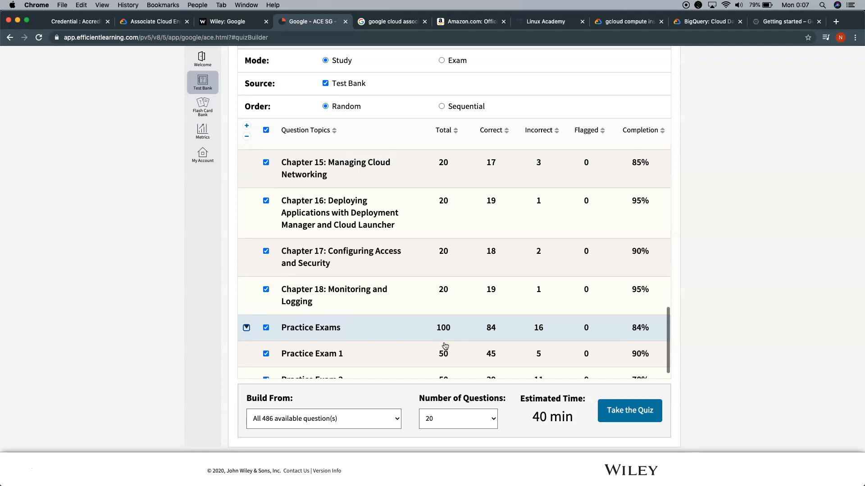
pyautogui.scroll(3)
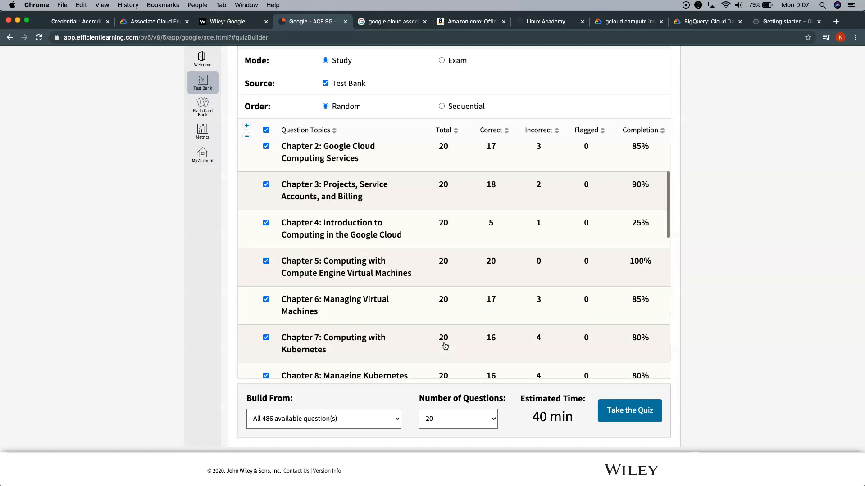
pyautogui.scroll(3)
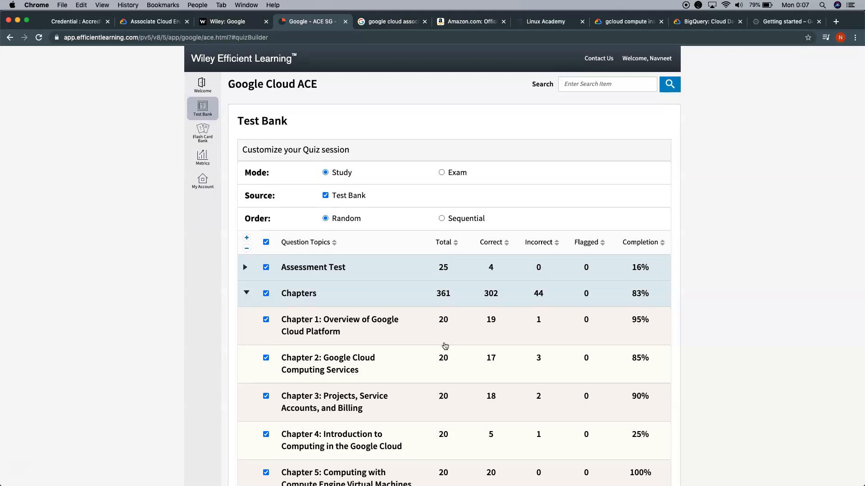
pyautogui.scroll(-3)
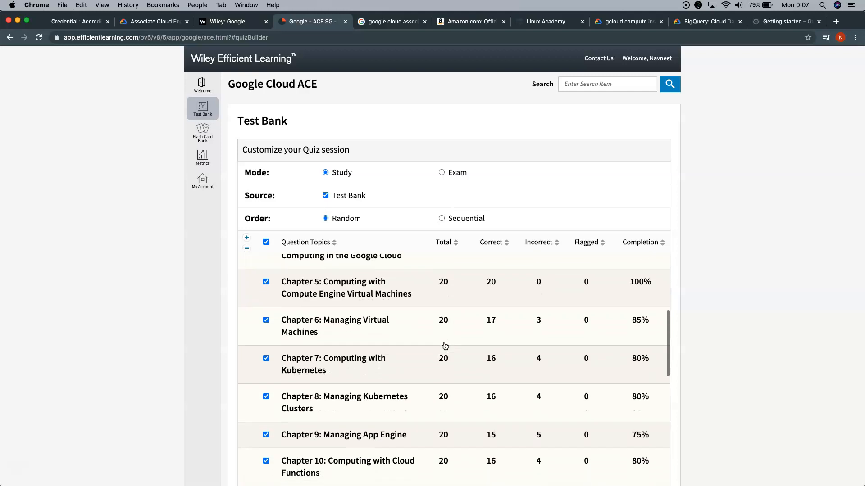
pyautogui.scroll(-3)
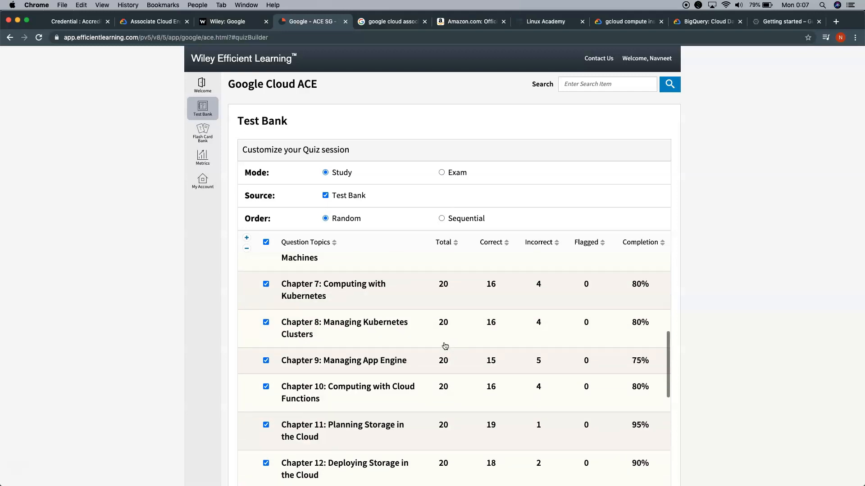
pyautogui.scroll(-3)
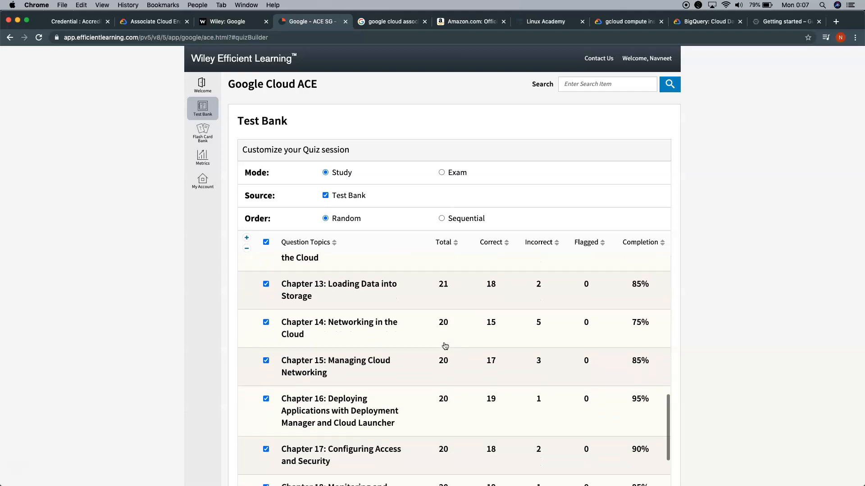
pyautogui.scroll(-3)
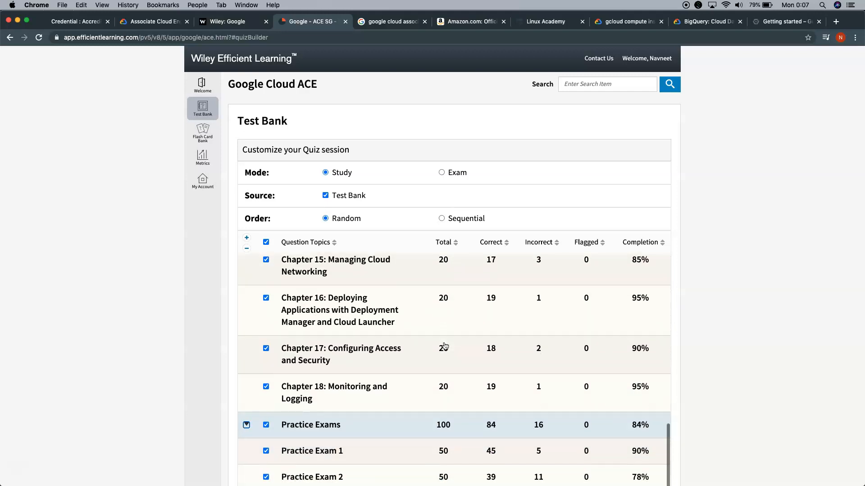
pyautogui.scroll(3)
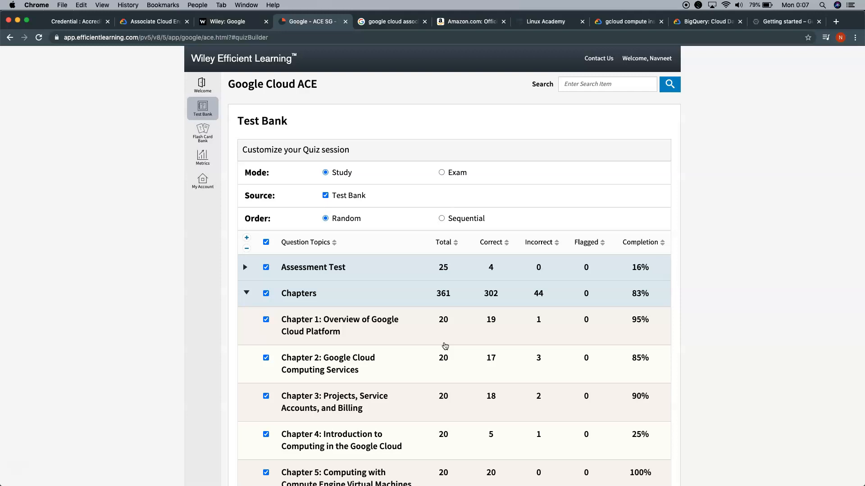
pyautogui.moveTo(246, 269)
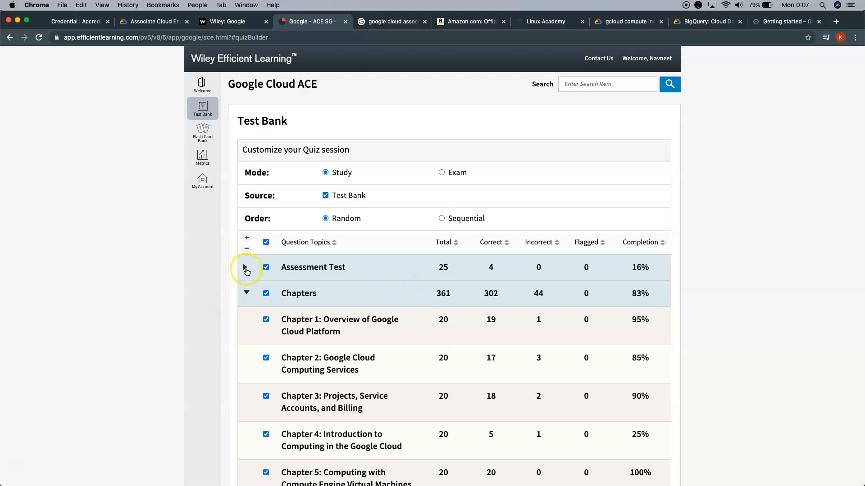
pyautogui.click(247, 267)
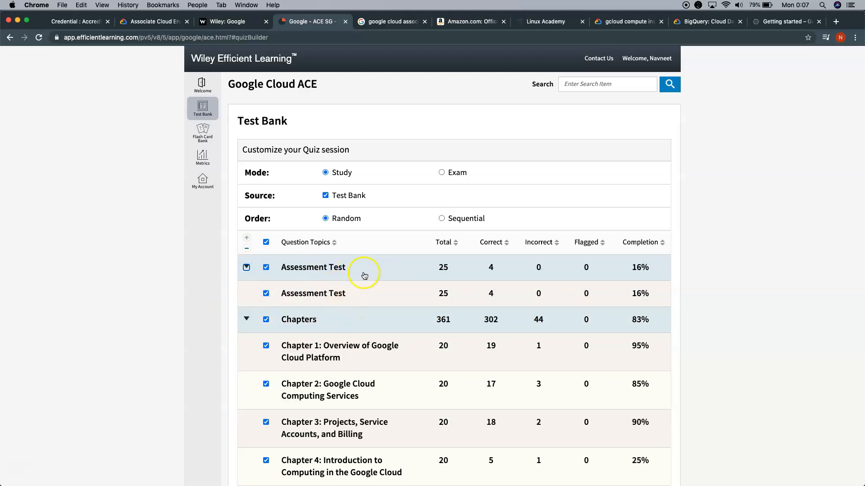
pyautogui.moveTo(343, 316)
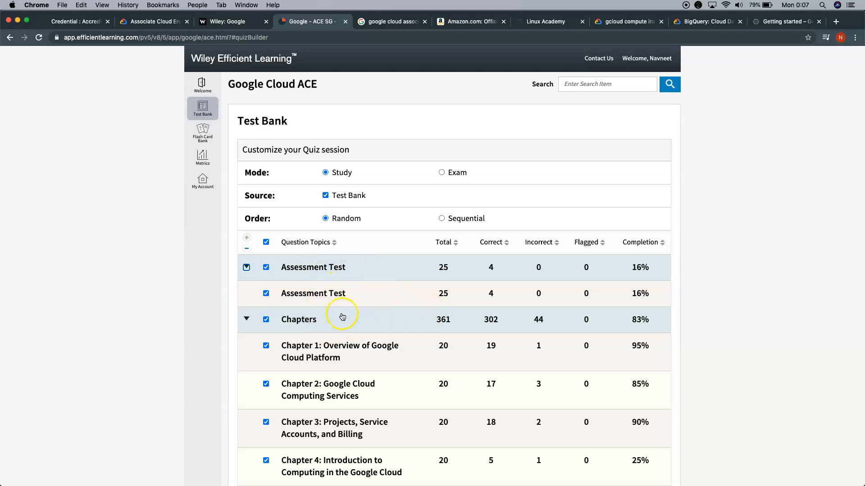
pyautogui.moveTo(294, 315)
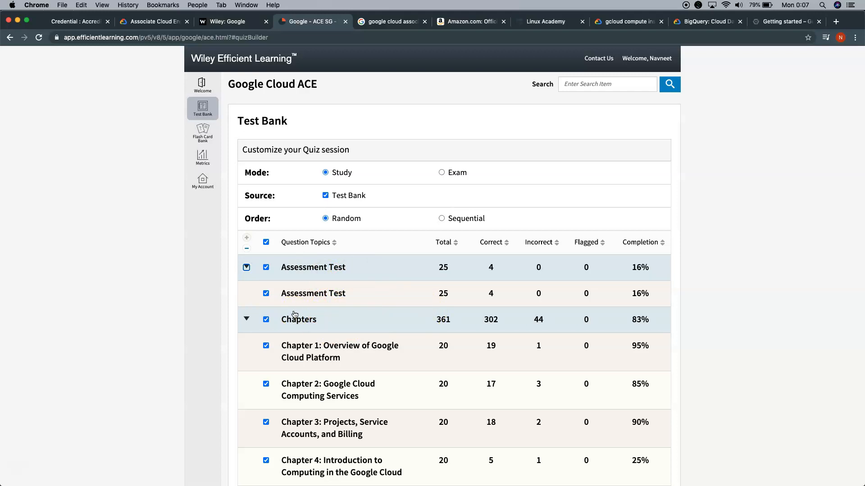
pyautogui.moveTo(329, 296)
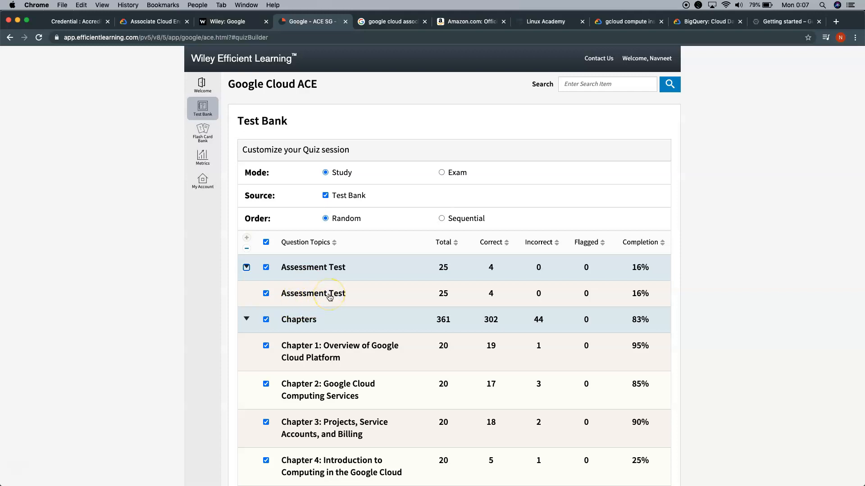
pyautogui.moveTo(349, 309)
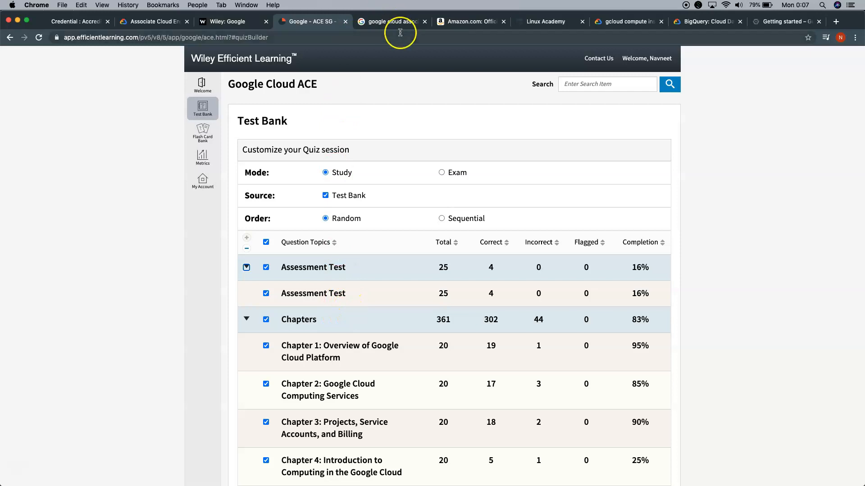
# - Glance at the Wiley Sybex Google study guides, then switch to the Linux Academy dashboard
pyautogui.click(226, 22)
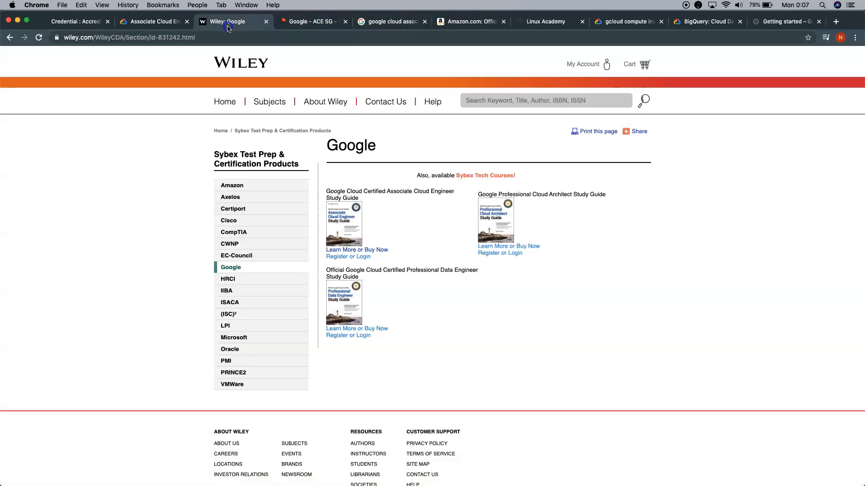
pyautogui.moveTo(370, 245)
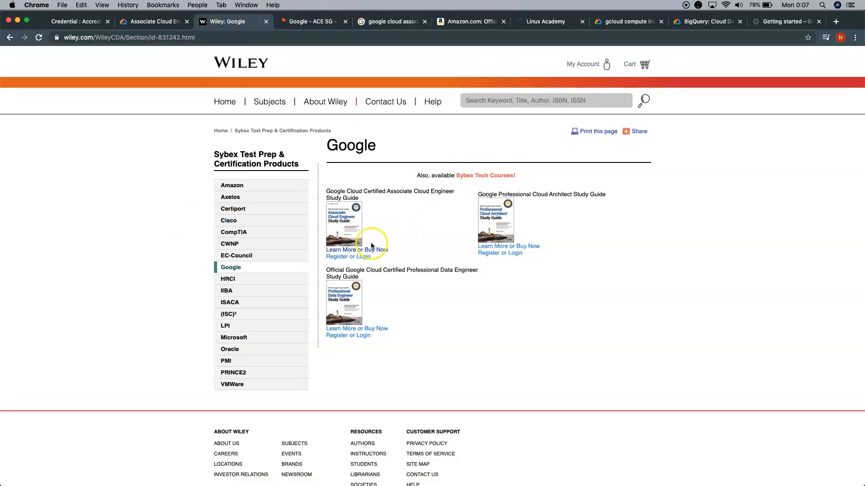
pyautogui.moveTo(427, 71)
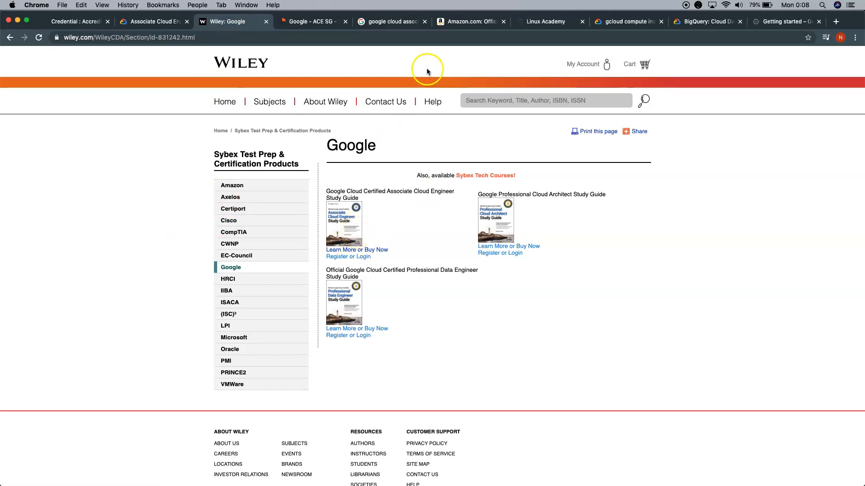
pyautogui.moveTo(507, 76)
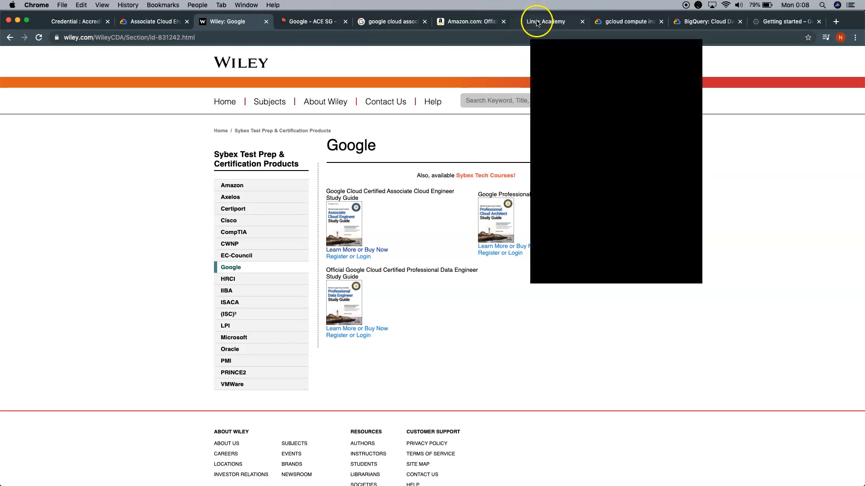
pyautogui.click(546, 21)
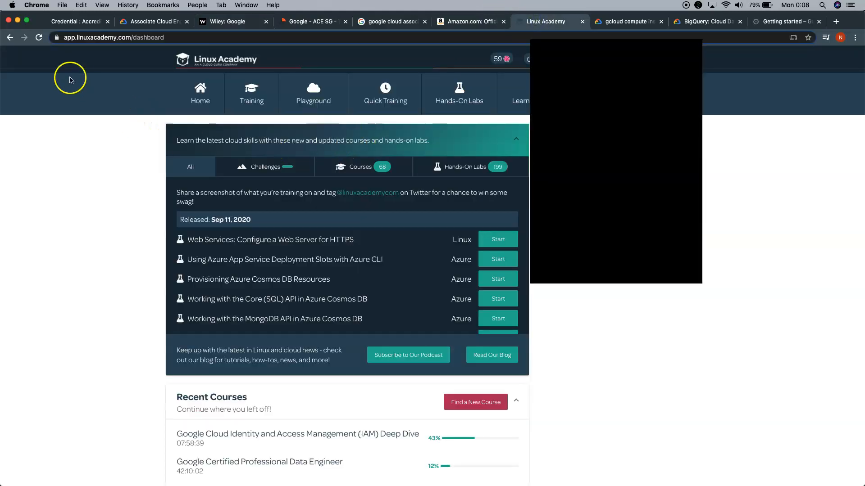
pyautogui.moveTo(116, 190)
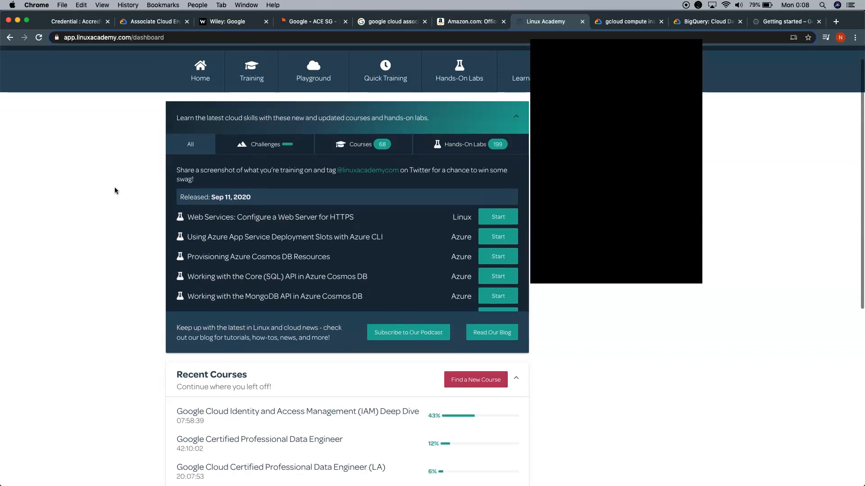
pyautogui.scroll(-3)
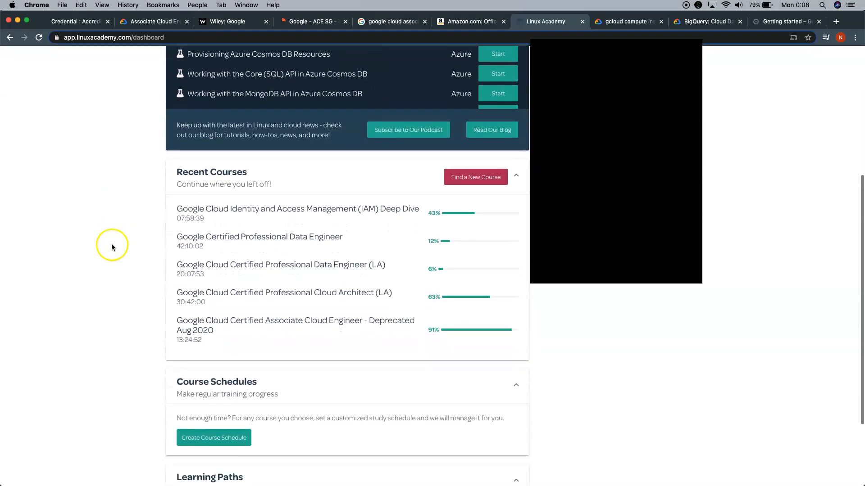
pyautogui.moveTo(262, 348)
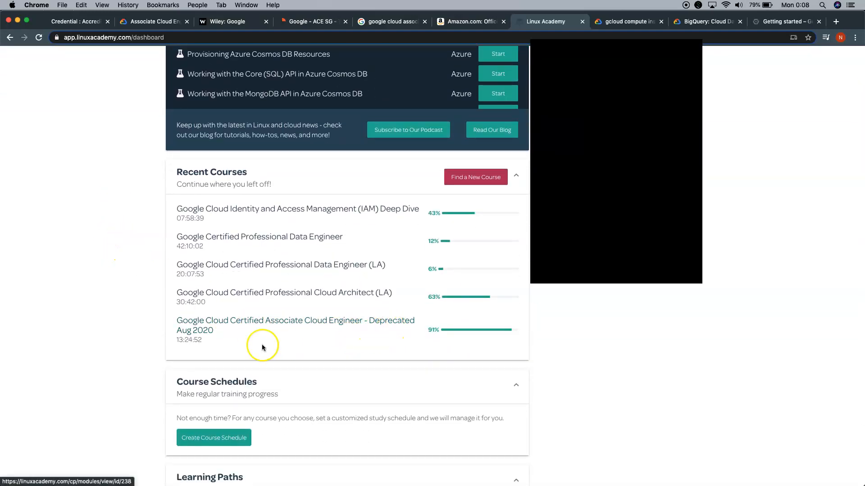
pyautogui.moveTo(271, 333)
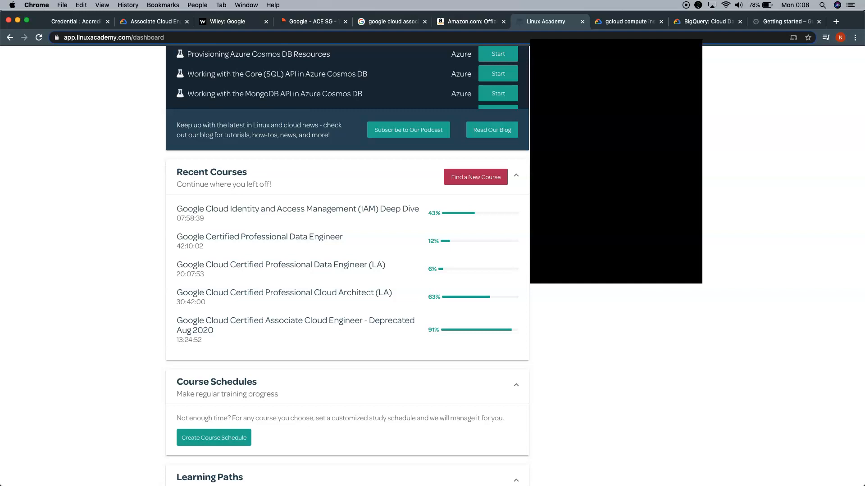
pyautogui.moveTo(267, 347)
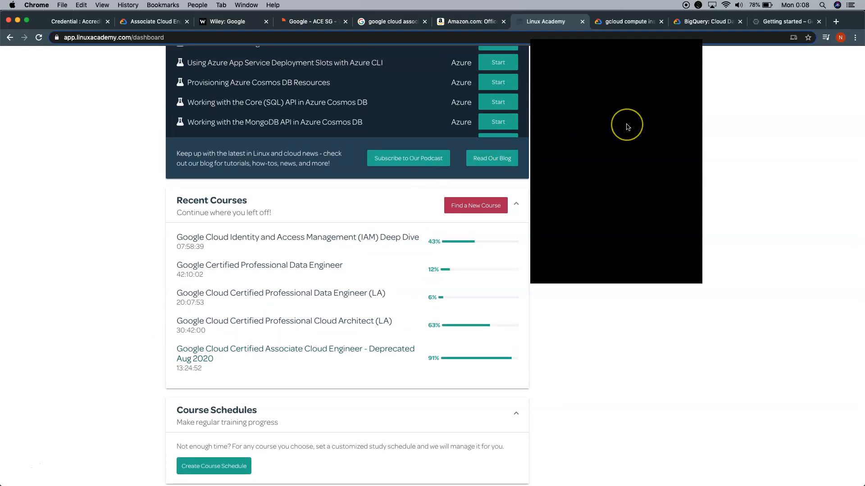
pyautogui.moveTo(104, 65)
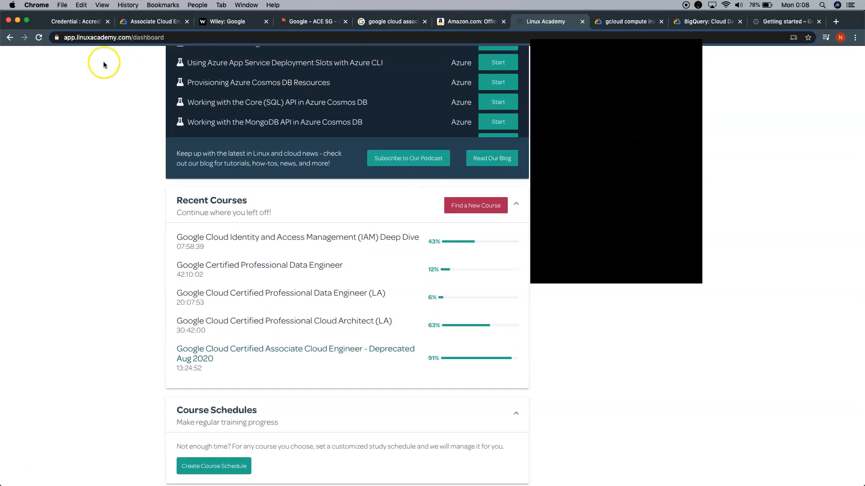
pyautogui.moveTo(208, 382)
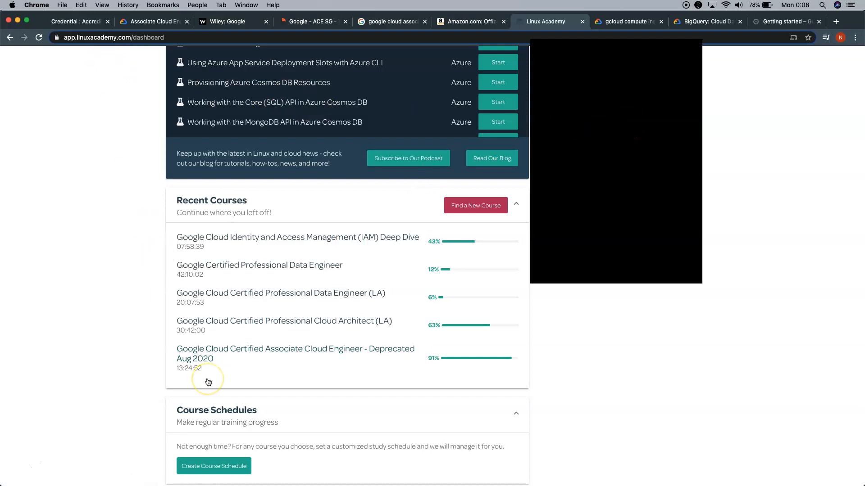
pyautogui.moveTo(208, 380)
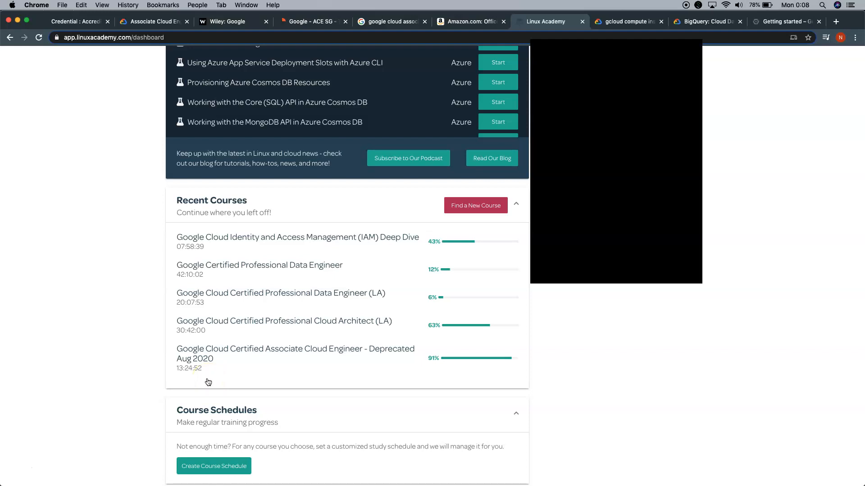
pyautogui.moveTo(220, 363)
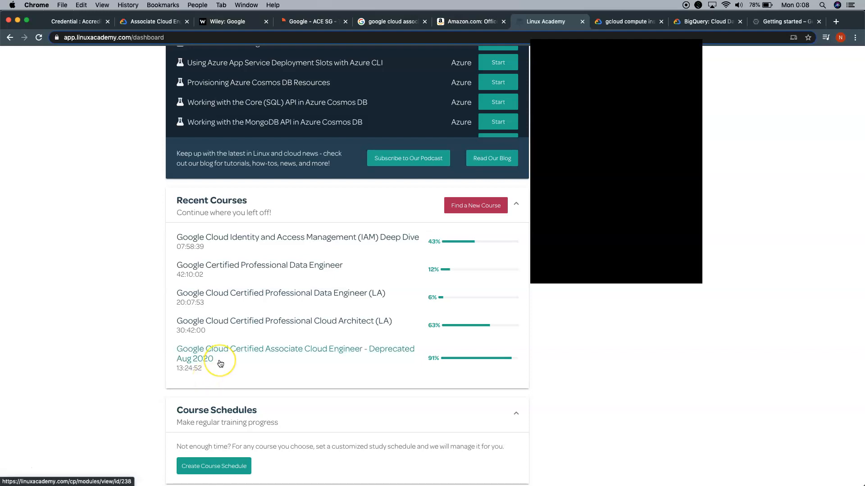
pyautogui.moveTo(243, 369)
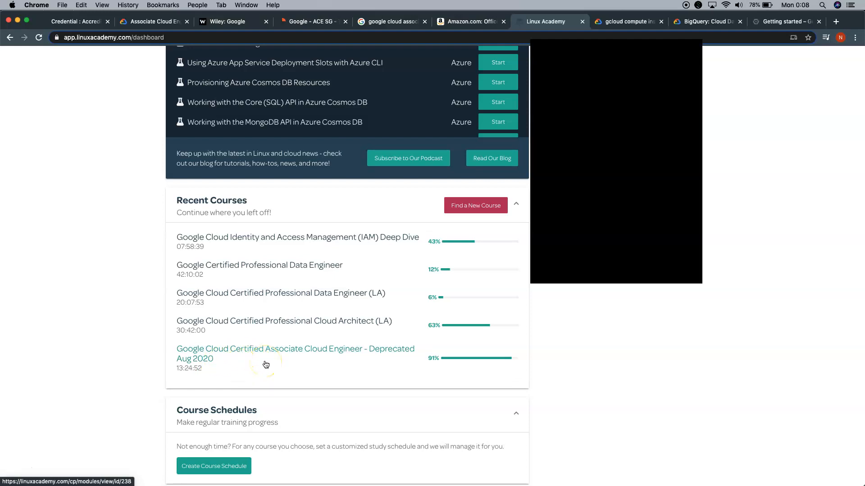
pyautogui.scroll(3)
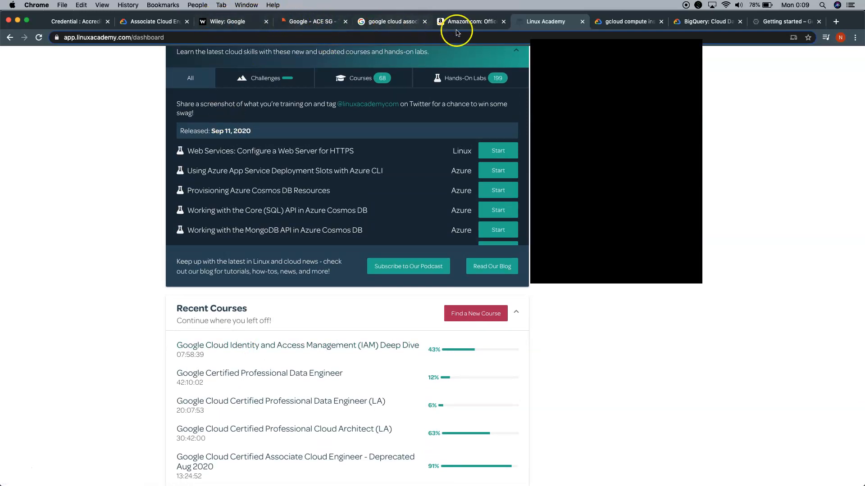
pyautogui.click(468, 22)
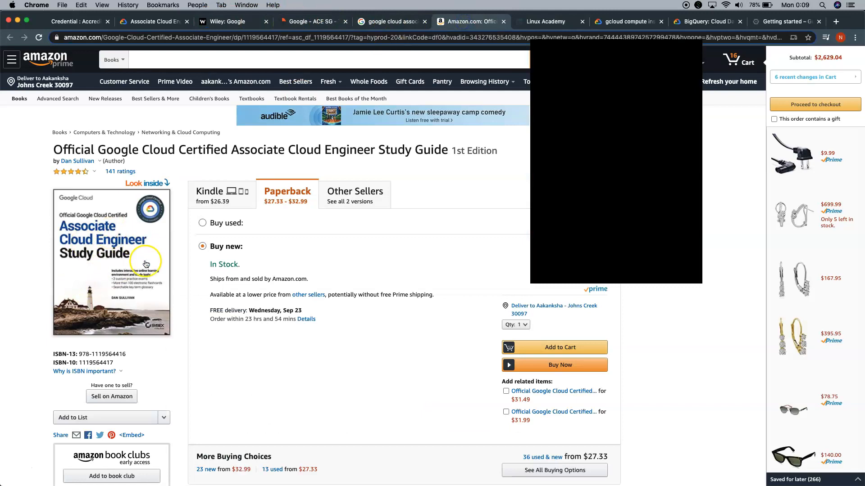
pyautogui.click(546, 21)
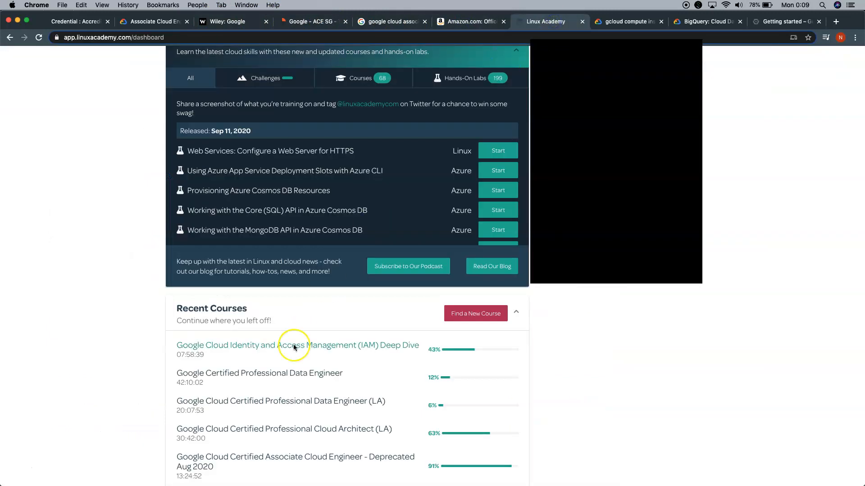
pyautogui.moveTo(137, 308)
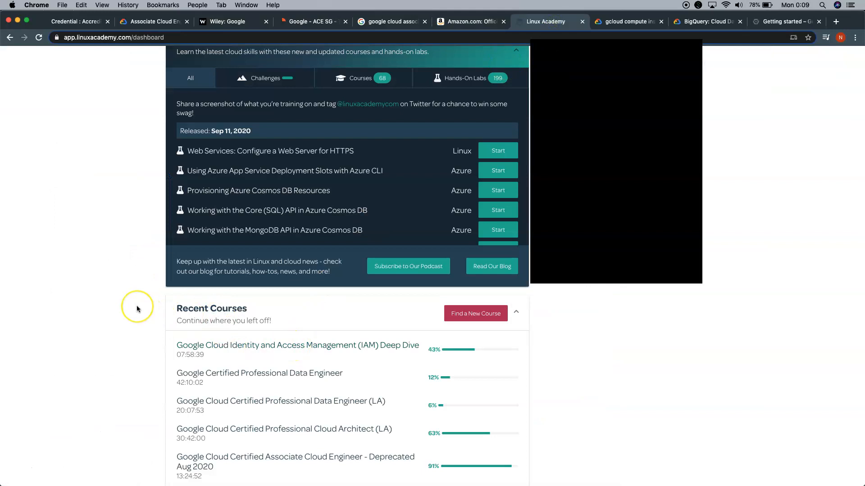
pyautogui.scroll(3)
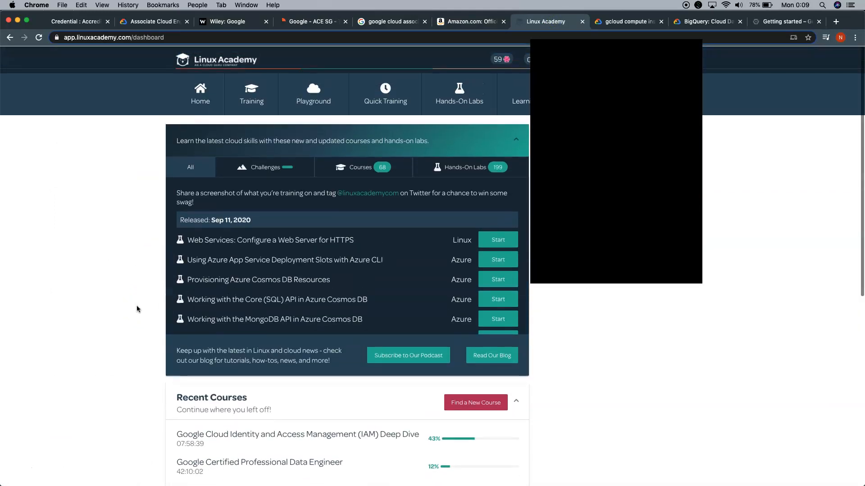
pyautogui.scroll(-3)
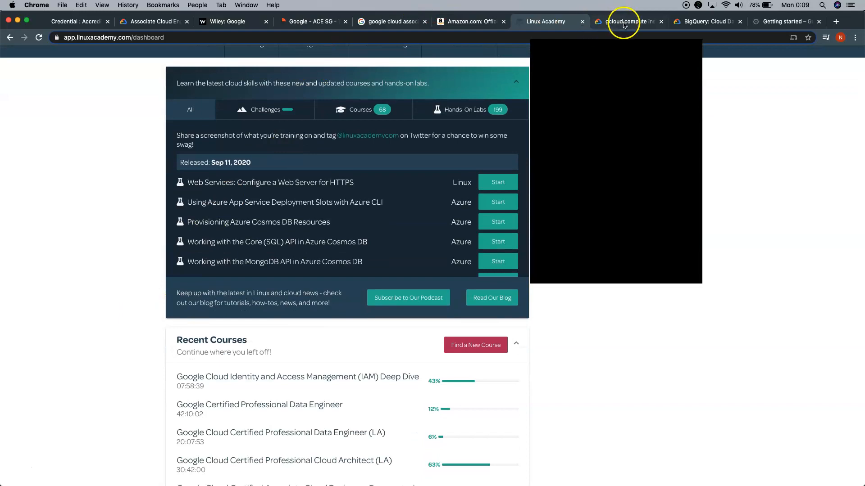
# - Review the gcloud compute instances create reference and scroll through its flag synopsis
pyautogui.click(627, 21)
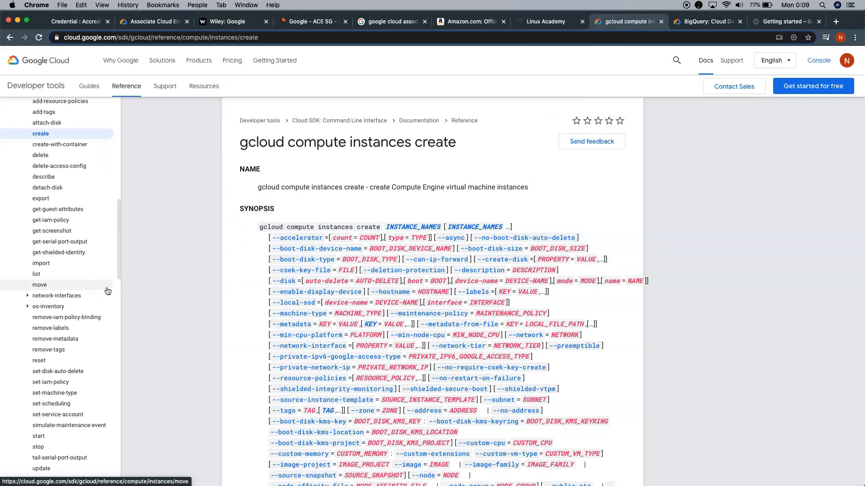
pyautogui.scroll(3)
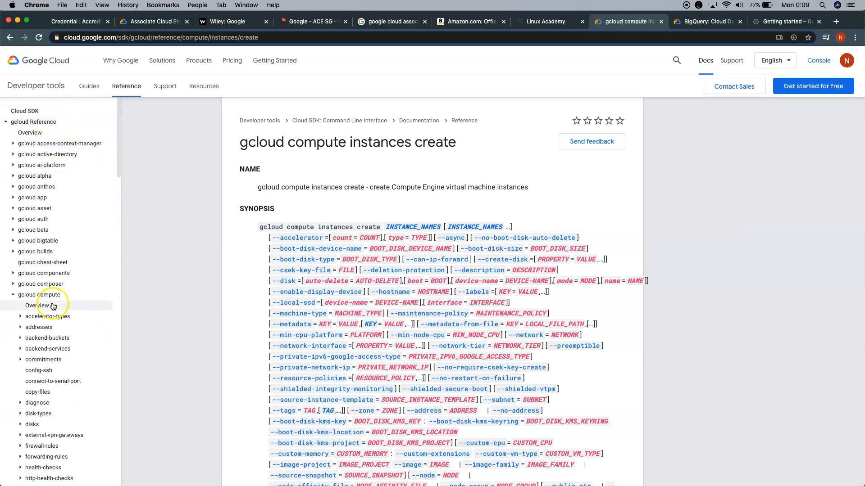
pyautogui.scroll(-3)
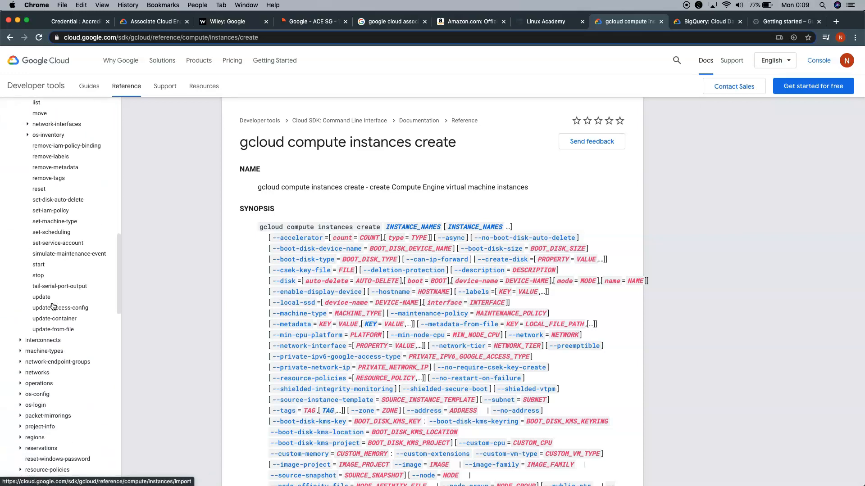
pyautogui.scroll(-3)
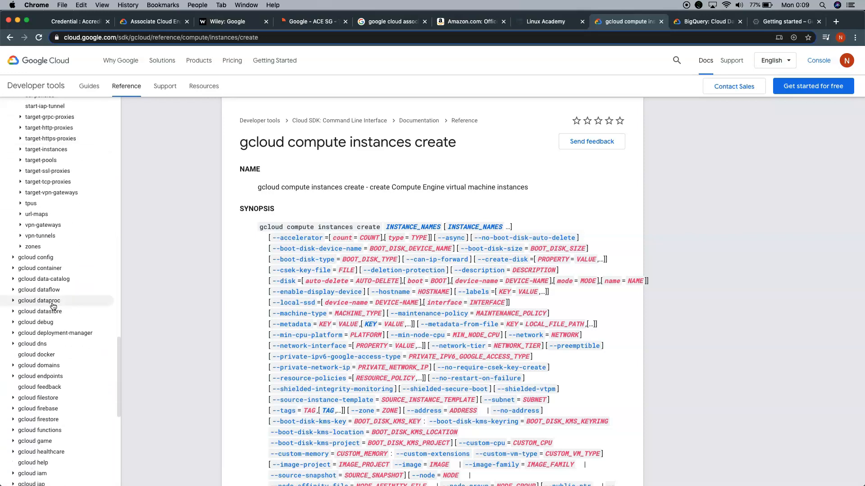
pyautogui.scroll(-3)
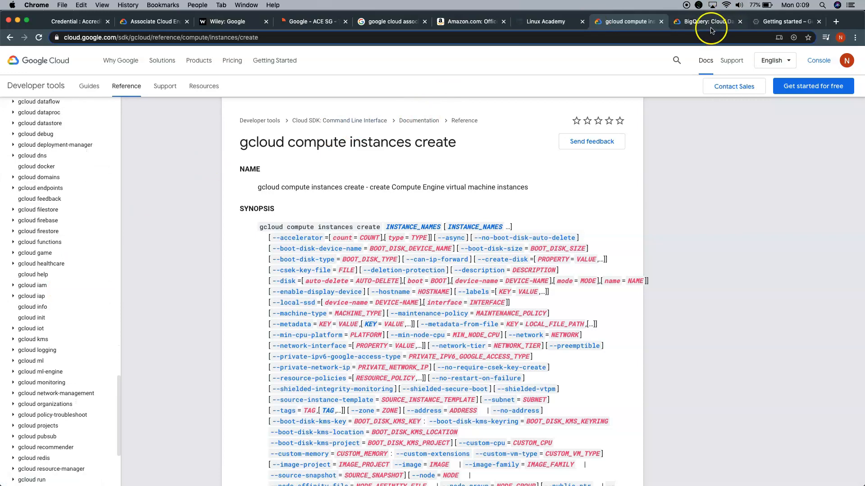
# - Glance at the BigQuery product overview, then return to the gcloud compute instances create reference
pyautogui.click(708, 22)
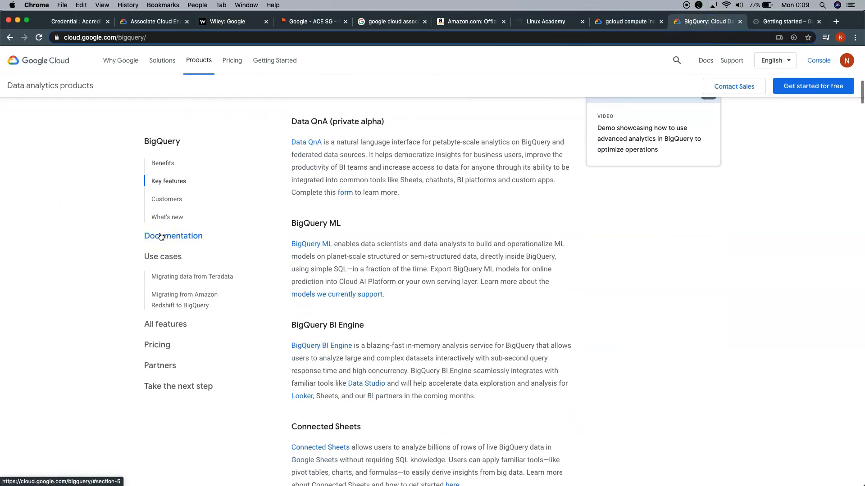
pyautogui.scroll(-3)
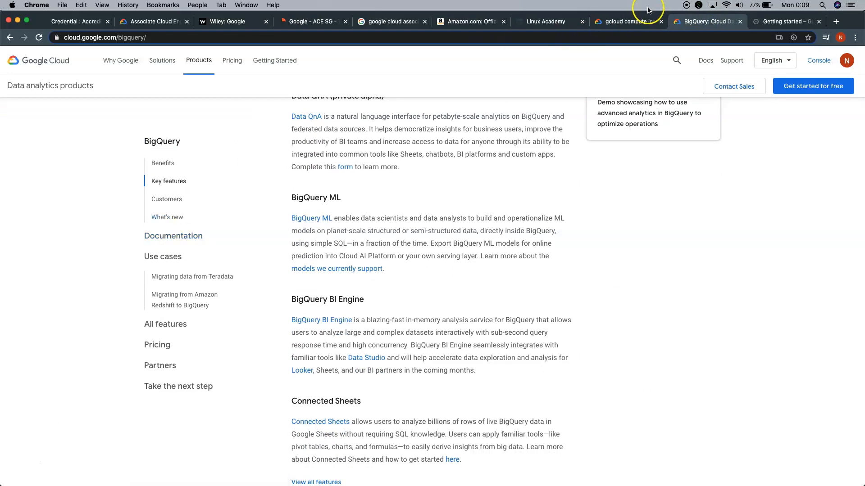
pyautogui.click(627, 22)
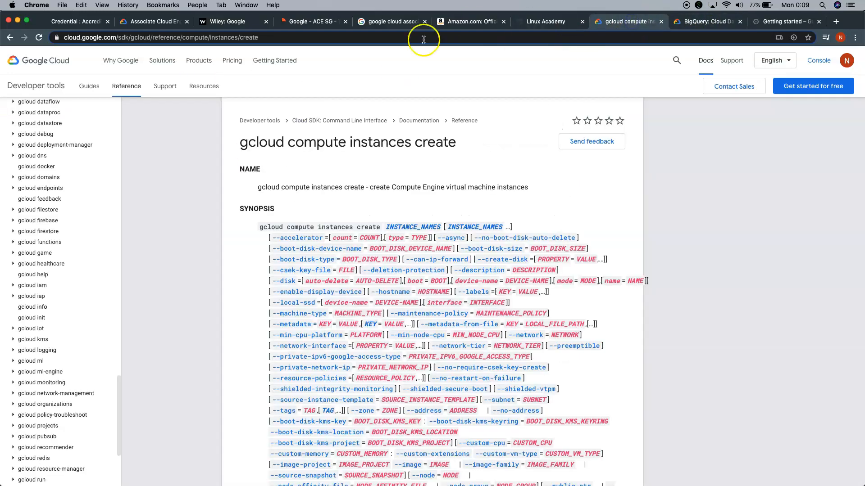
pyautogui.moveTo(364, 114)
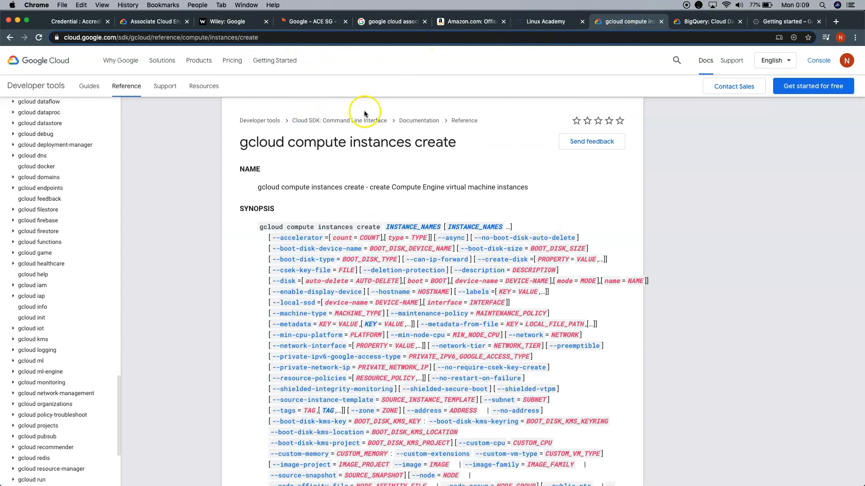
pyautogui.moveTo(641, 52)
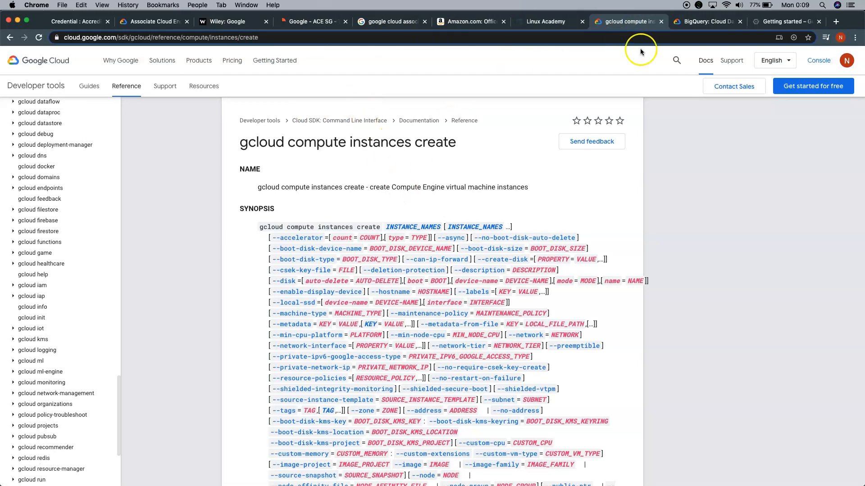
pyautogui.moveTo(780, 22)
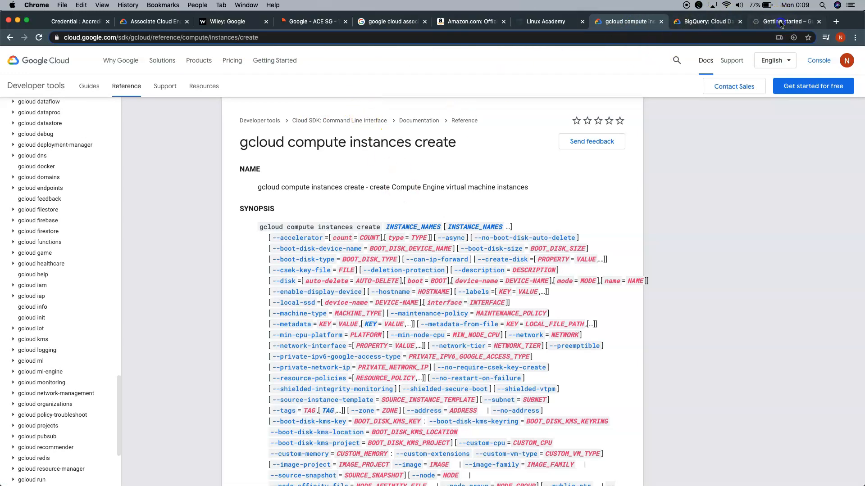
# - Switch to the Google Cloud Console Getting Started page with its top products list
pyautogui.click(783, 22)
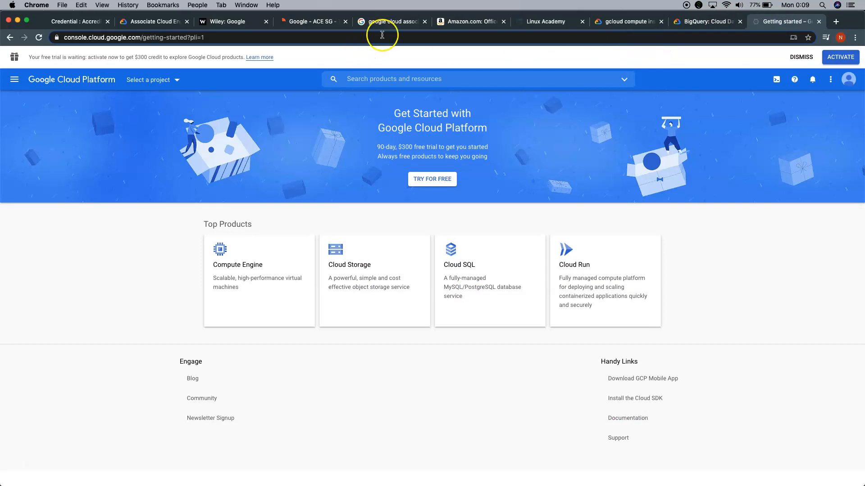
pyautogui.moveTo(370, 11)
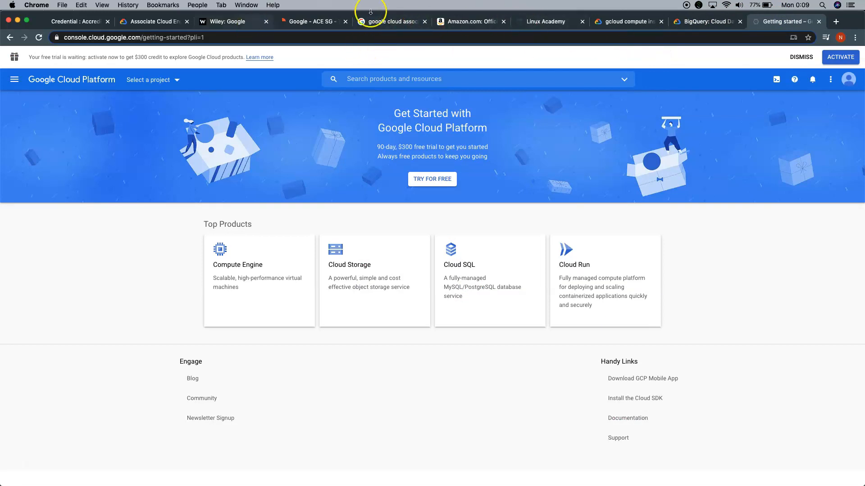
pyautogui.moveTo(63, 397)
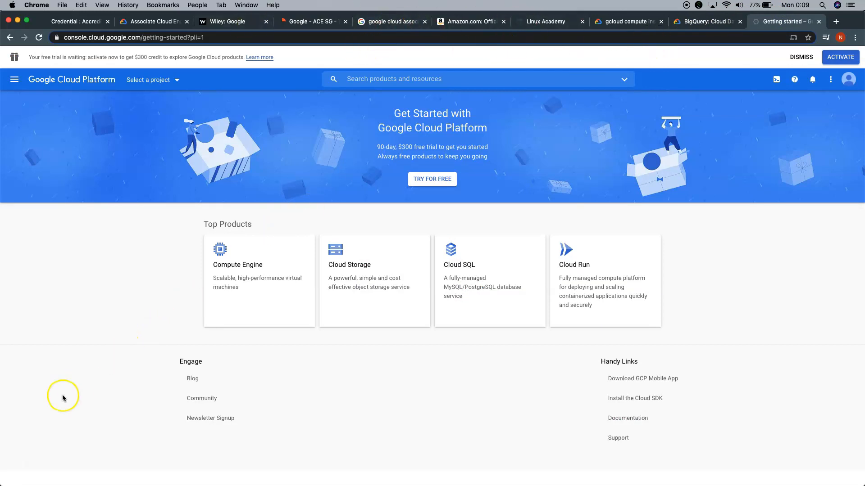
pyautogui.moveTo(21, 468)
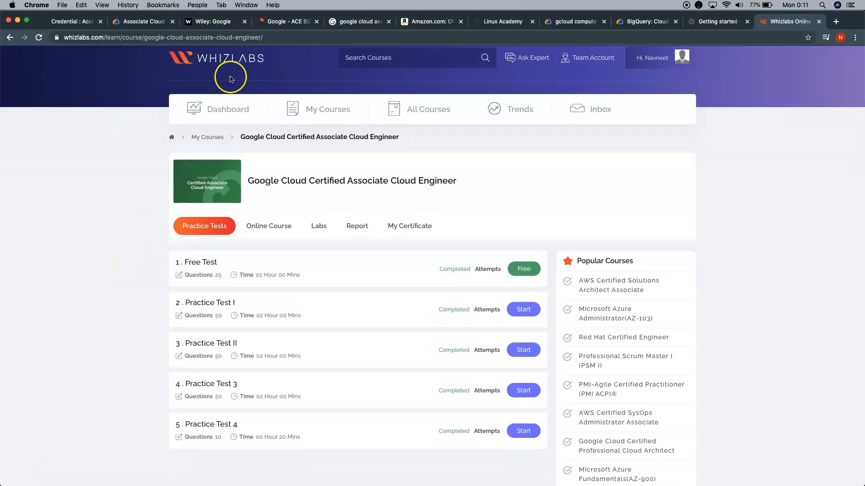
pyautogui.moveTo(215, 365)
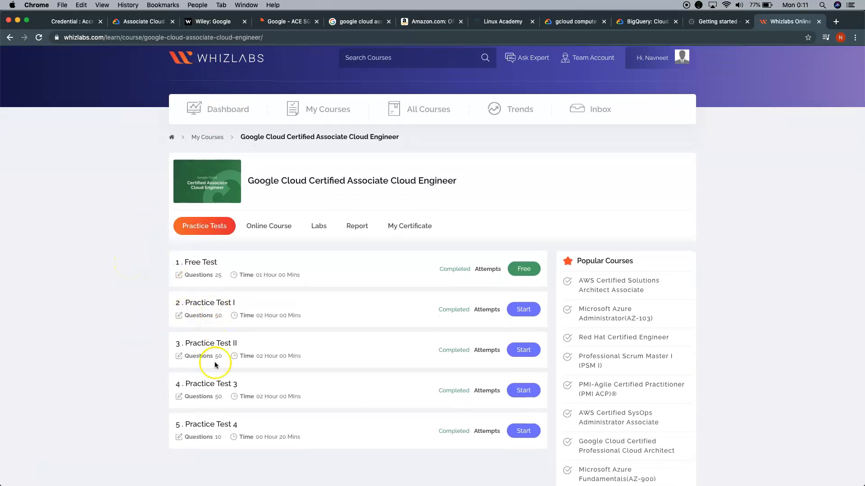
pyautogui.moveTo(208, 420)
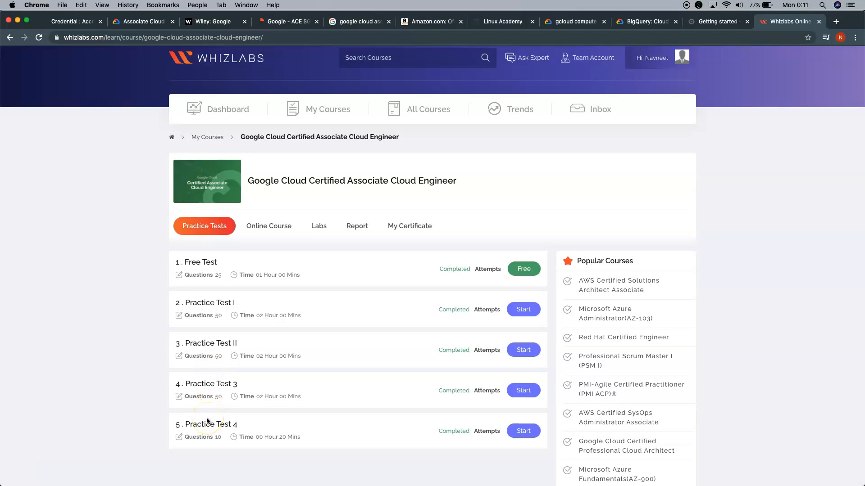
# - Scroll through Whizlabs' five completed Associate Cloud Engineer practice tests, then return to Cloud Console Getting Started
pyautogui.scroll(3)
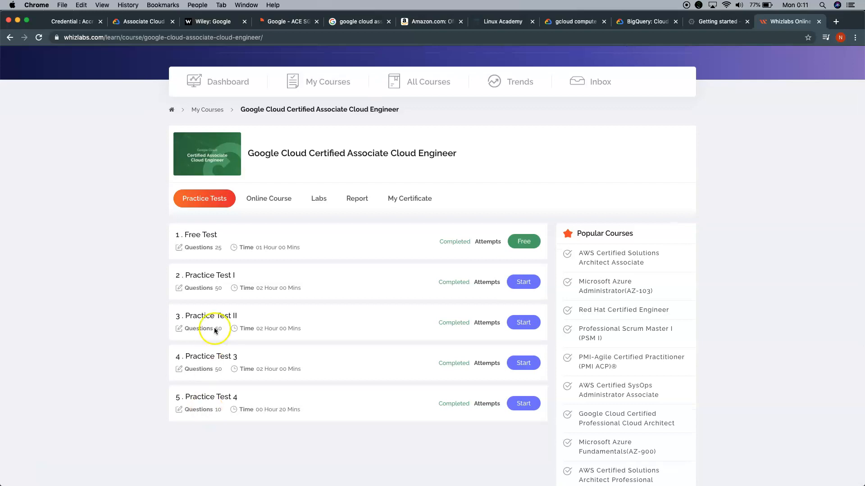
pyautogui.moveTo(214, 296)
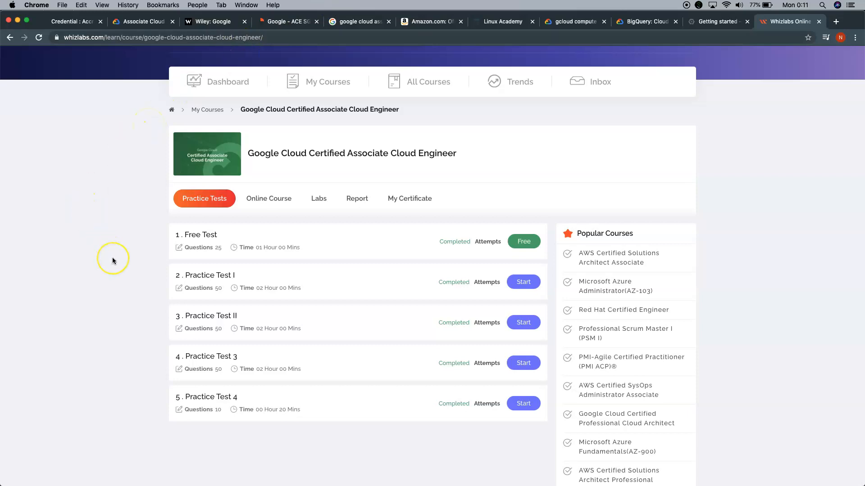
pyautogui.moveTo(213, 297)
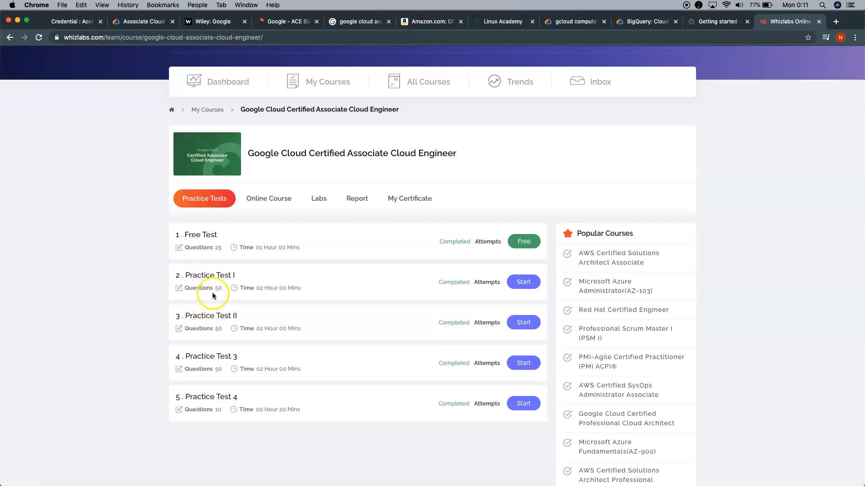
pyautogui.moveTo(221, 281)
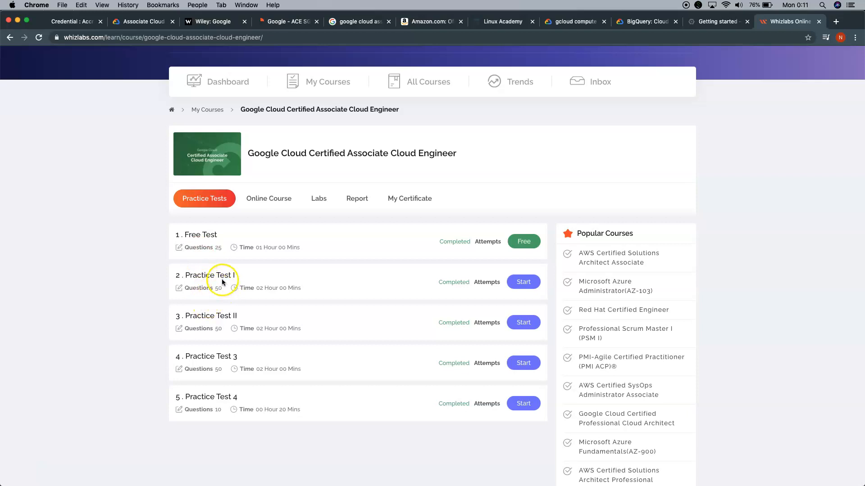
pyautogui.moveTo(225, 345)
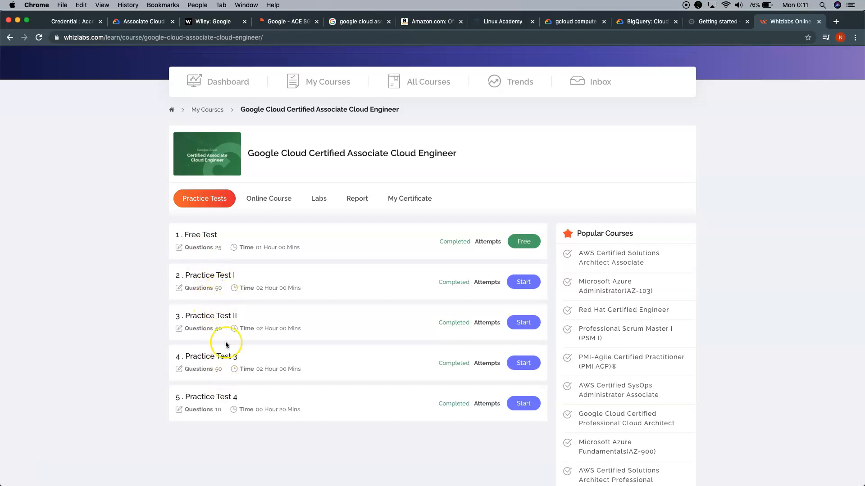
pyautogui.moveTo(235, 349)
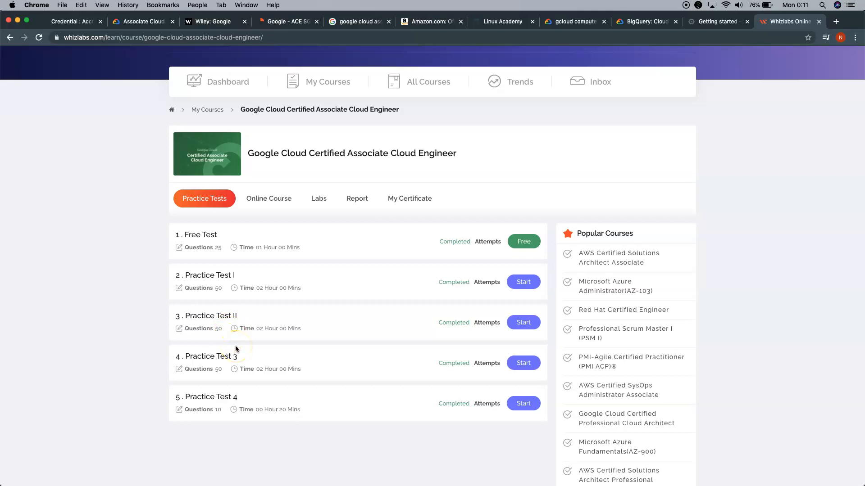
pyautogui.moveTo(280, 323)
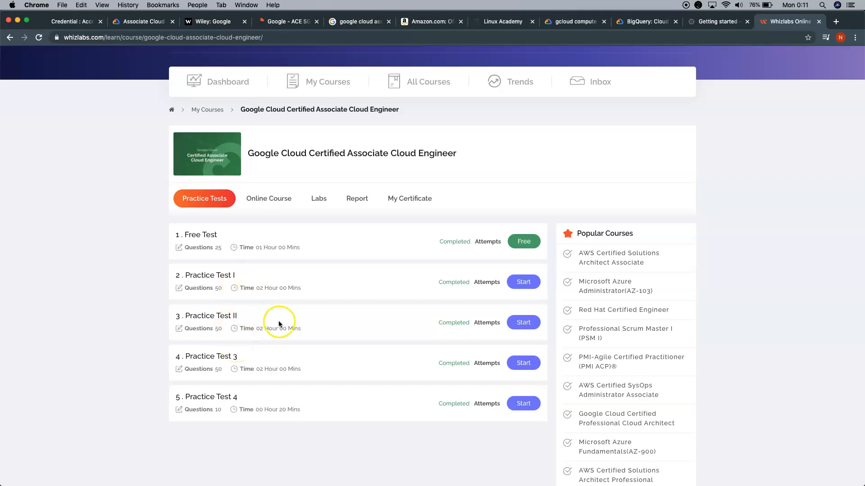
pyautogui.moveTo(279, 324)
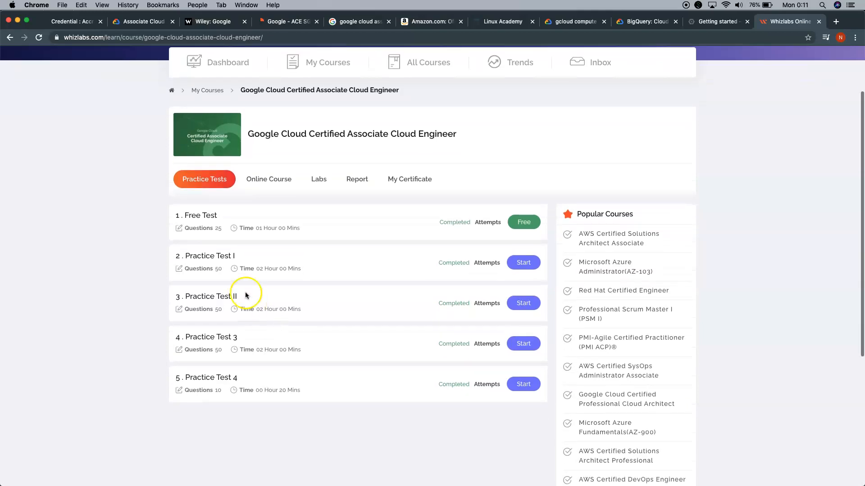
pyautogui.moveTo(285, 281)
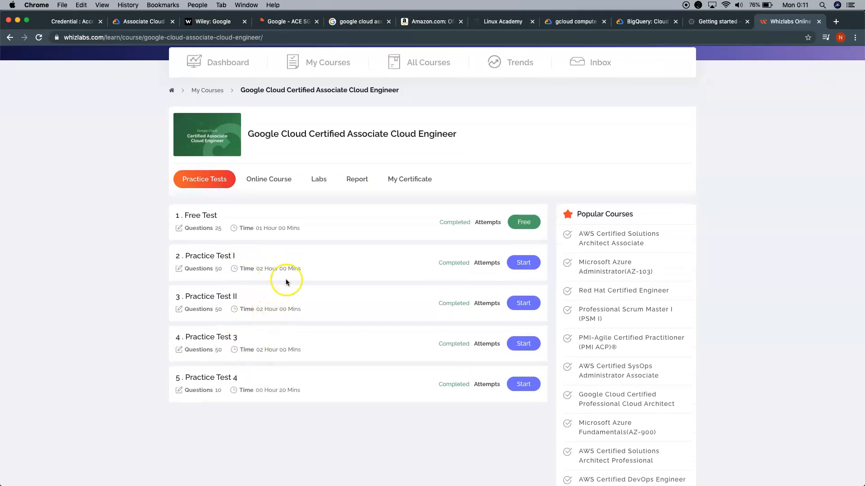
pyautogui.moveTo(164, 312)
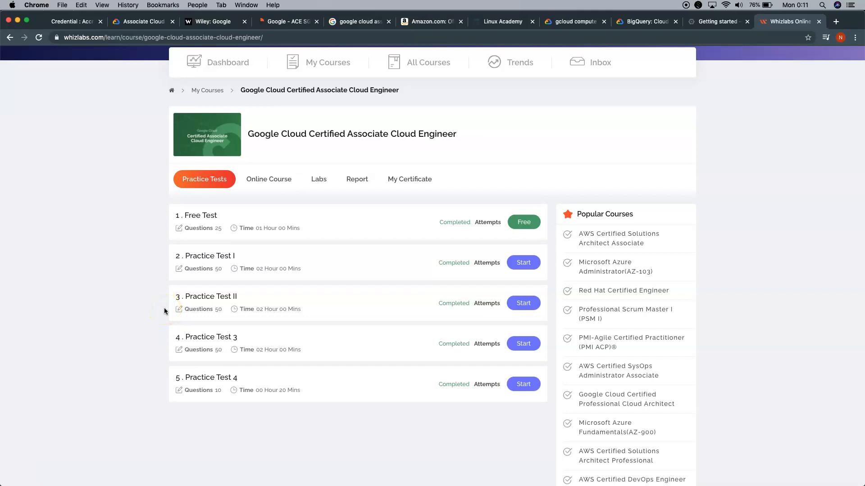
pyautogui.scroll(-3)
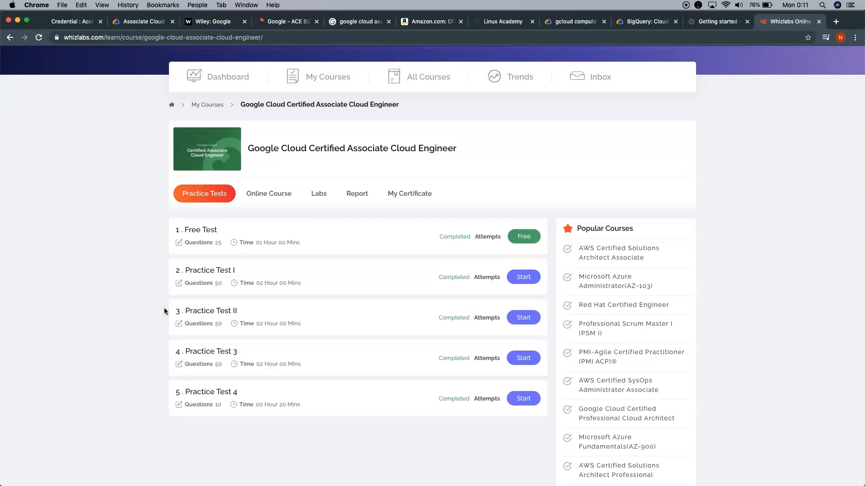
pyautogui.moveTo(184, 153)
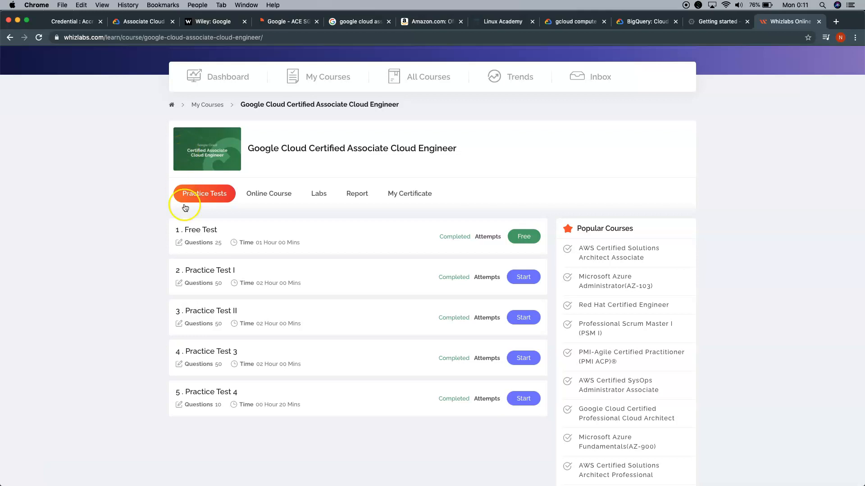
pyautogui.scroll(3)
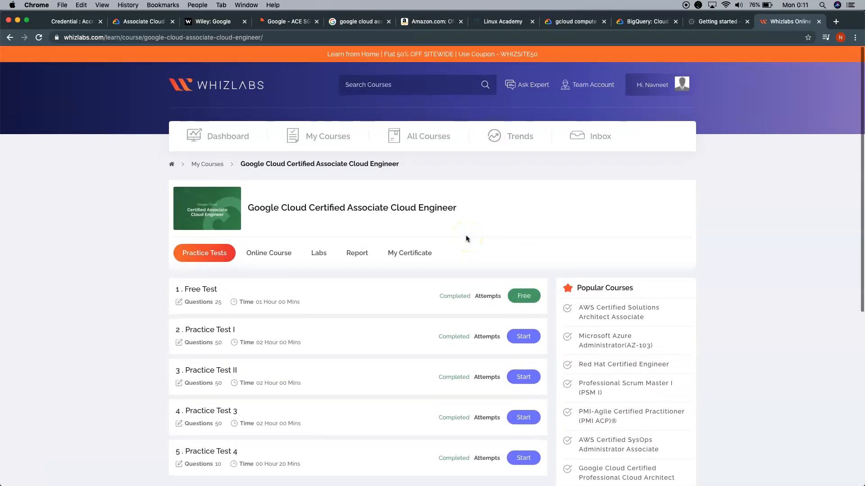
pyautogui.moveTo(519, 217)
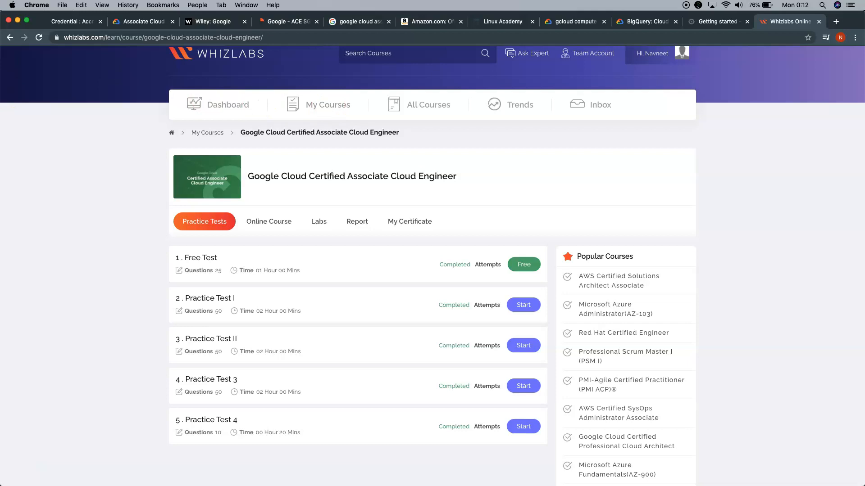
pyautogui.moveTo(713, 20)
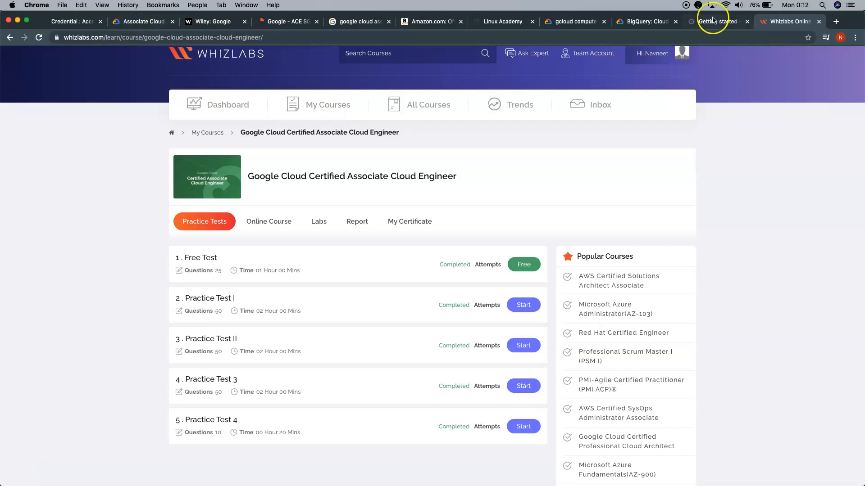
pyautogui.click(717, 22)
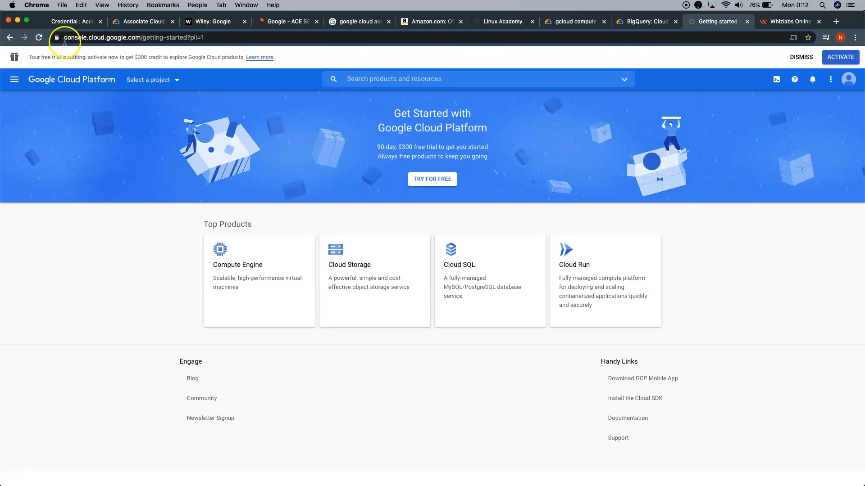
pyautogui.moveTo(116, 37)
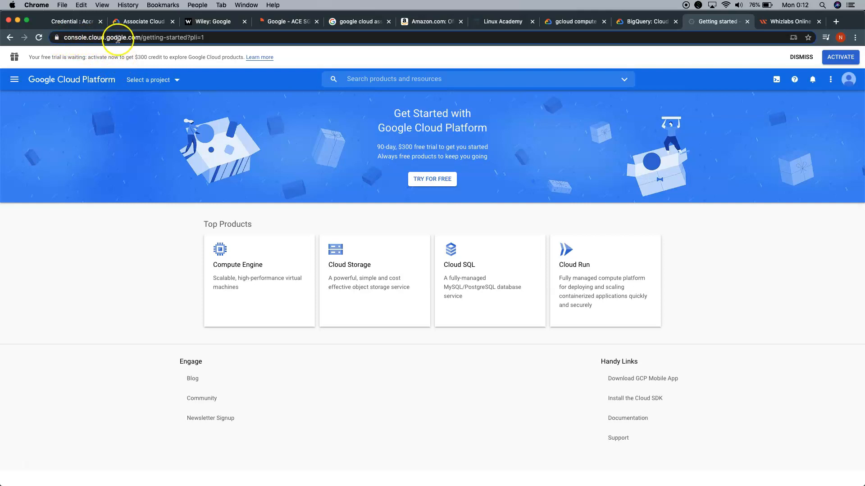
pyautogui.moveTo(94, 160)
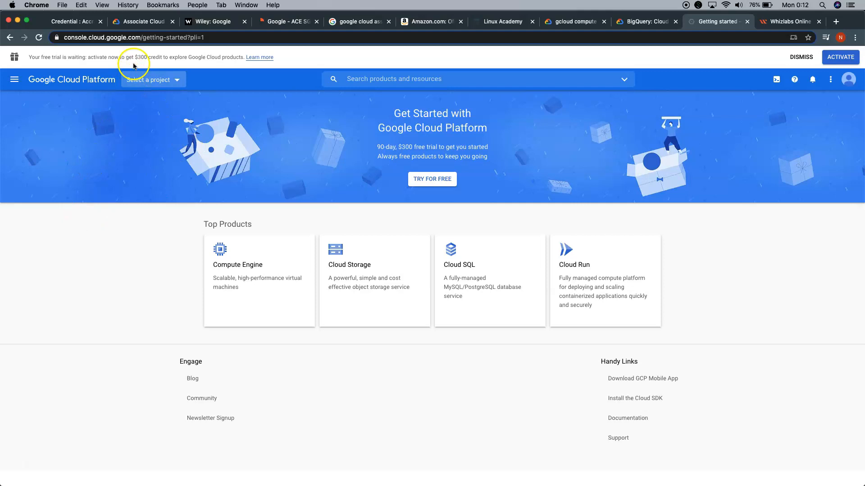
pyautogui.moveTo(140, 66)
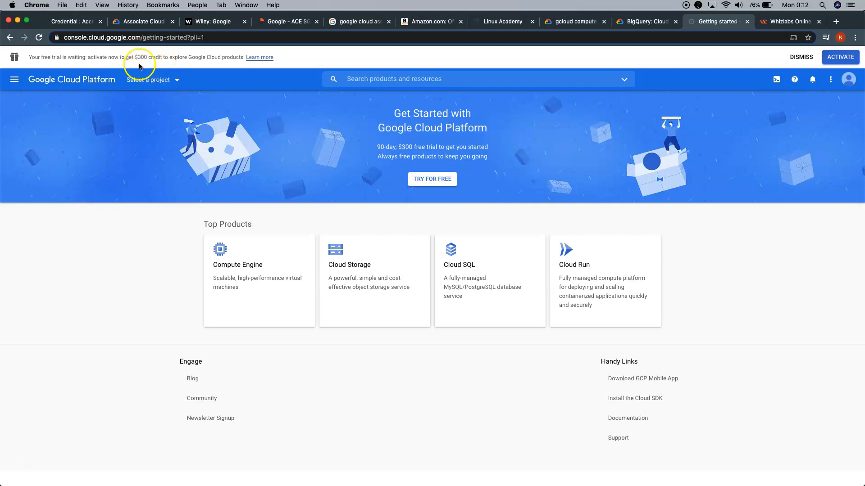
# - Open the Cloud Console navigation menu listing Home, Billing, IAM & Admin and compute services
pyautogui.click(15, 79)
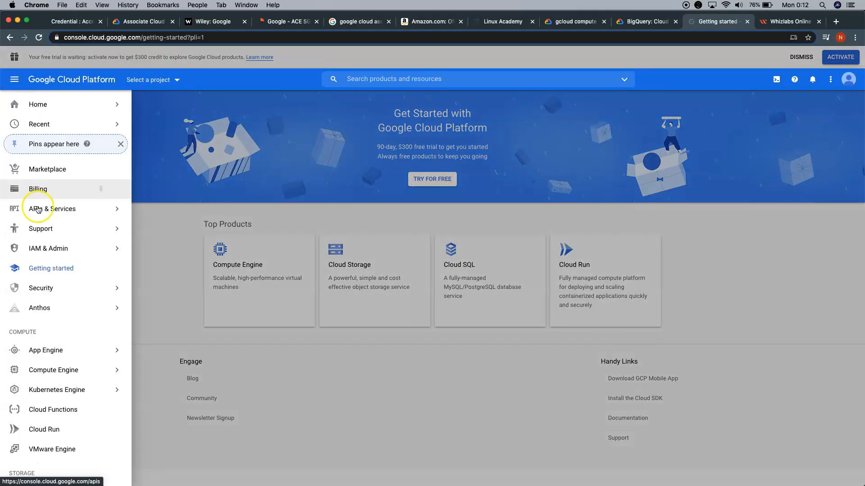
# - Scroll up and down the Console navigation menu's product categories and pick an entry near the top
pyautogui.scroll(-3)
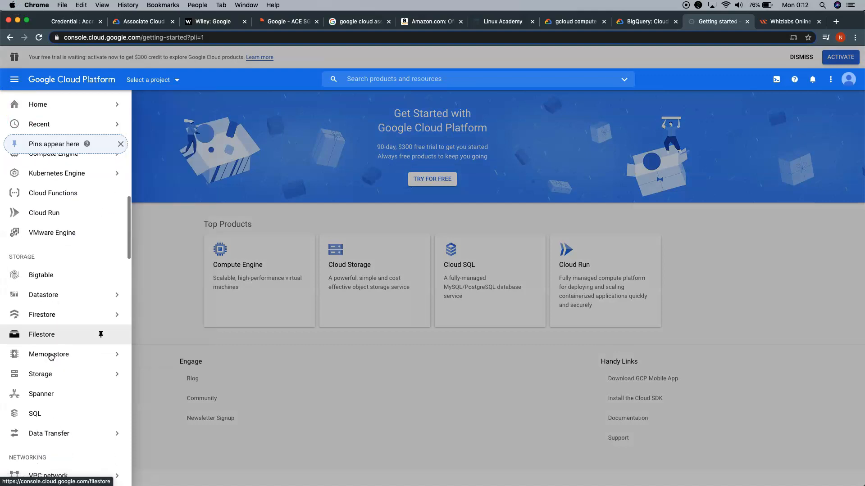
pyautogui.scroll(-3)
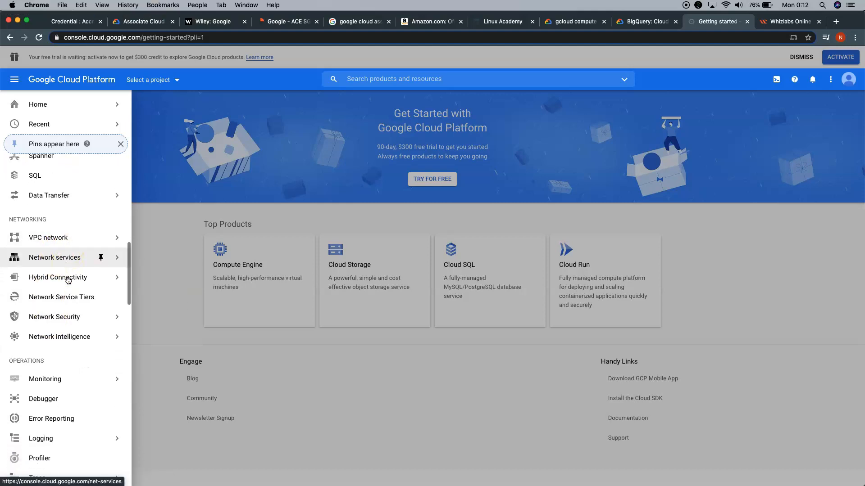
pyautogui.scroll(-3)
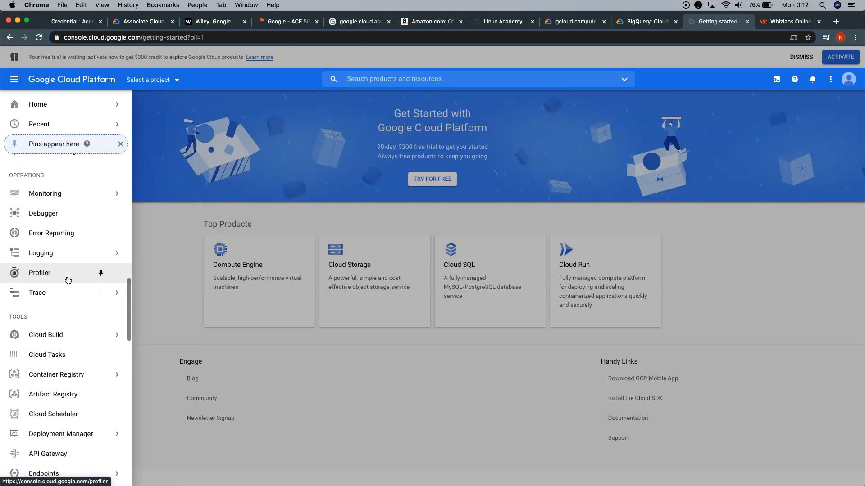
pyautogui.scroll(3)
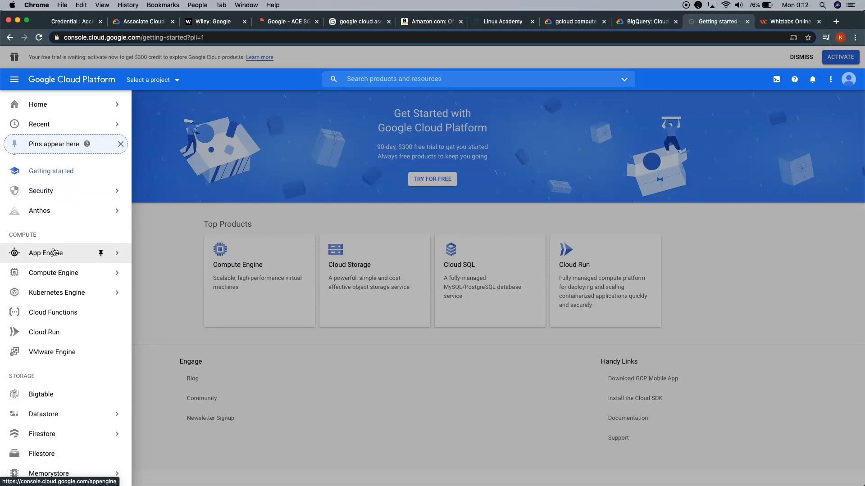
pyautogui.scroll(3)
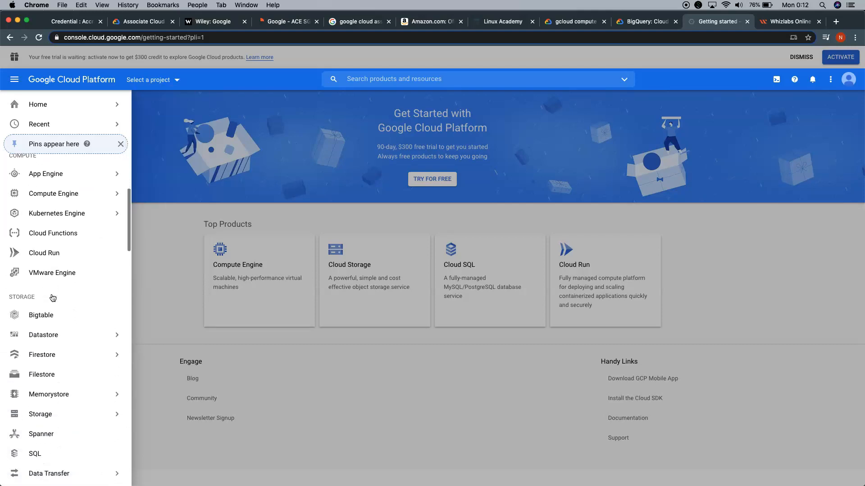
pyautogui.scroll(-3)
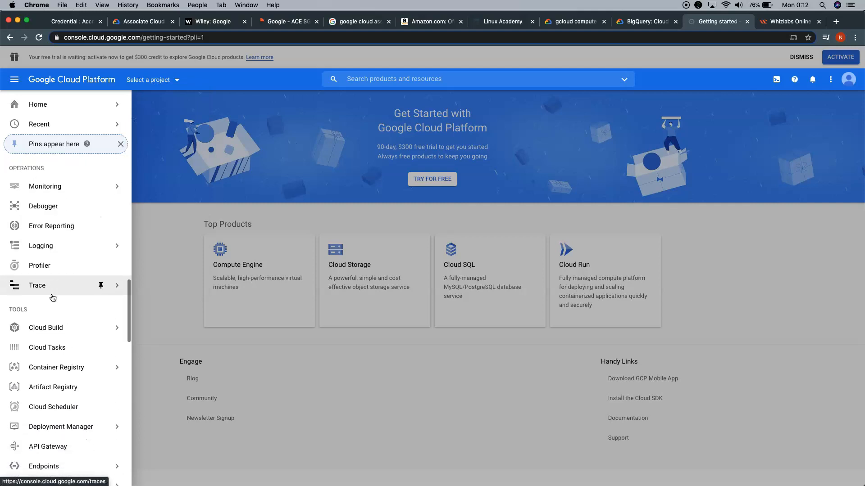
pyautogui.scroll(-3)
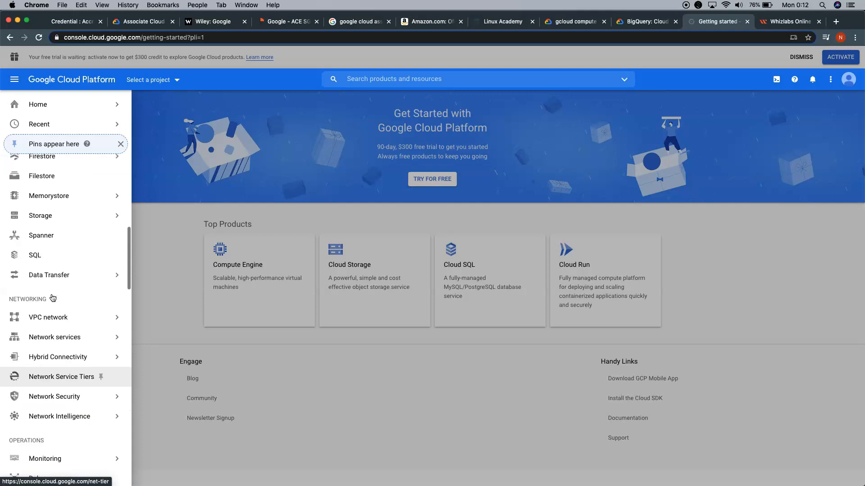
pyautogui.scroll(3)
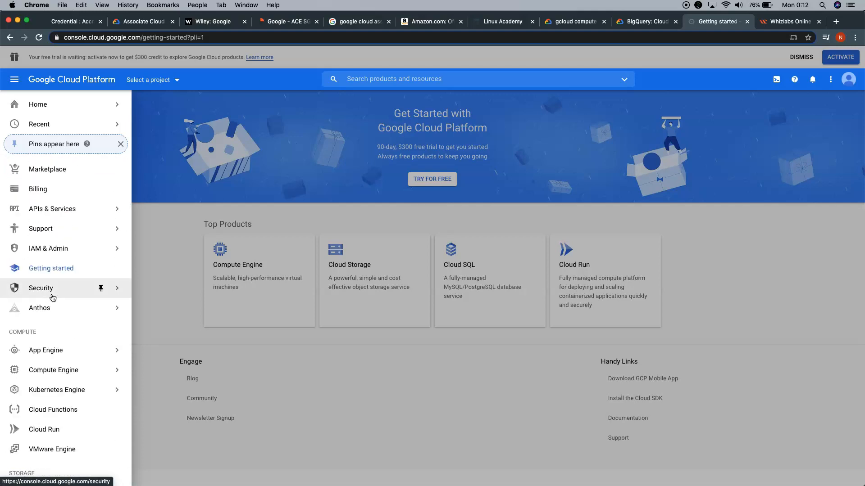
pyautogui.click(101, 169)
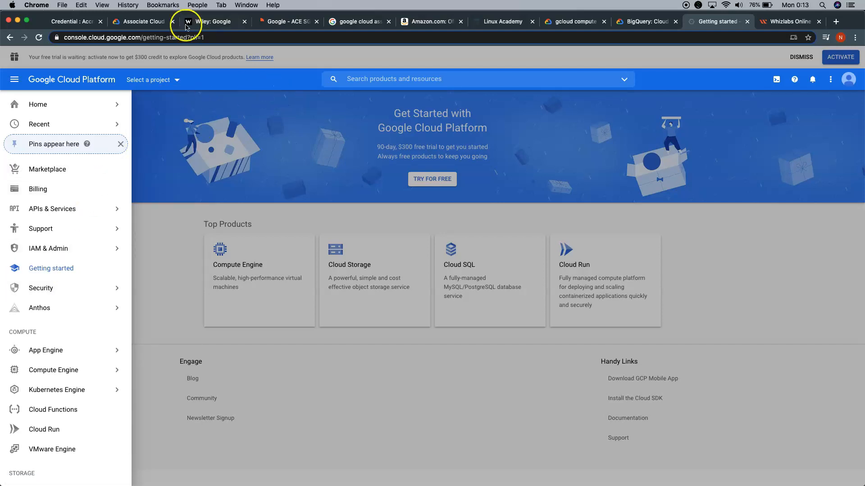
# - Switch to the Associate Cloud Engineer certification exam guide tab
pyautogui.click(141, 22)
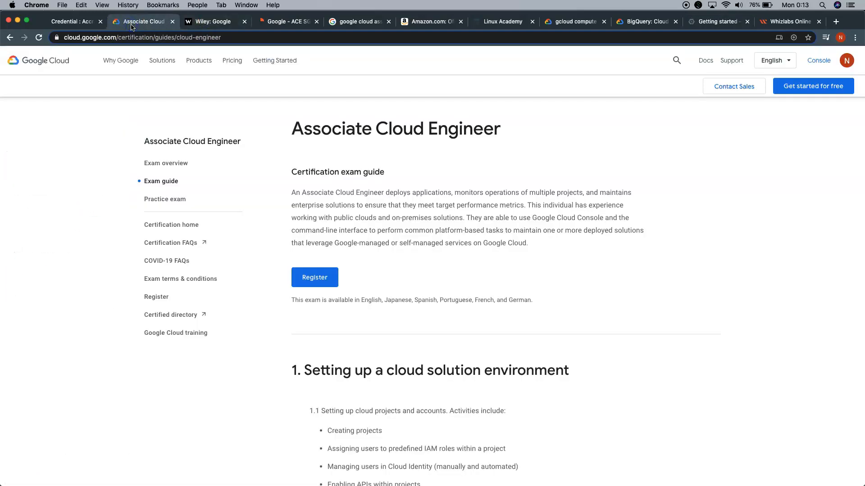
pyautogui.moveTo(161, 258)
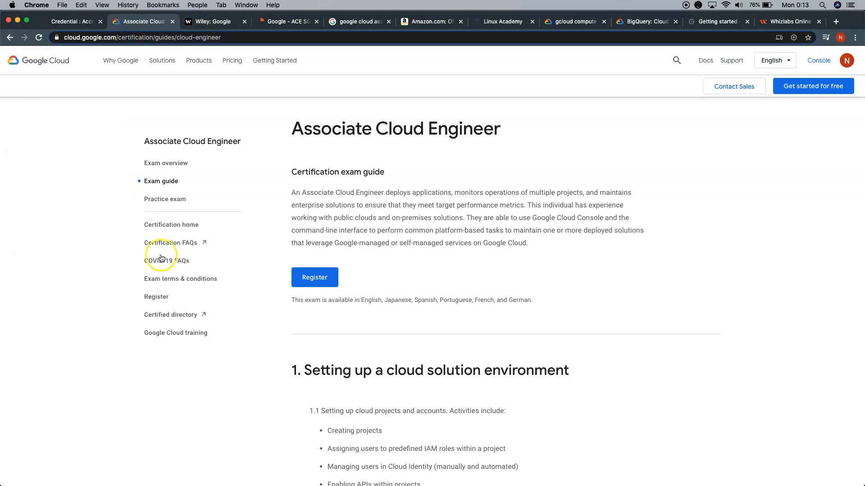
pyautogui.moveTo(162, 387)
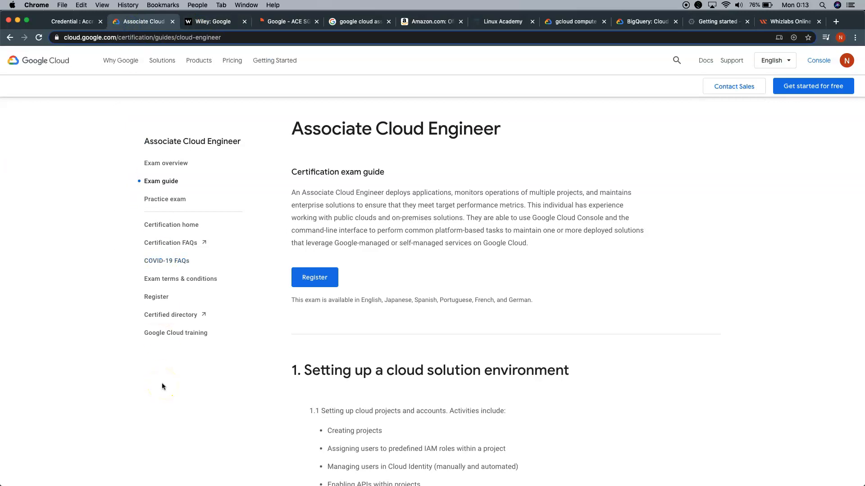
pyautogui.moveTo(178, 70)
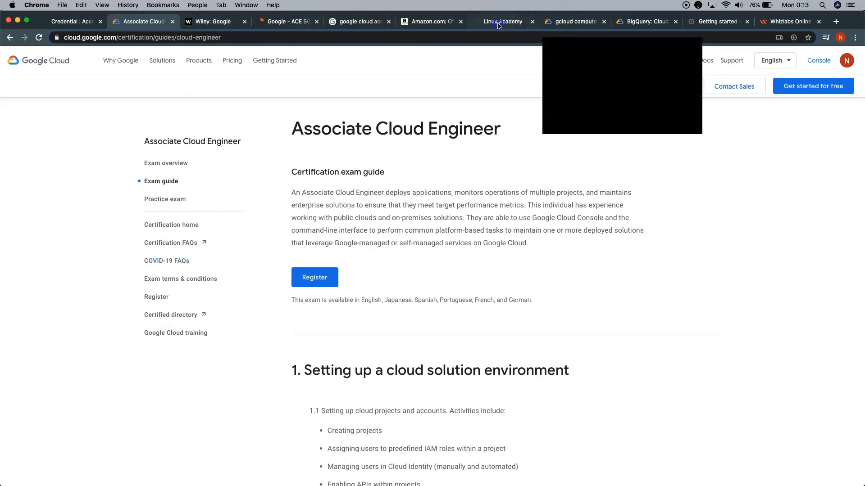
# - Switch from the exam guide to the Linux Academy dashboard of recent Google Cloud courses
pyautogui.click(502, 22)
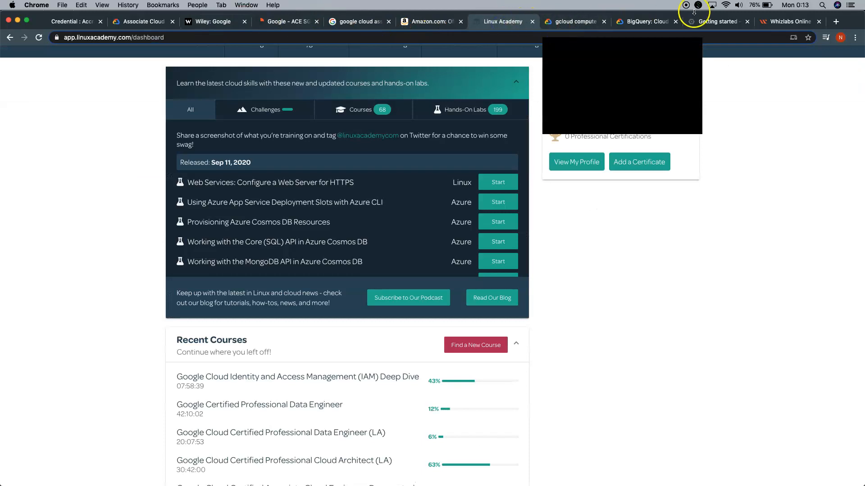
# - Show Whizlabs' completed practice tests, then open the Credly Associate Cloud Engineer badge page
pyautogui.click(787, 21)
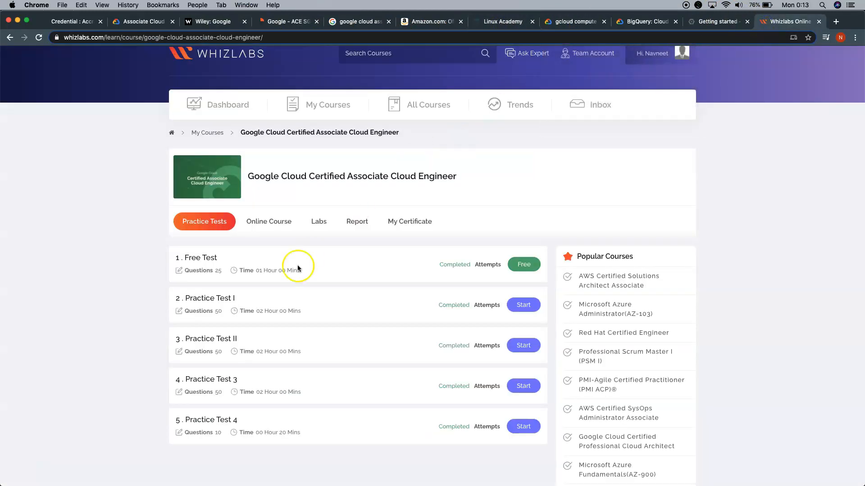
pyautogui.moveTo(82, 279)
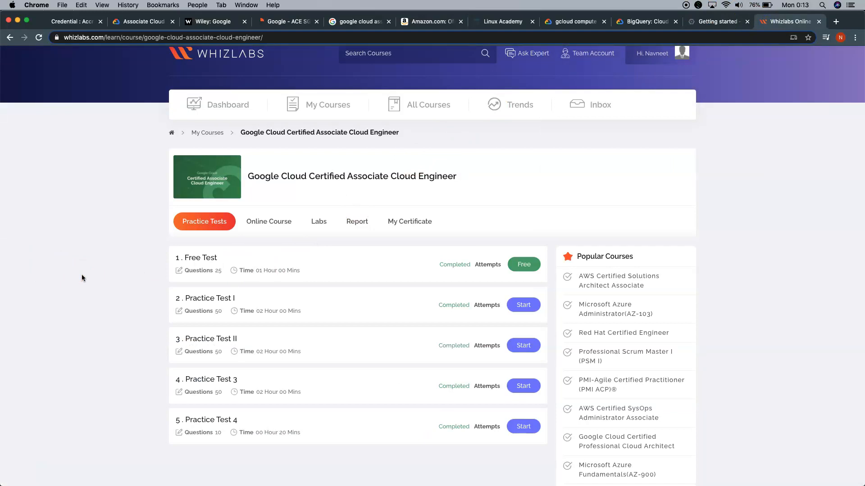
pyautogui.moveTo(88, 232)
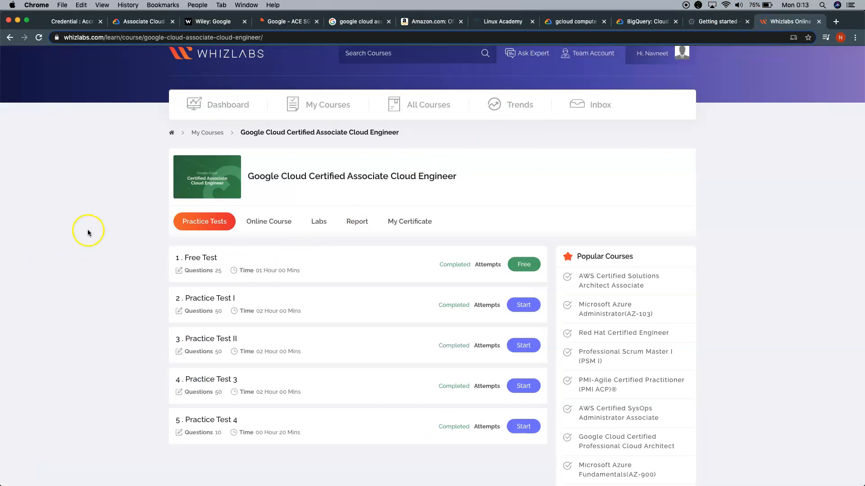
pyautogui.moveTo(246, 29)
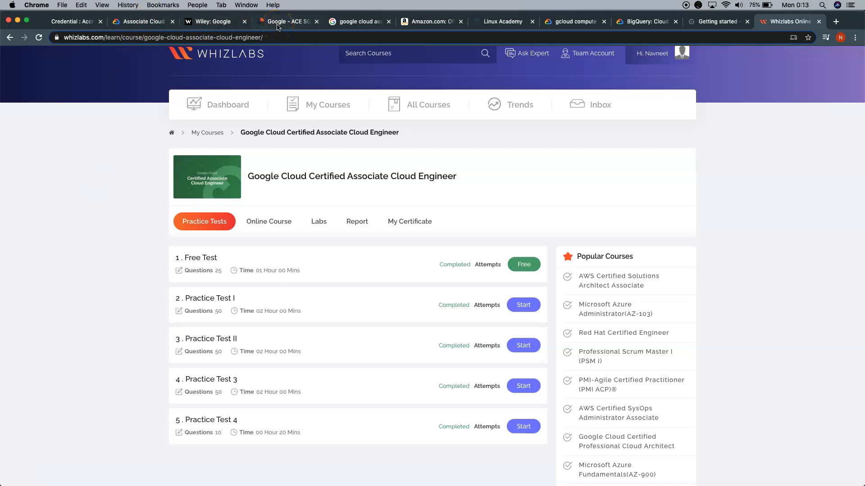
pyautogui.moveTo(287, 21)
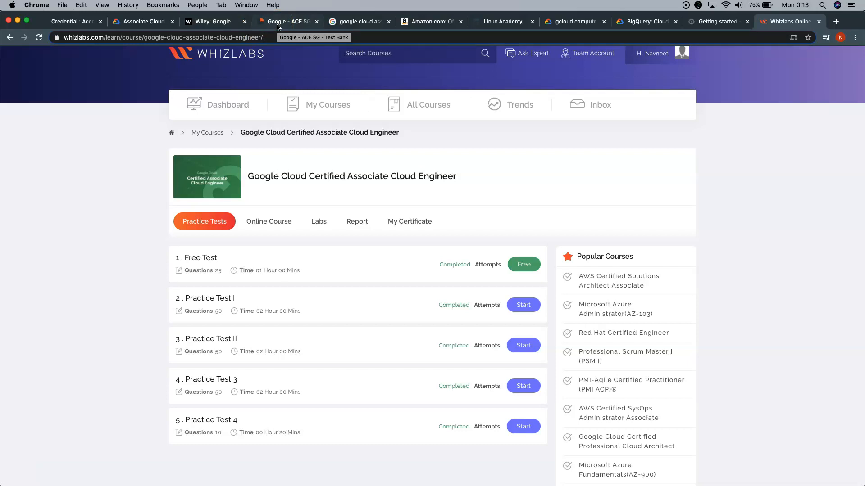
pyautogui.moveTo(63, 28)
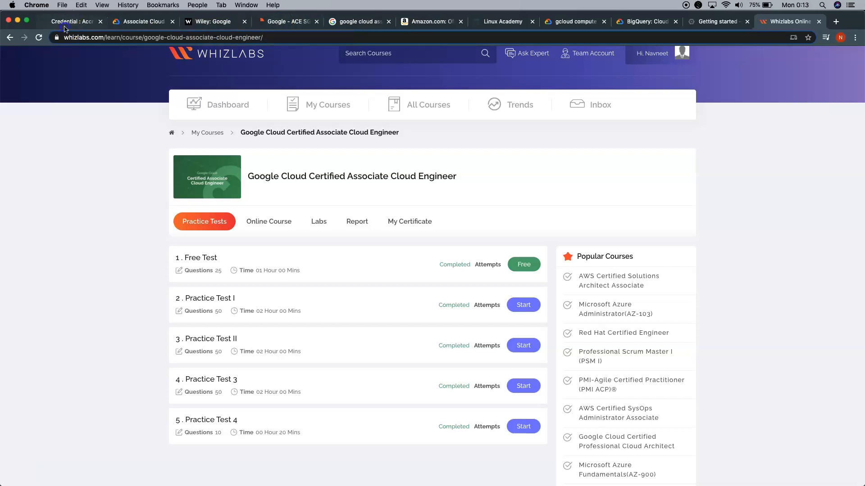
pyautogui.click(70, 22)
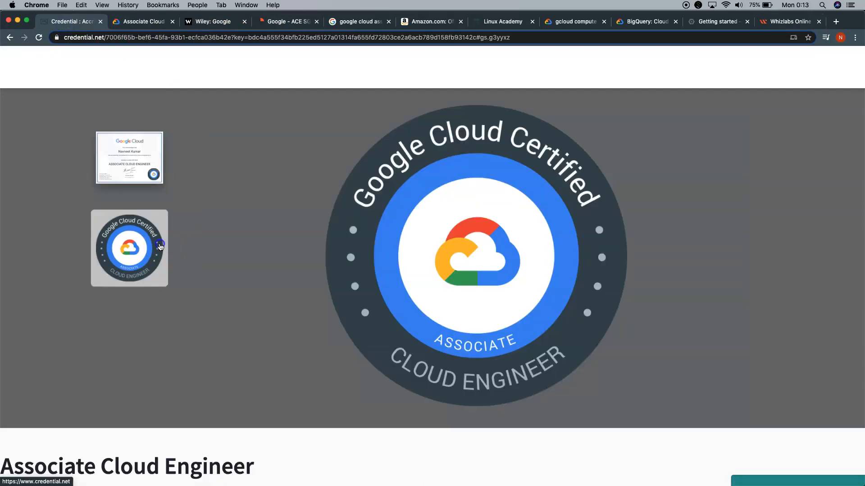
pyautogui.moveTo(500, 237)
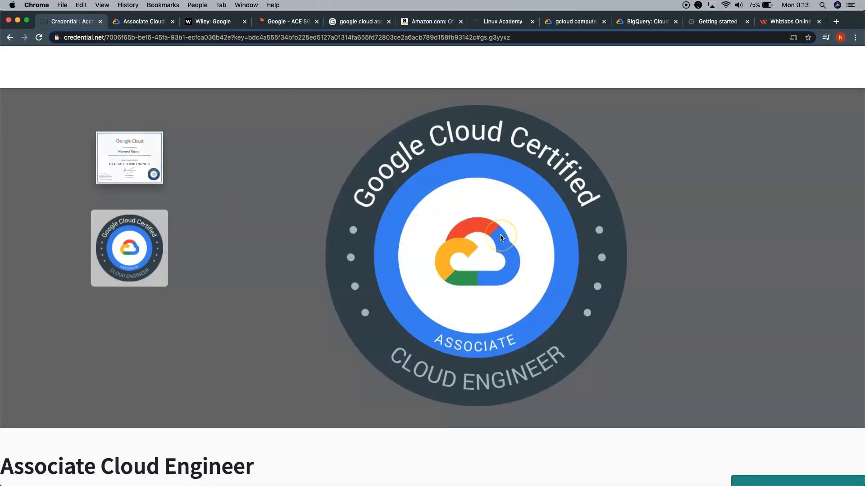